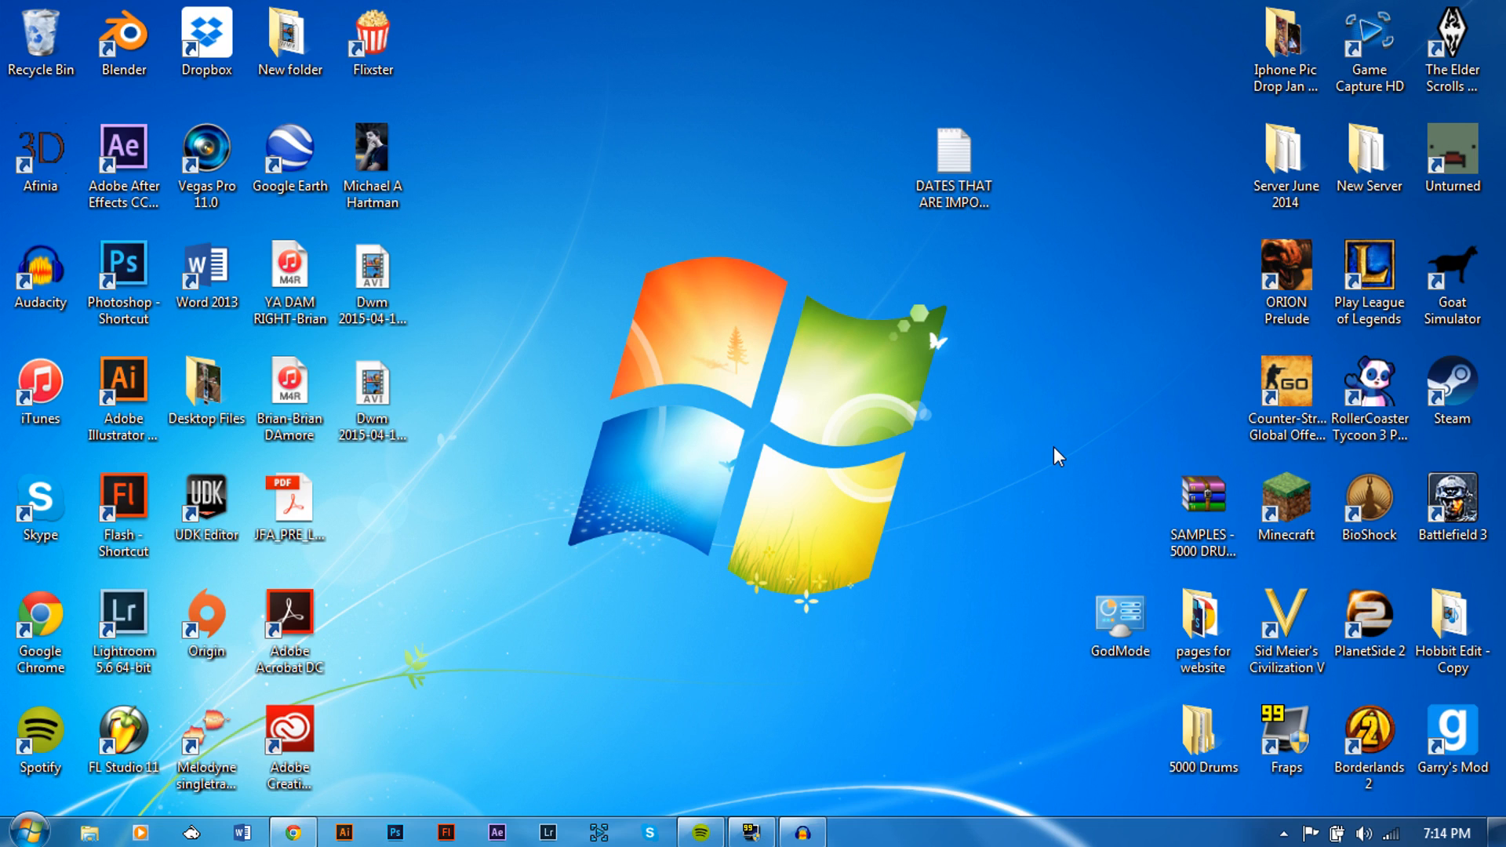
mouse_move(637, 506)
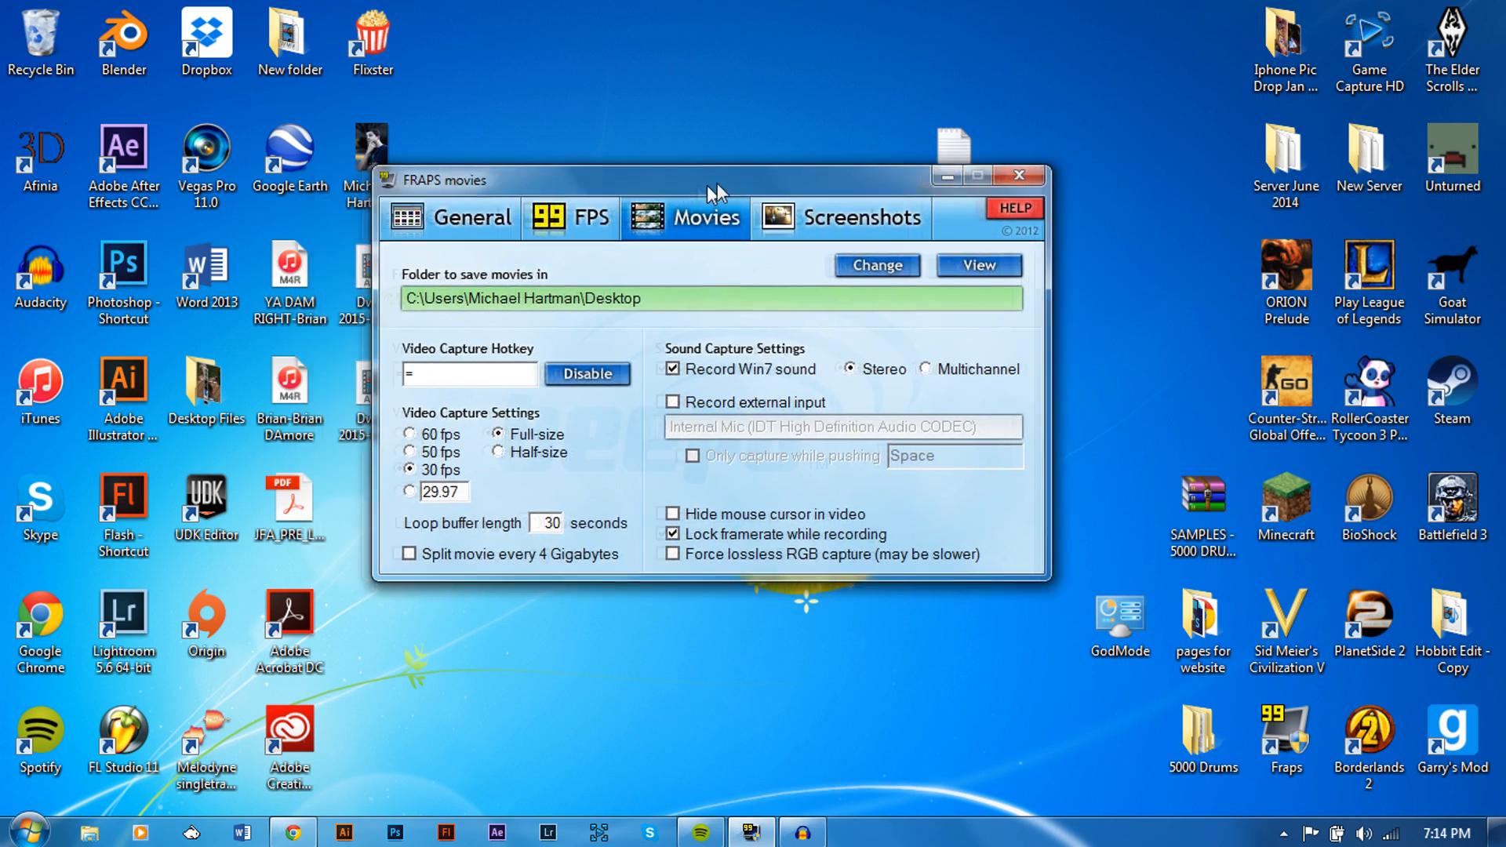
- Move the Fraps window up-left and show General settings with Monitor Aero desktop (DWM) ticked
drag(706, 178, 673, 101)
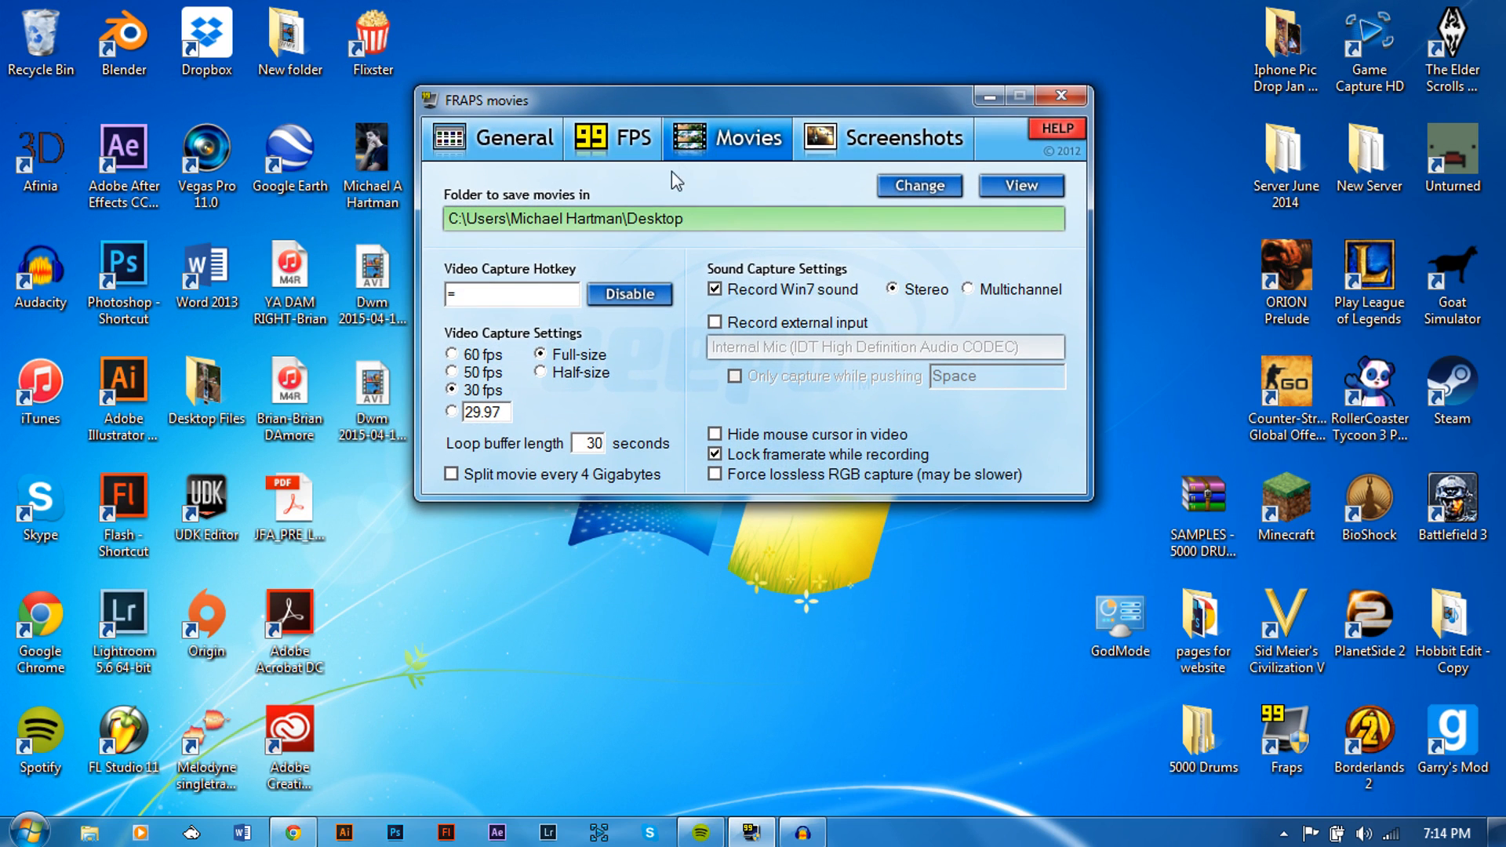
click(515, 139)
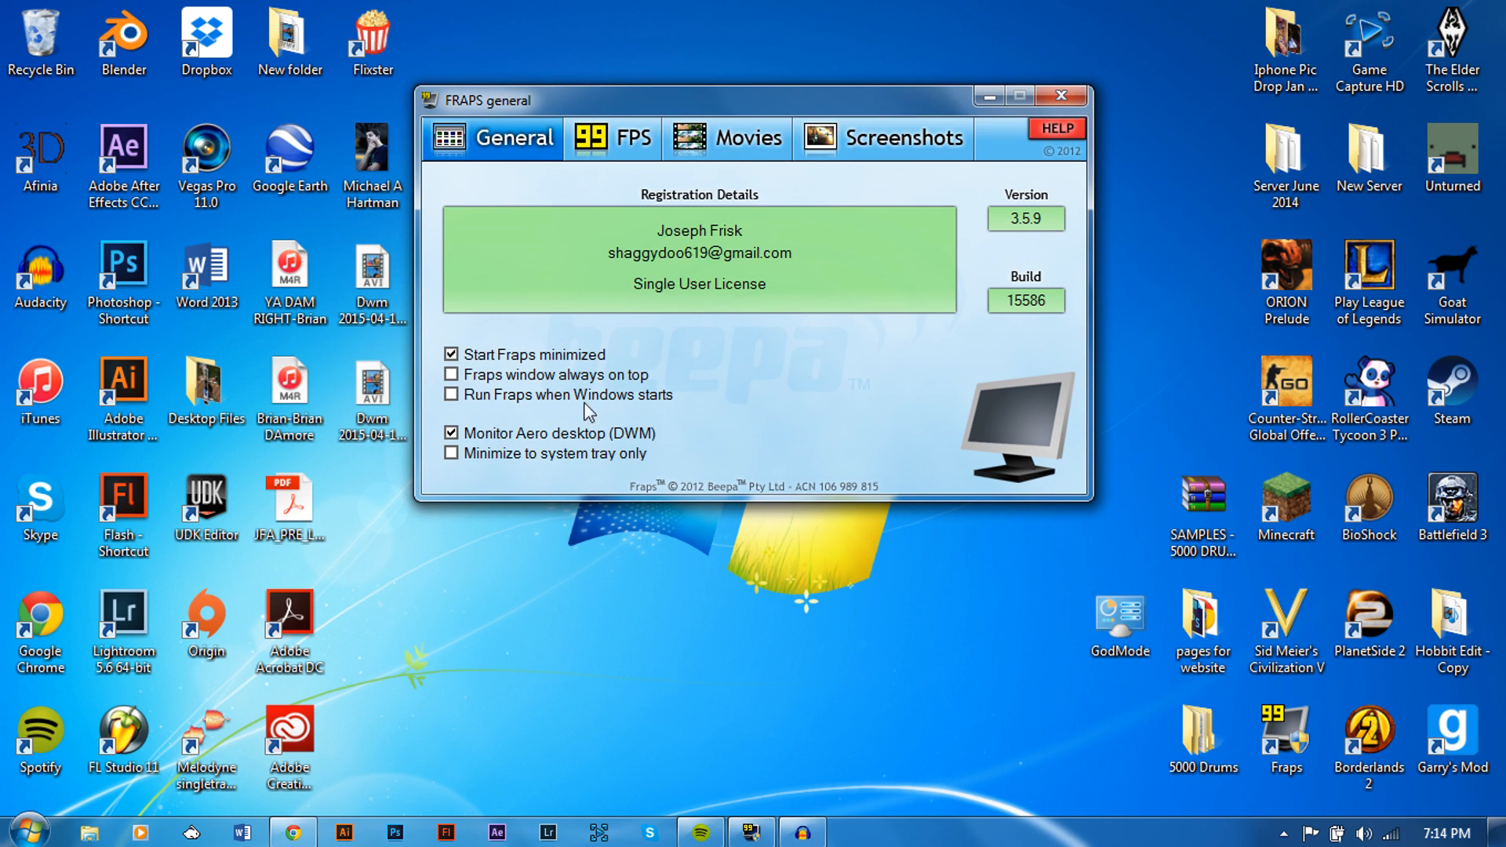
mouse_move(594, 442)
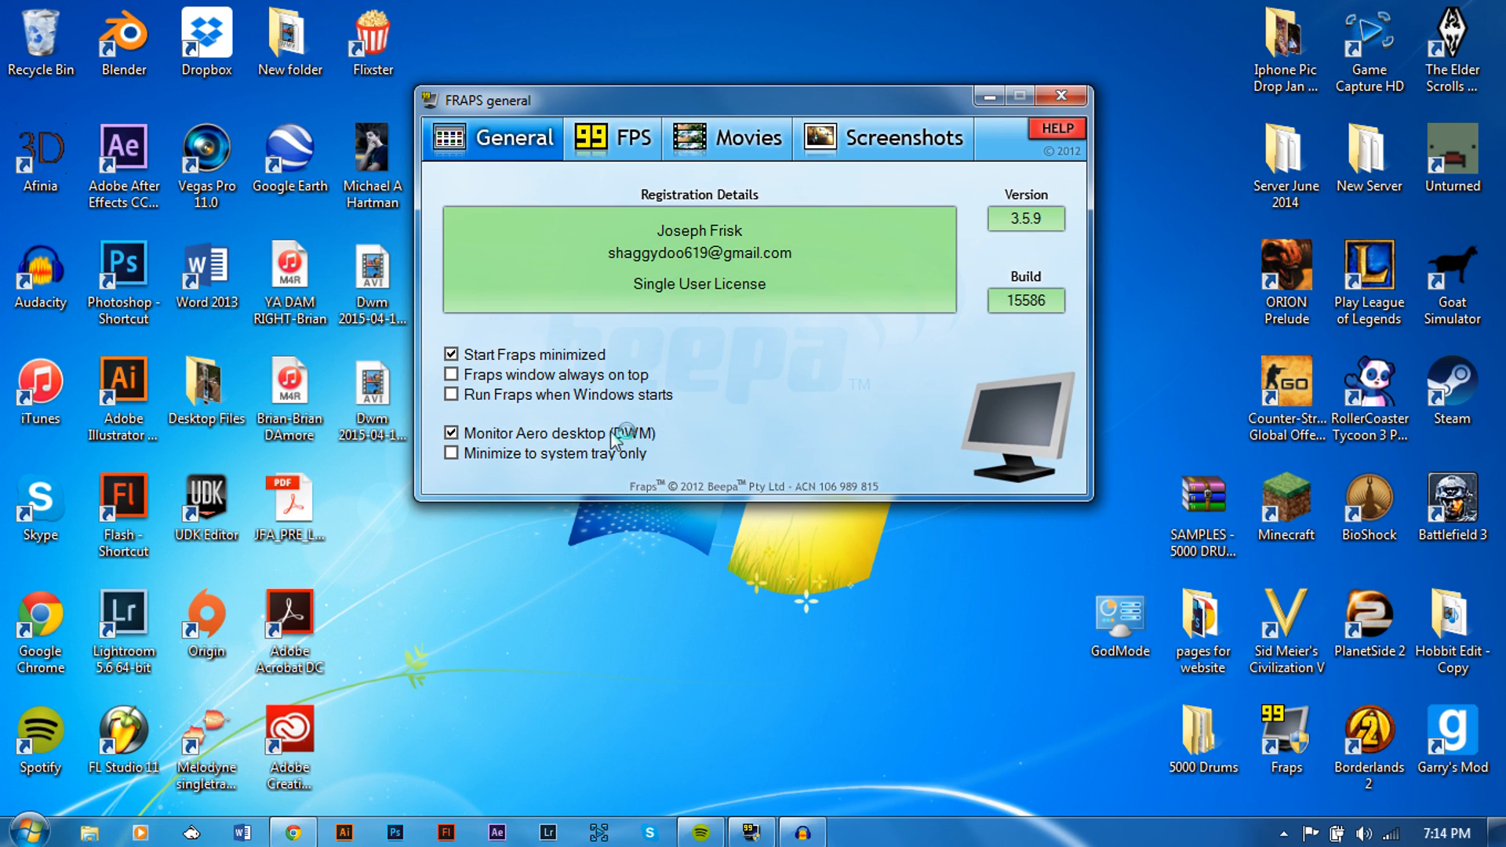
mouse_move(535, 245)
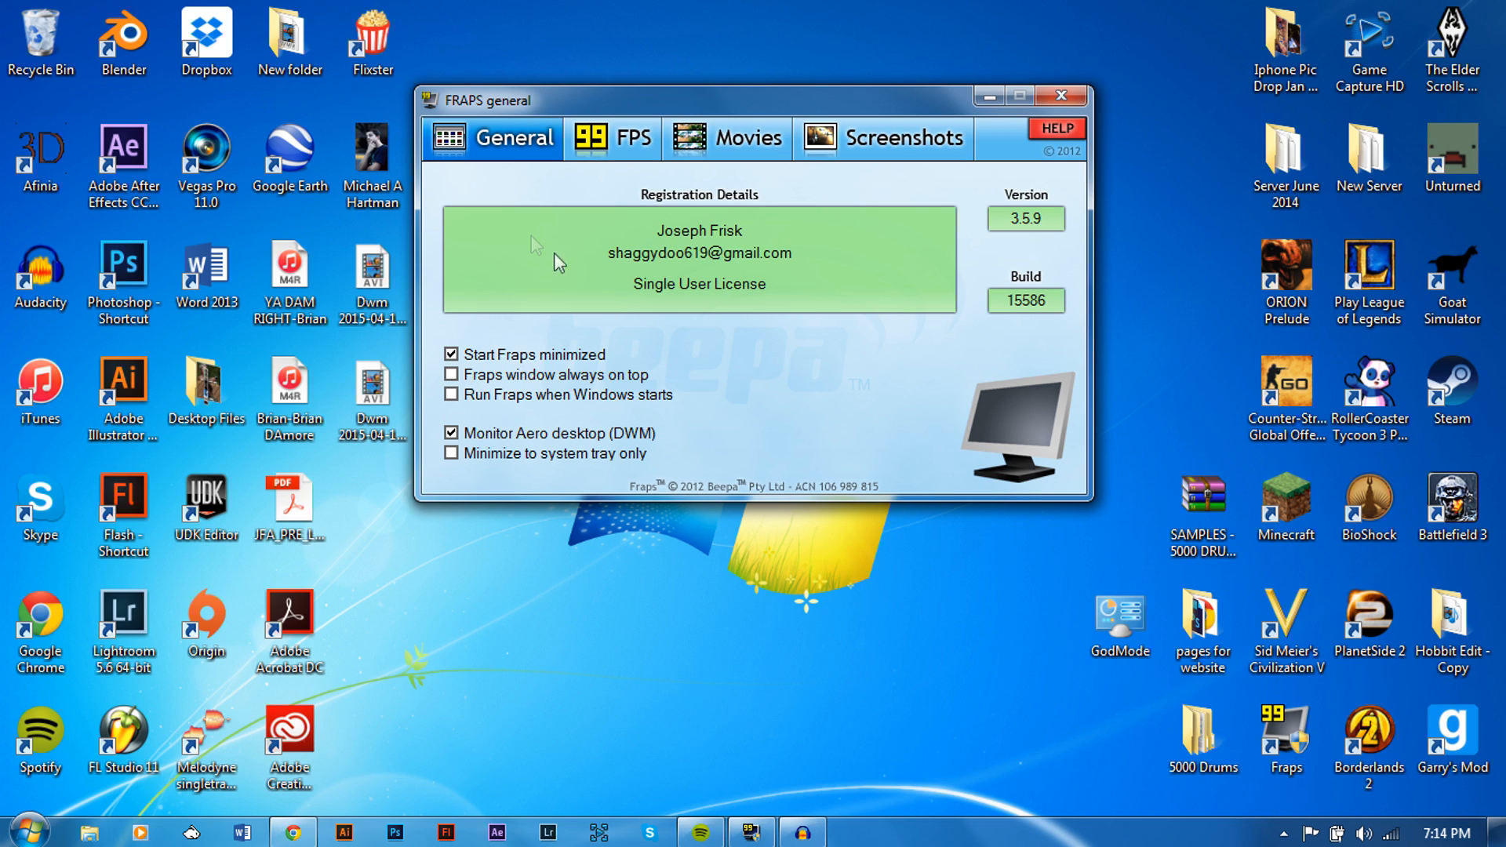
mouse_move(566, 385)
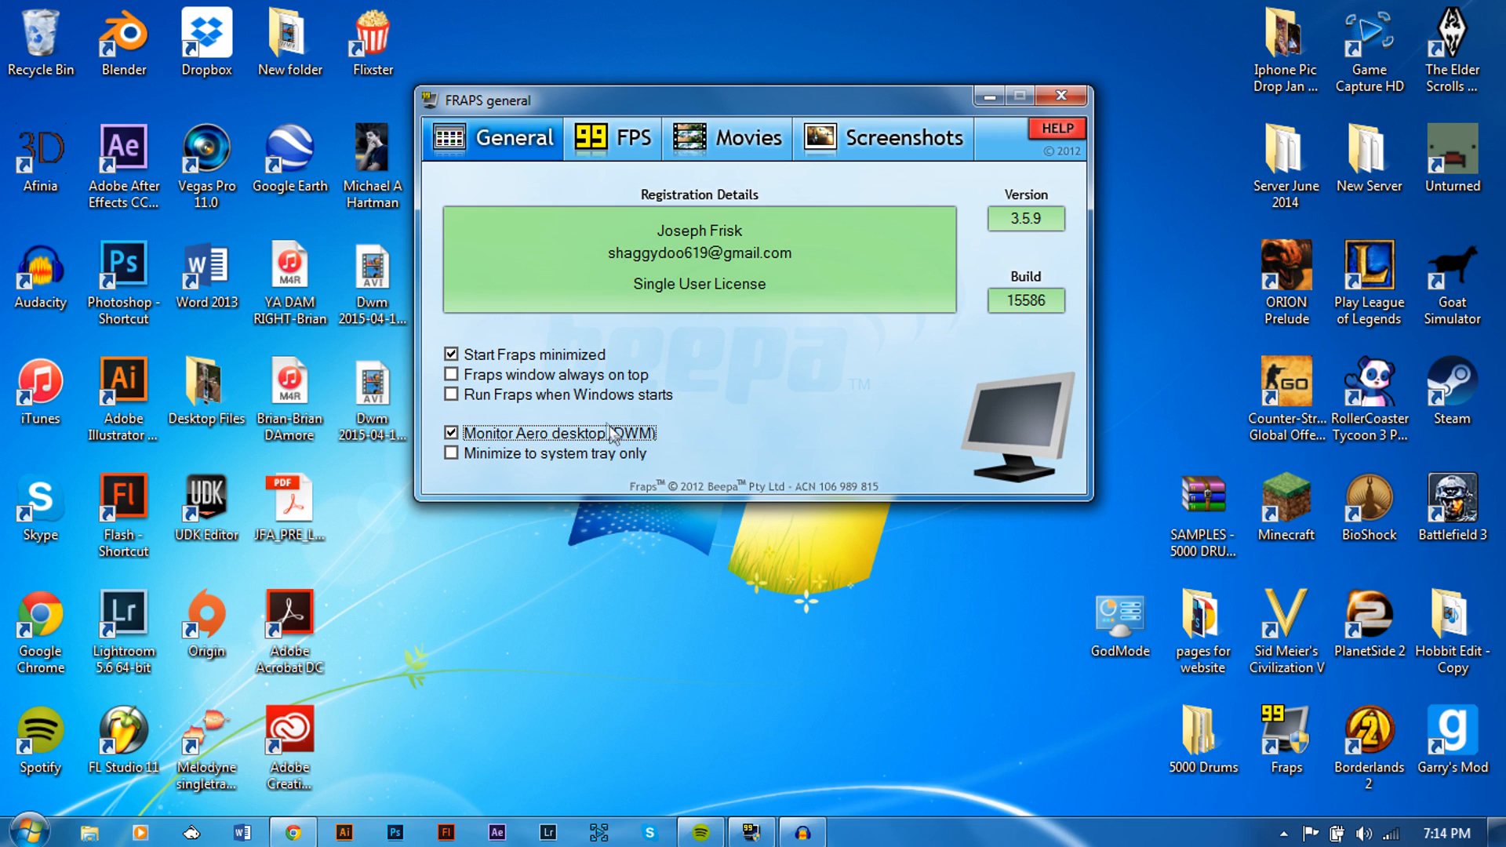
mouse_move(519, 442)
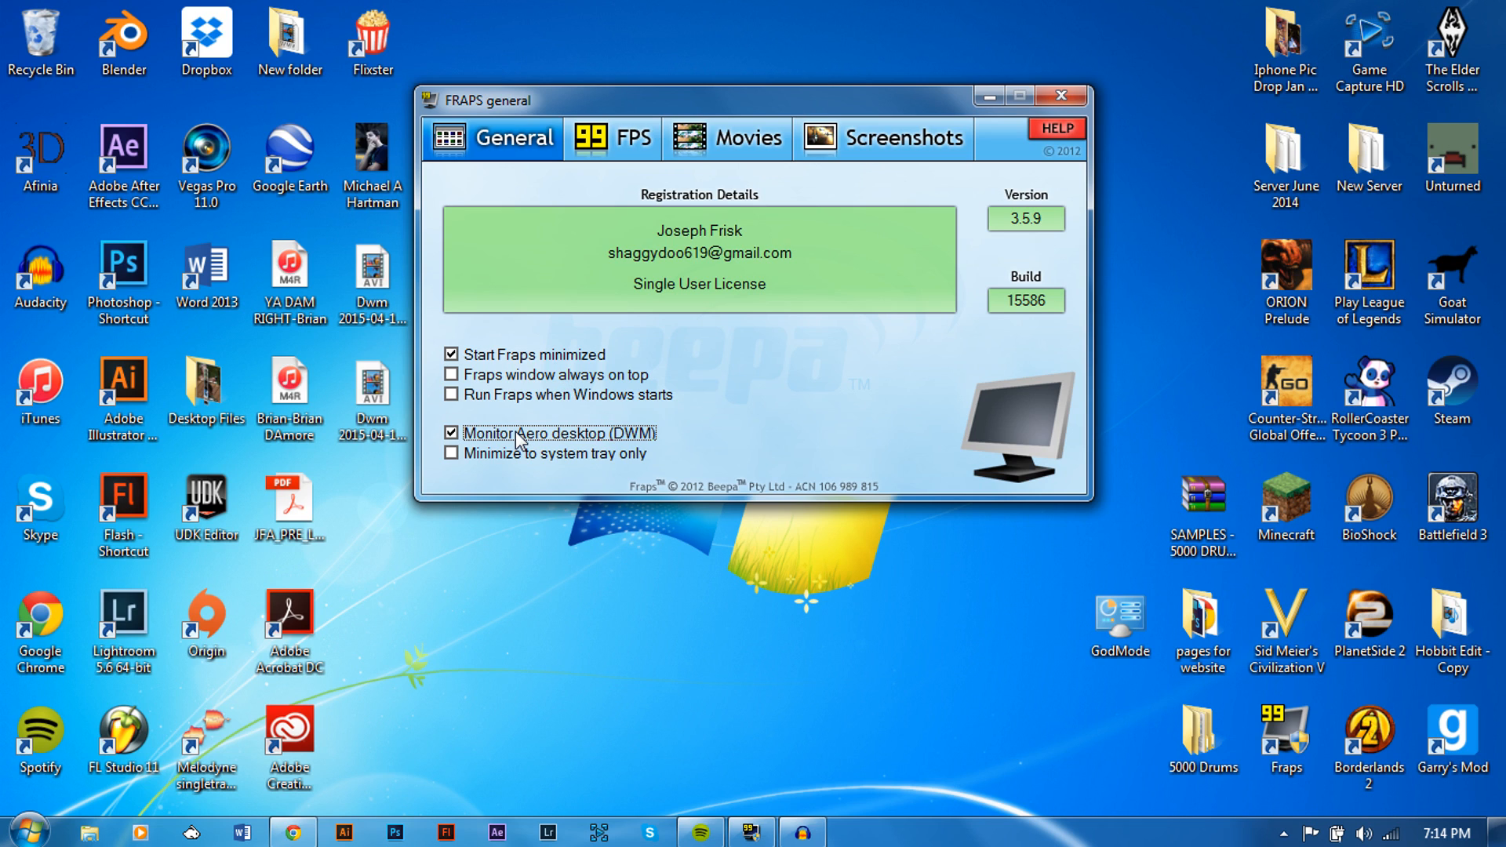
mouse_move(538, 366)
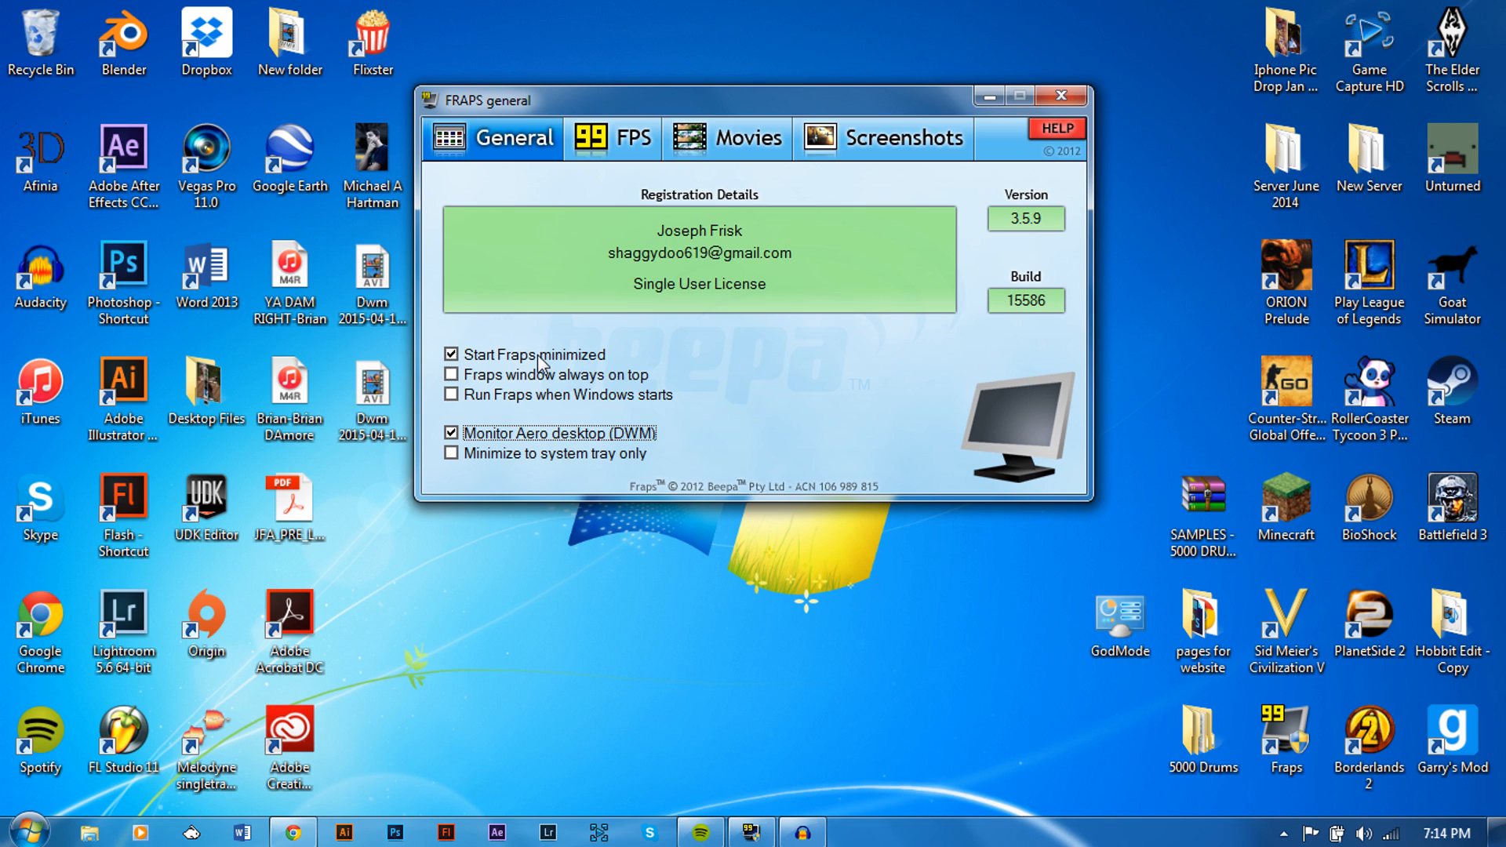
mouse_move(489, 365)
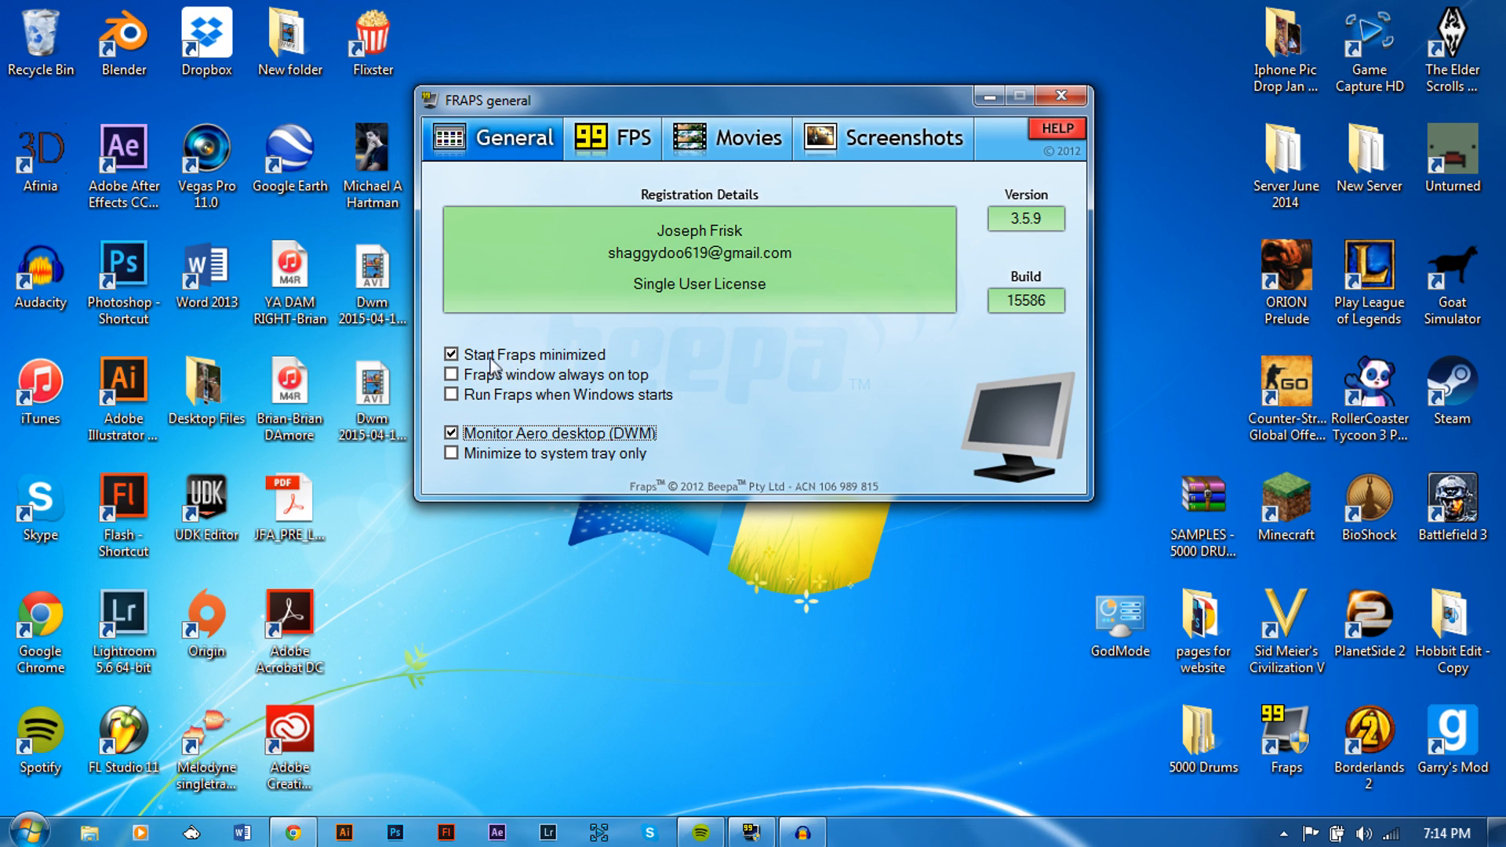
mouse_move(523, 357)
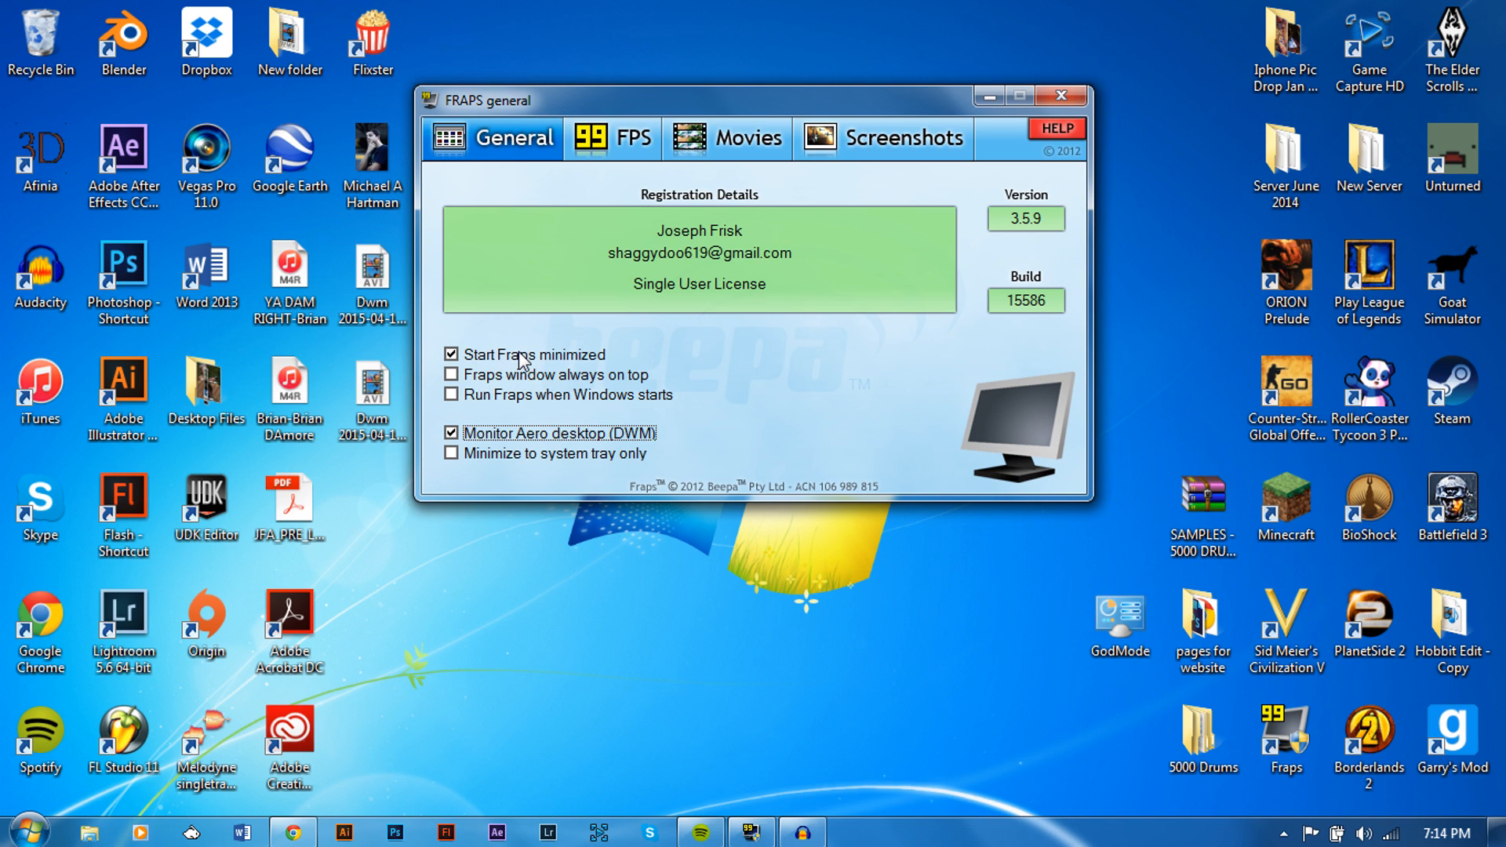
mouse_move(589, 221)
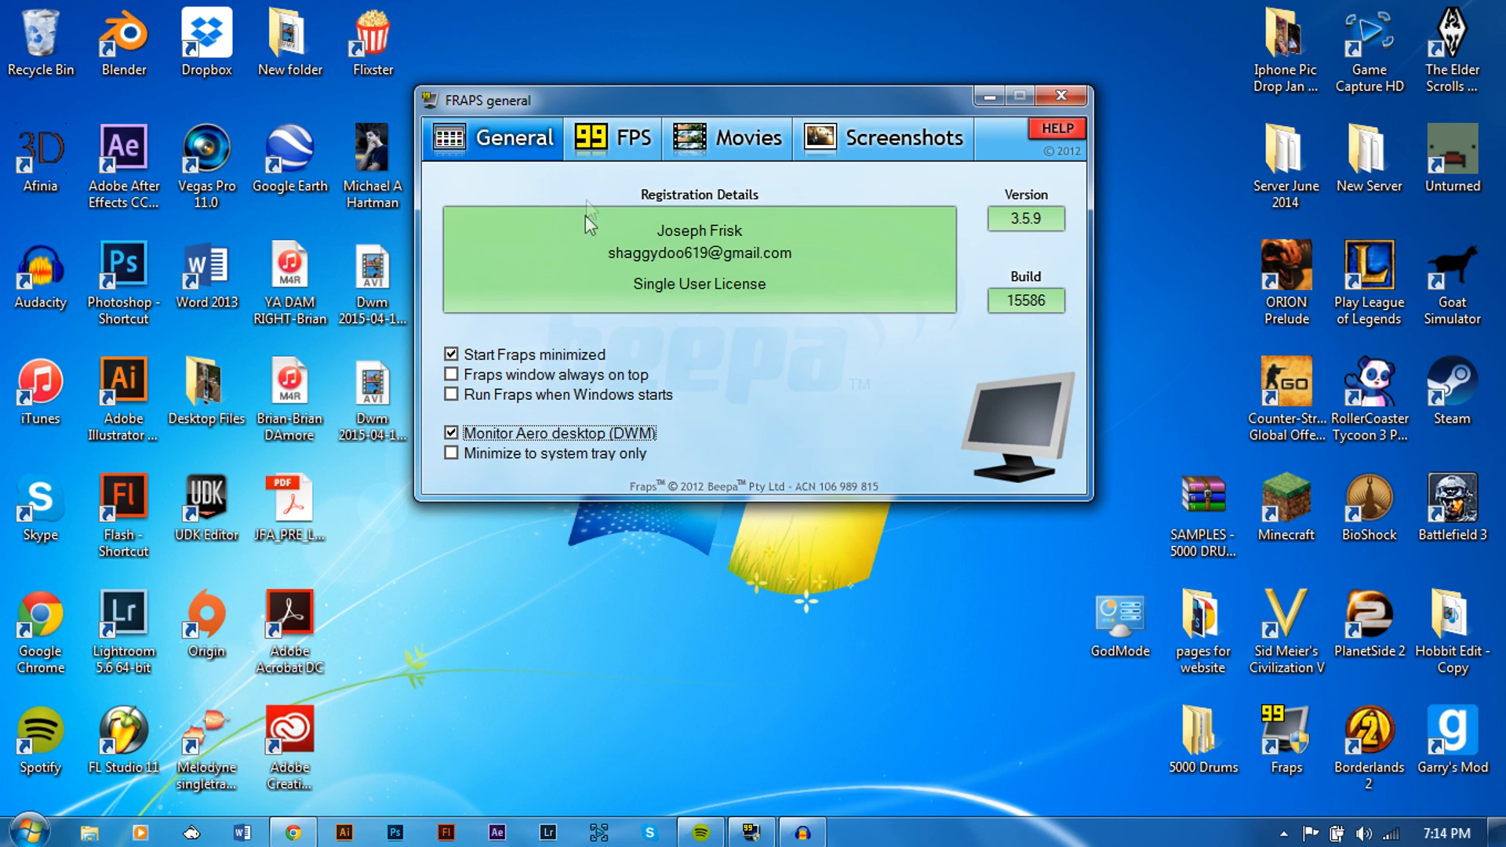
mouse_move(637, 353)
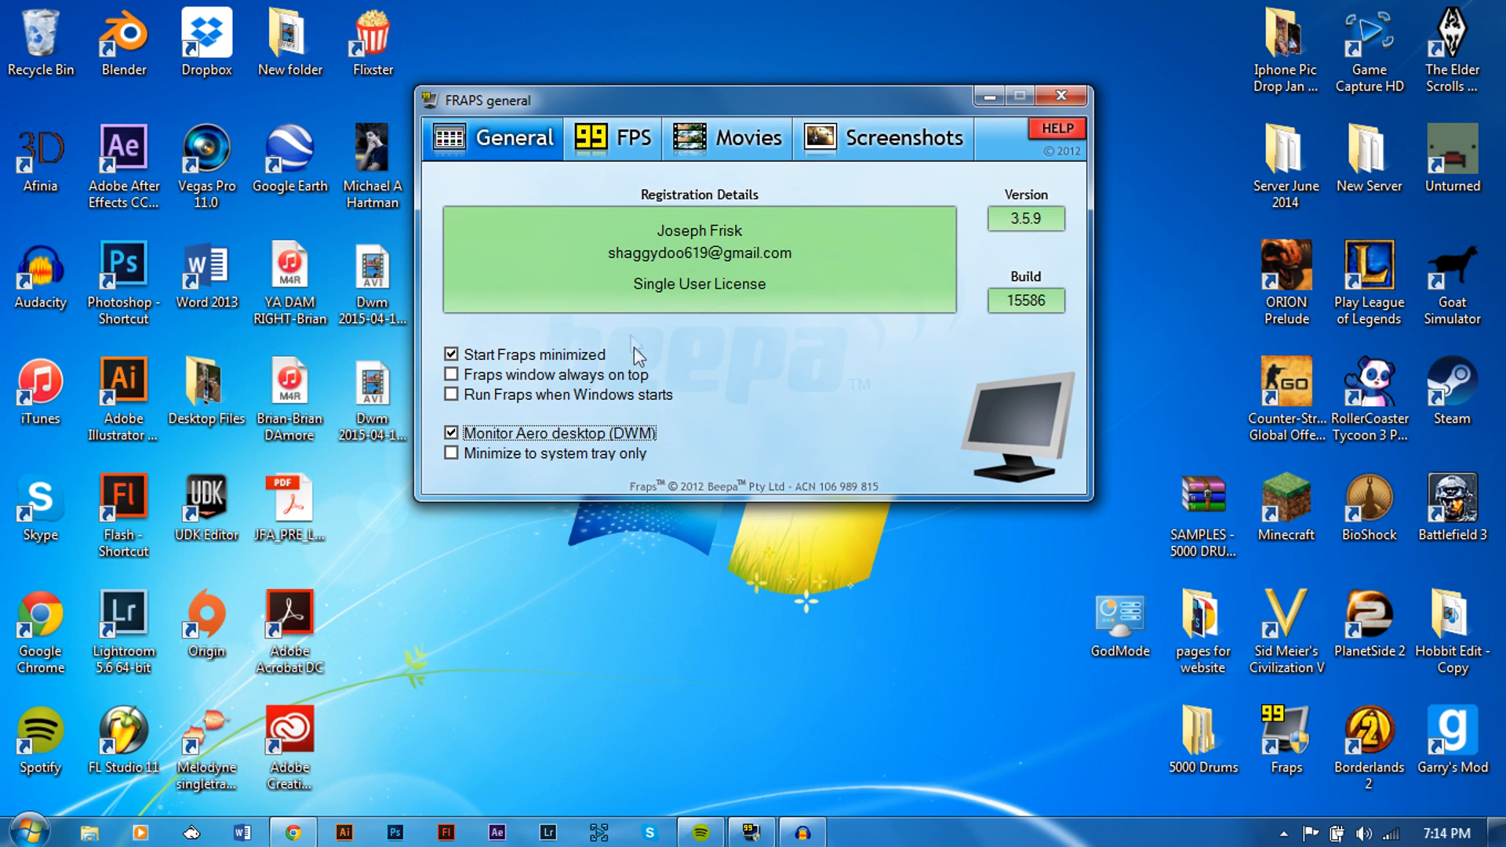
- Show the FPS settings with F11 benchmark and F12 overlay hotkeys and overlay hidden
click(613, 138)
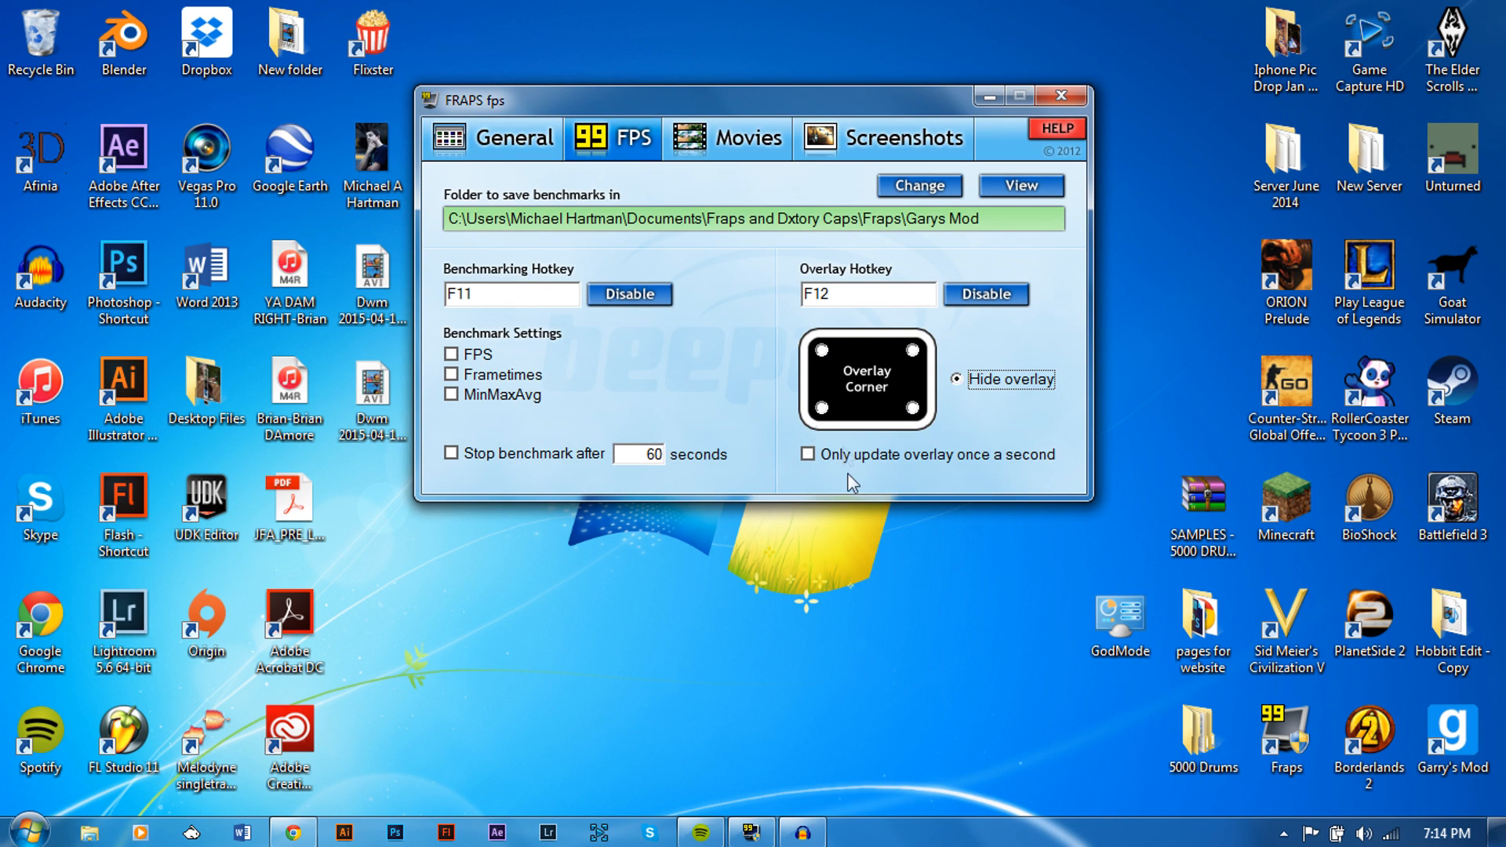
mouse_move(683, 325)
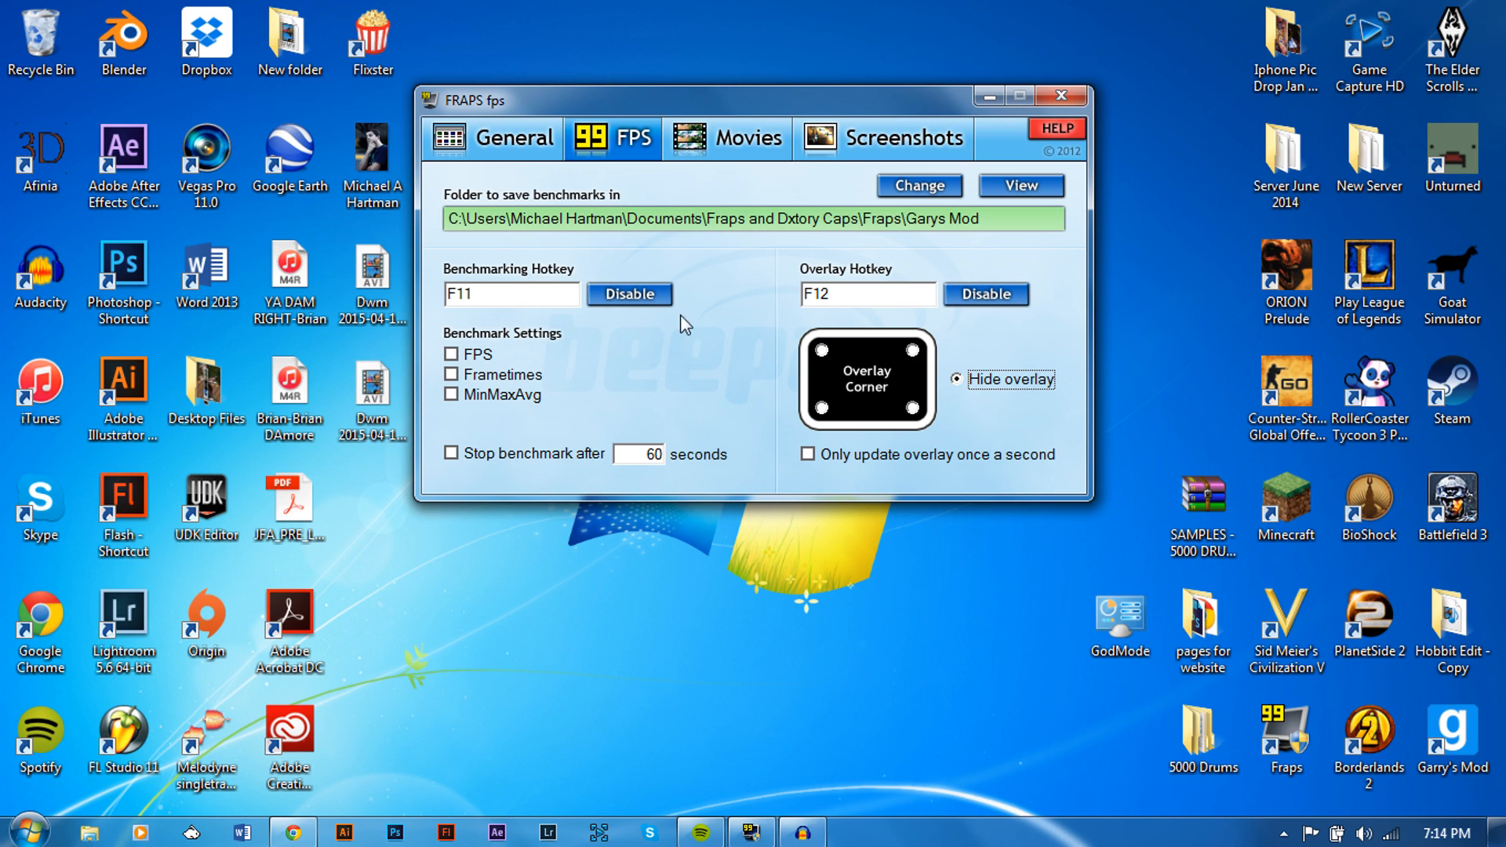
mouse_move(520, 286)
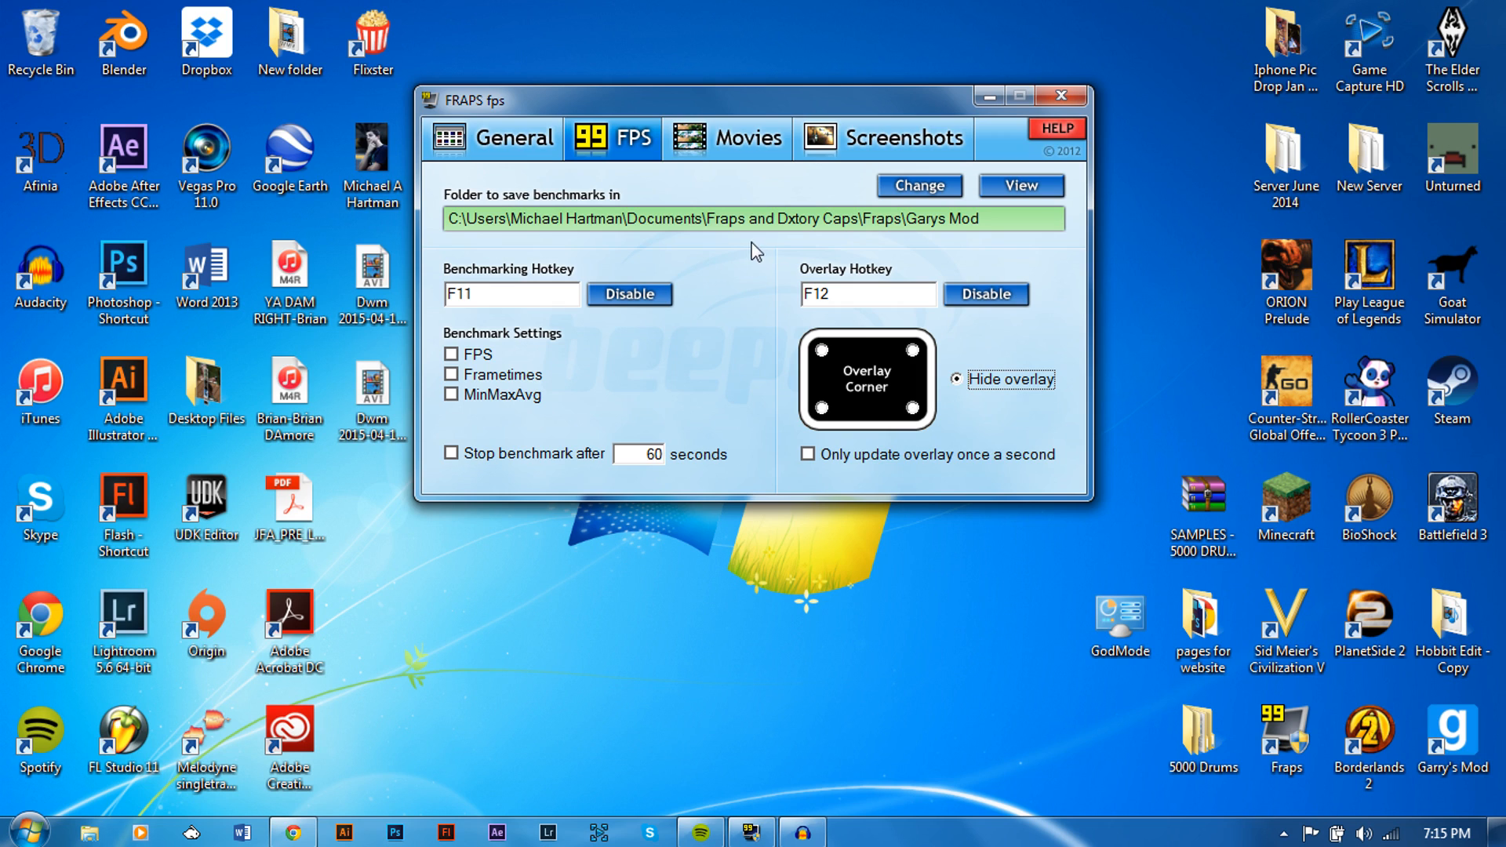
mouse_move(817, 278)
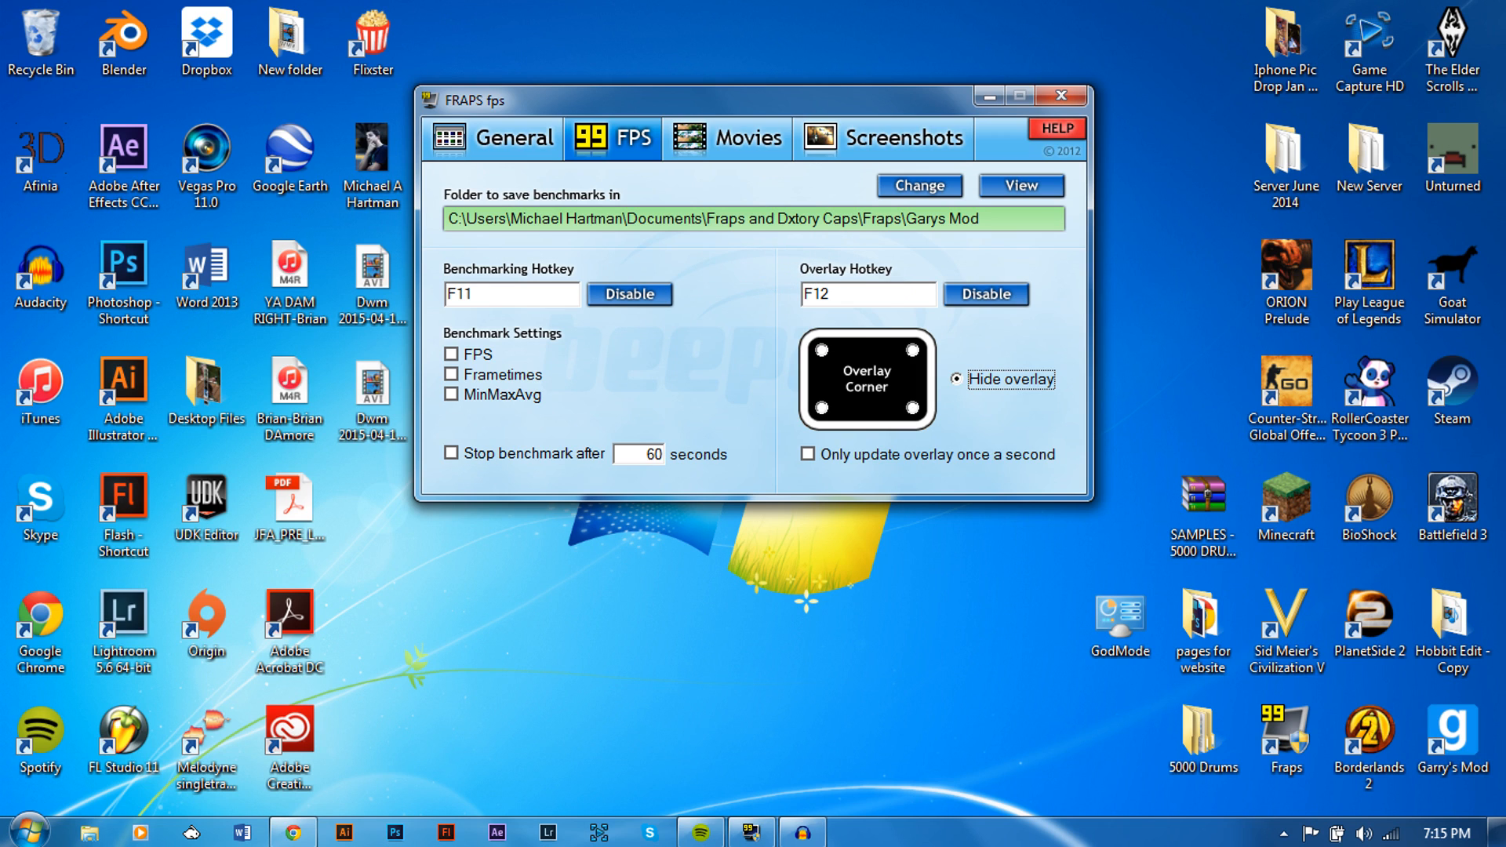
mouse_move(933, 363)
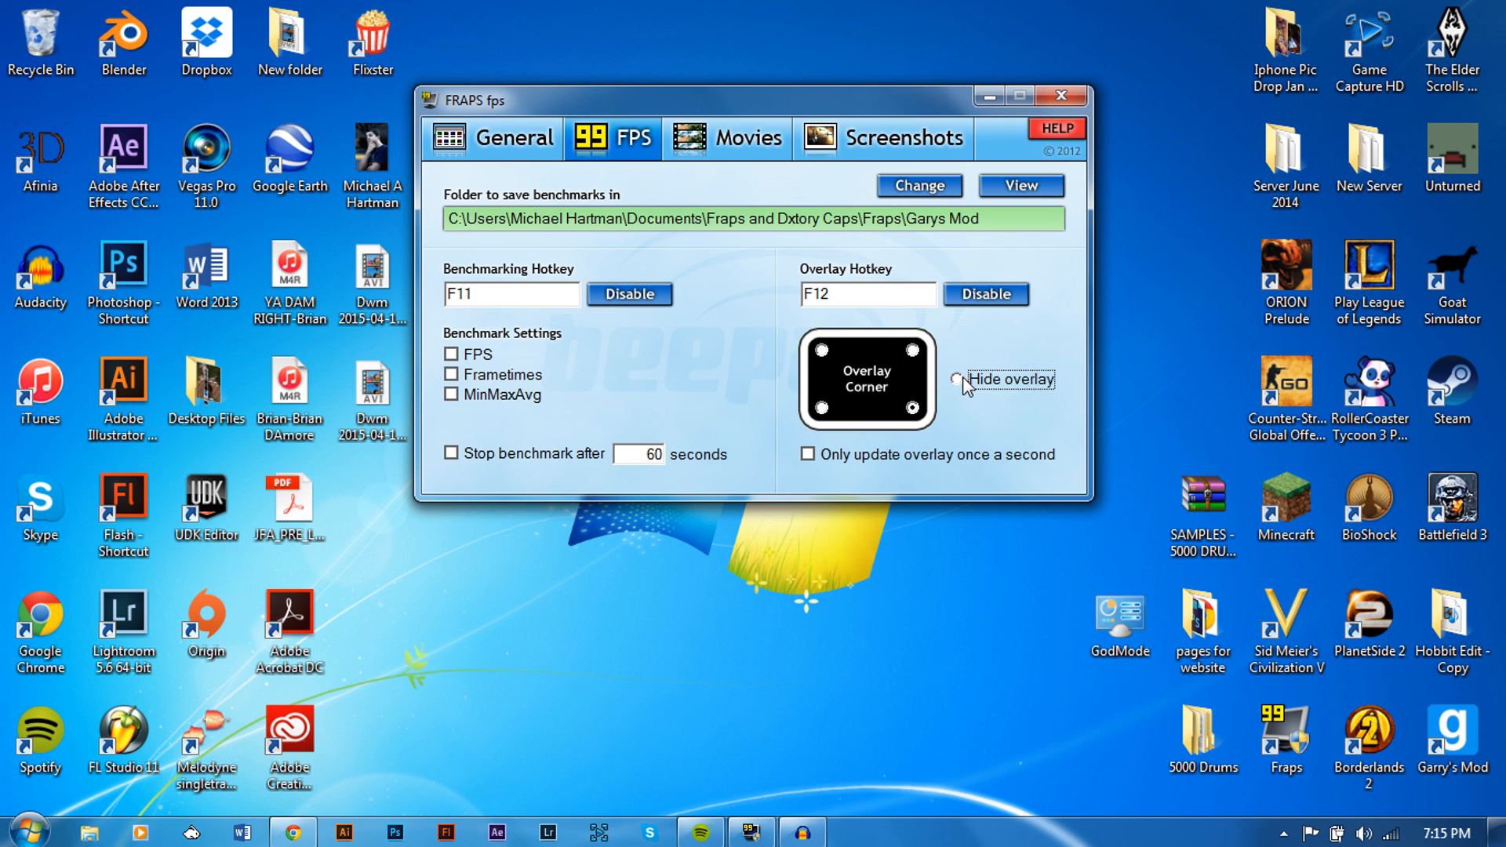
click(952, 378)
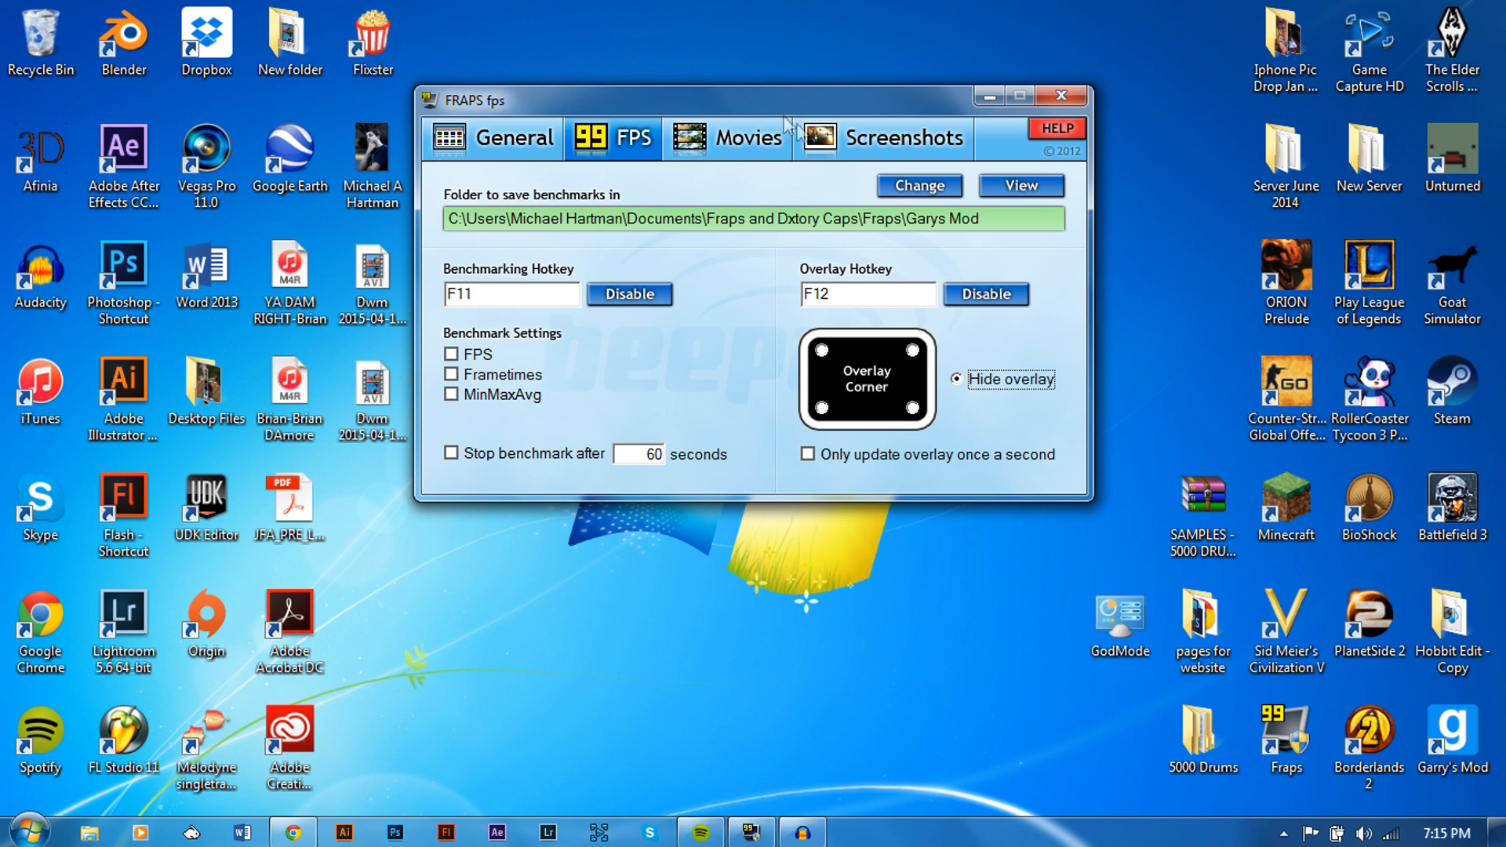
mouse_move(756, 160)
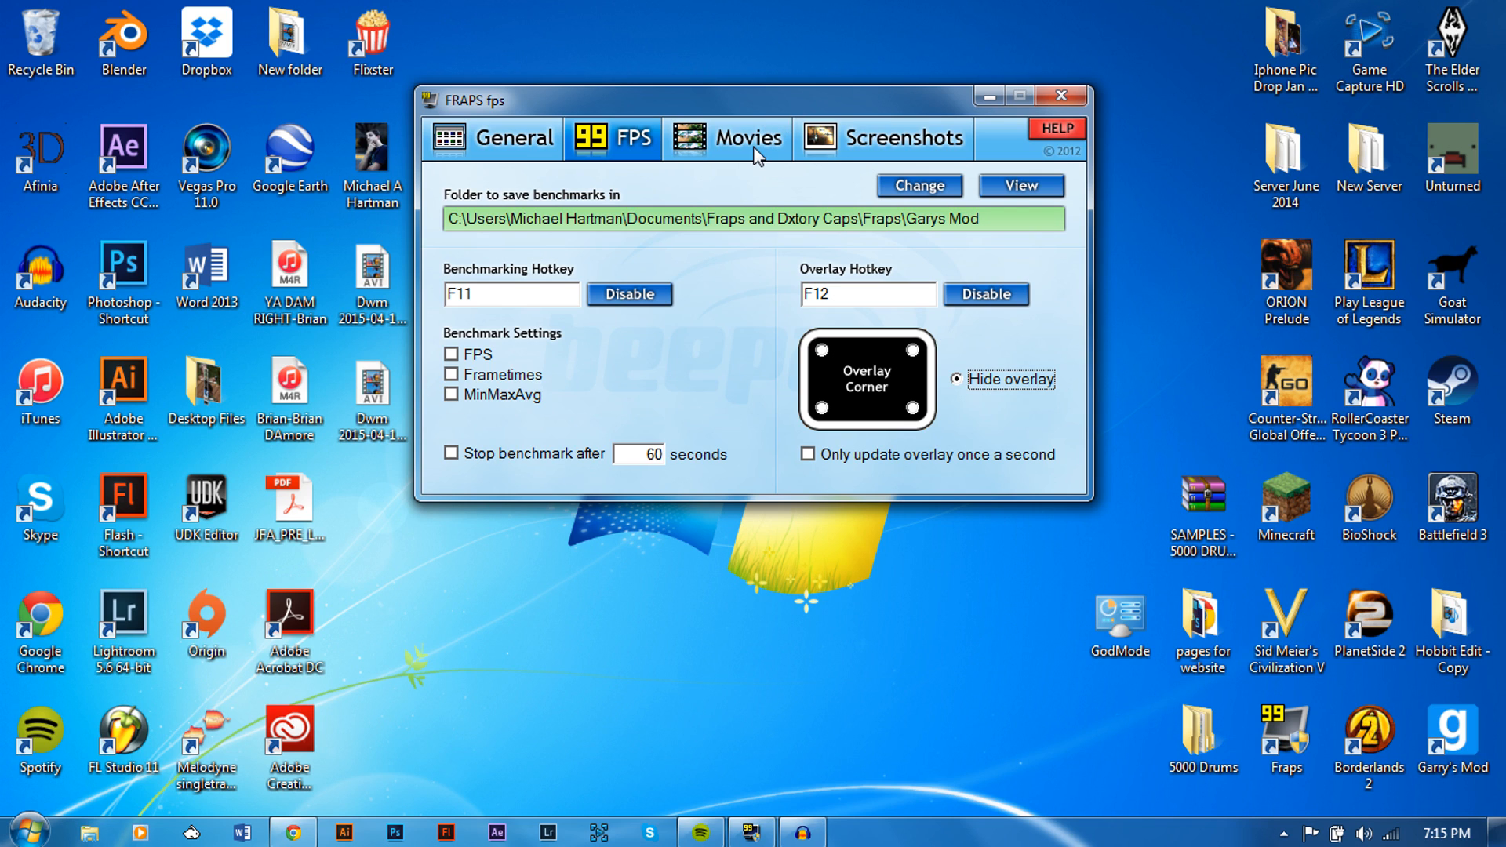
click(726, 138)
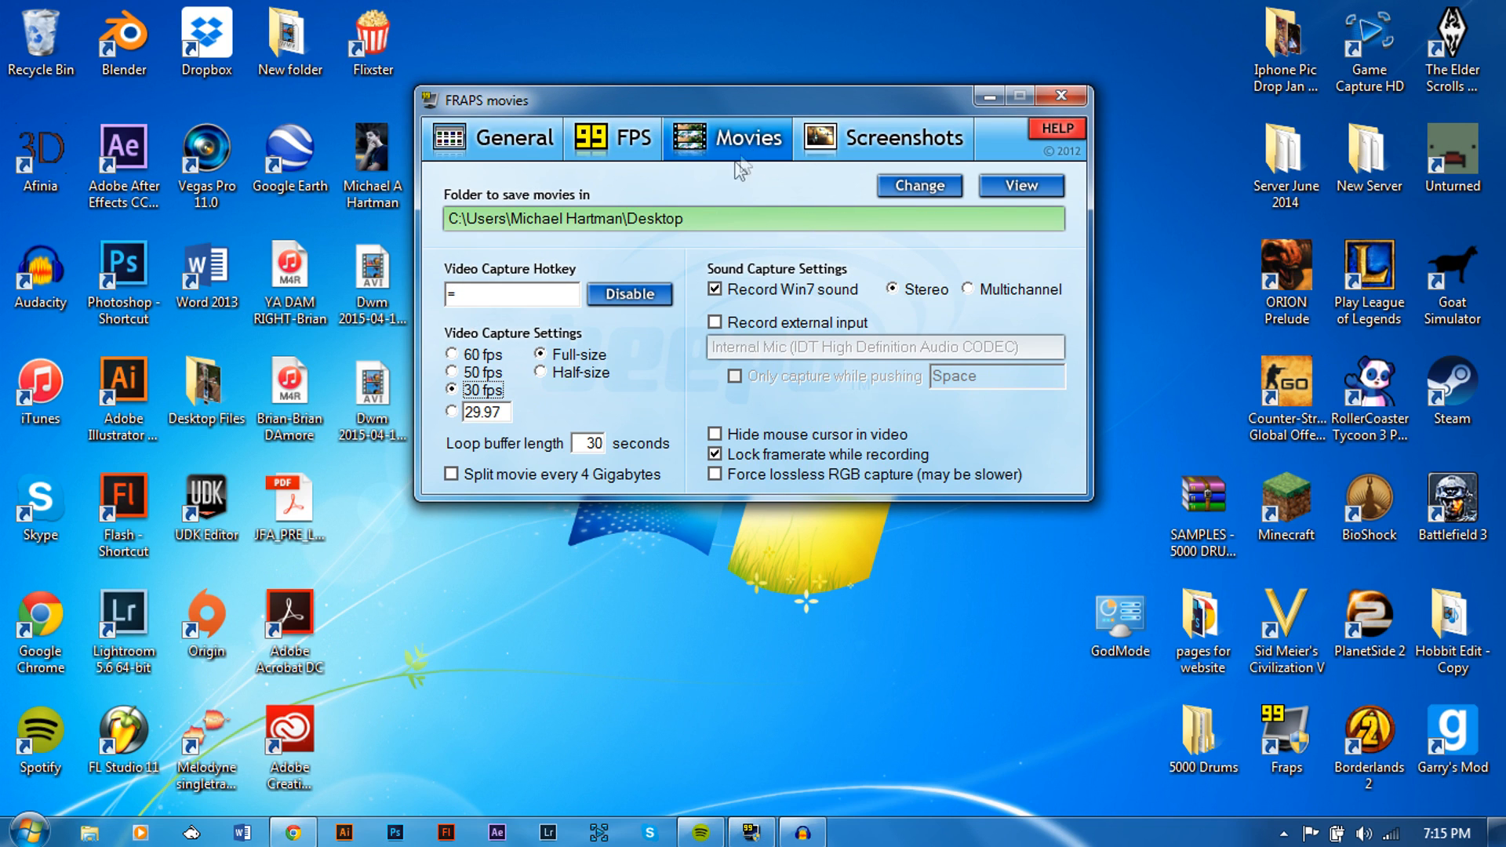
mouse_move(692, 295)
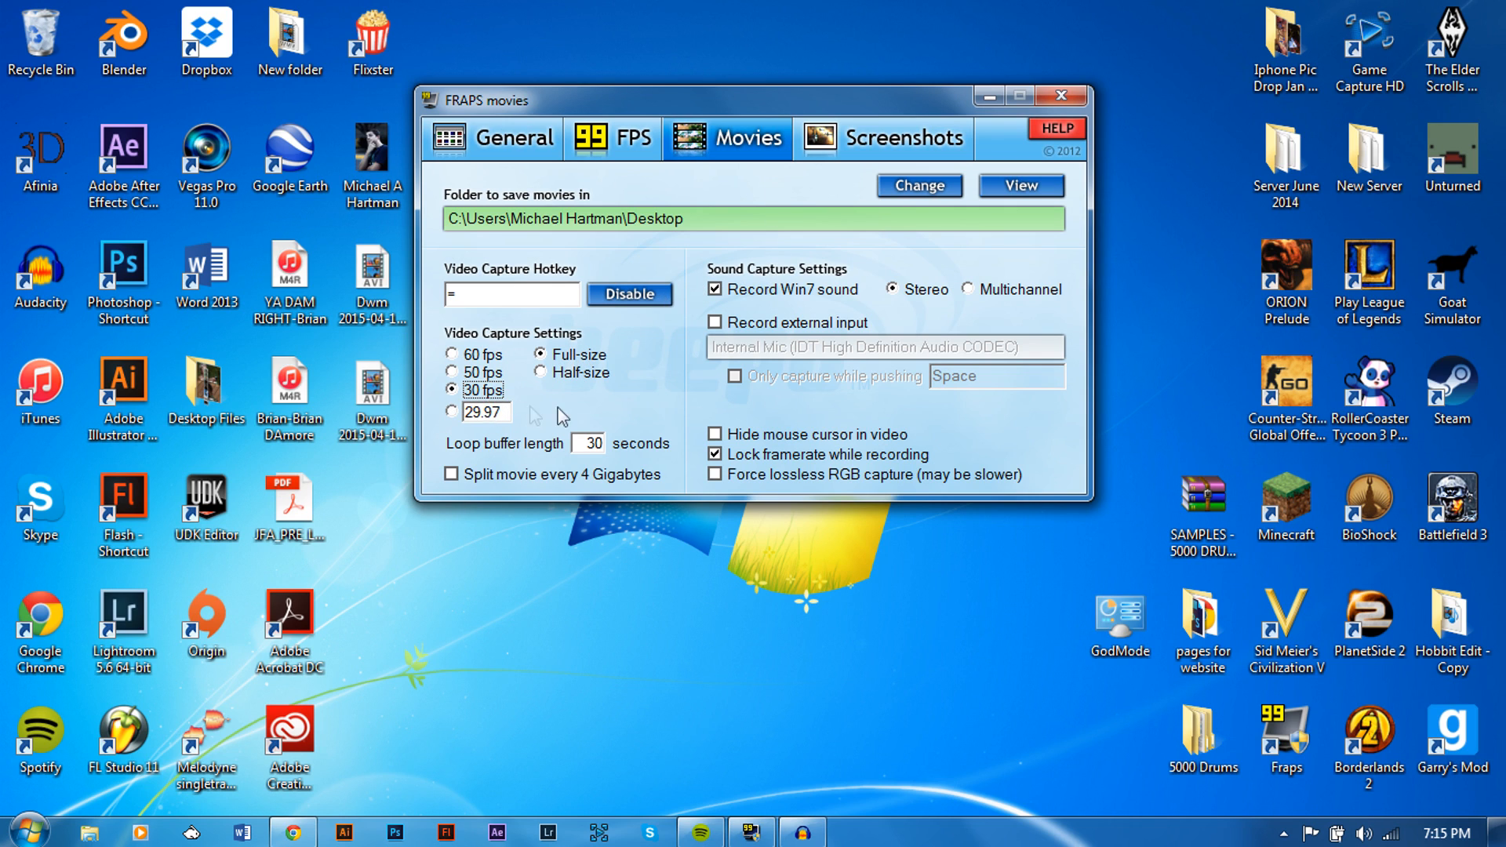
mouse_move(678, 321)
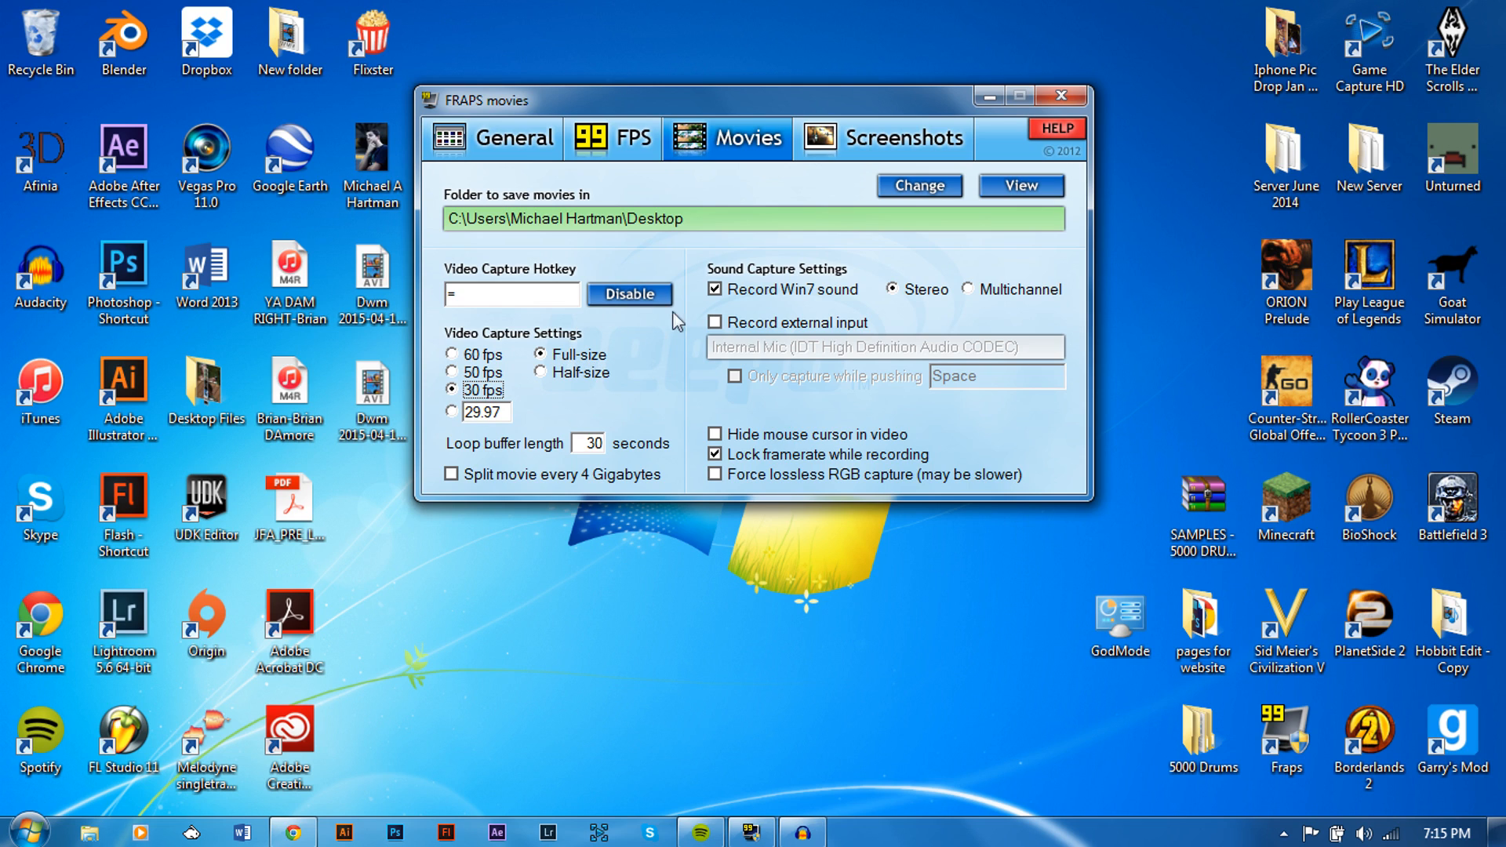
mouse_move(636, 315)
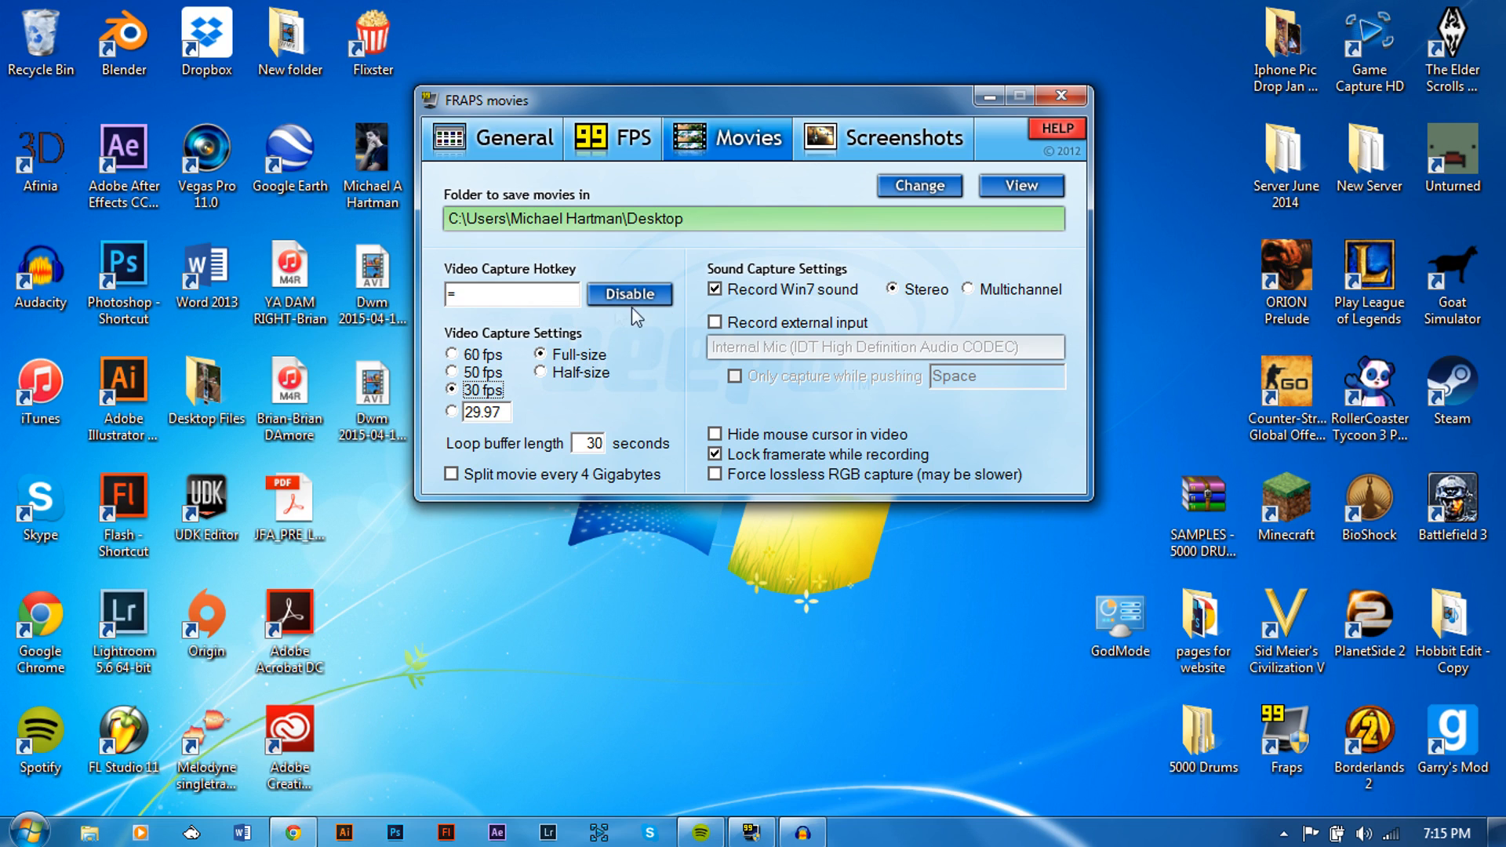
mouse_move(975, 480)
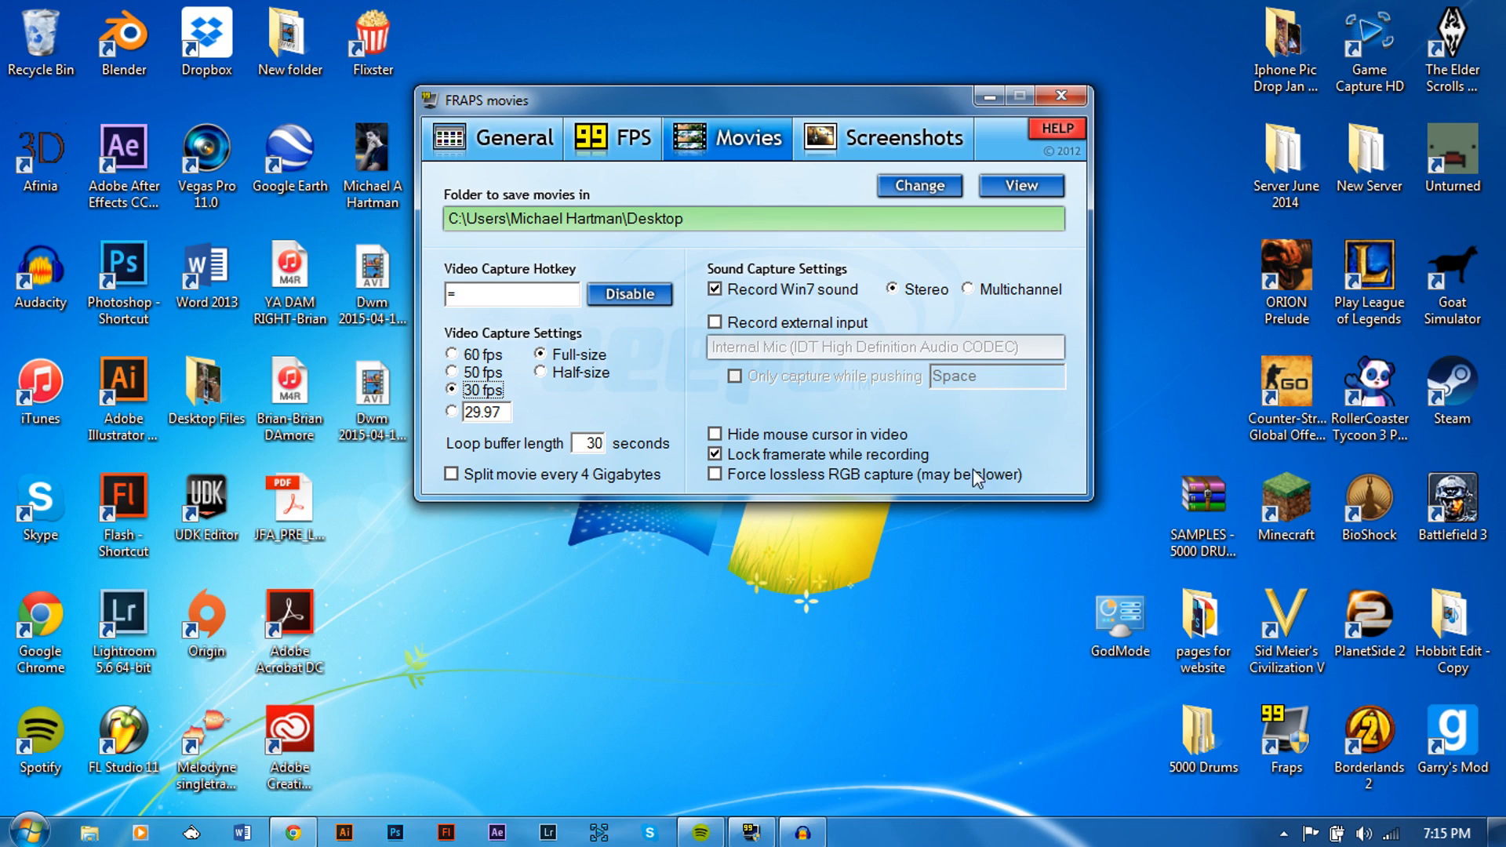
mouse_move(732, 492)
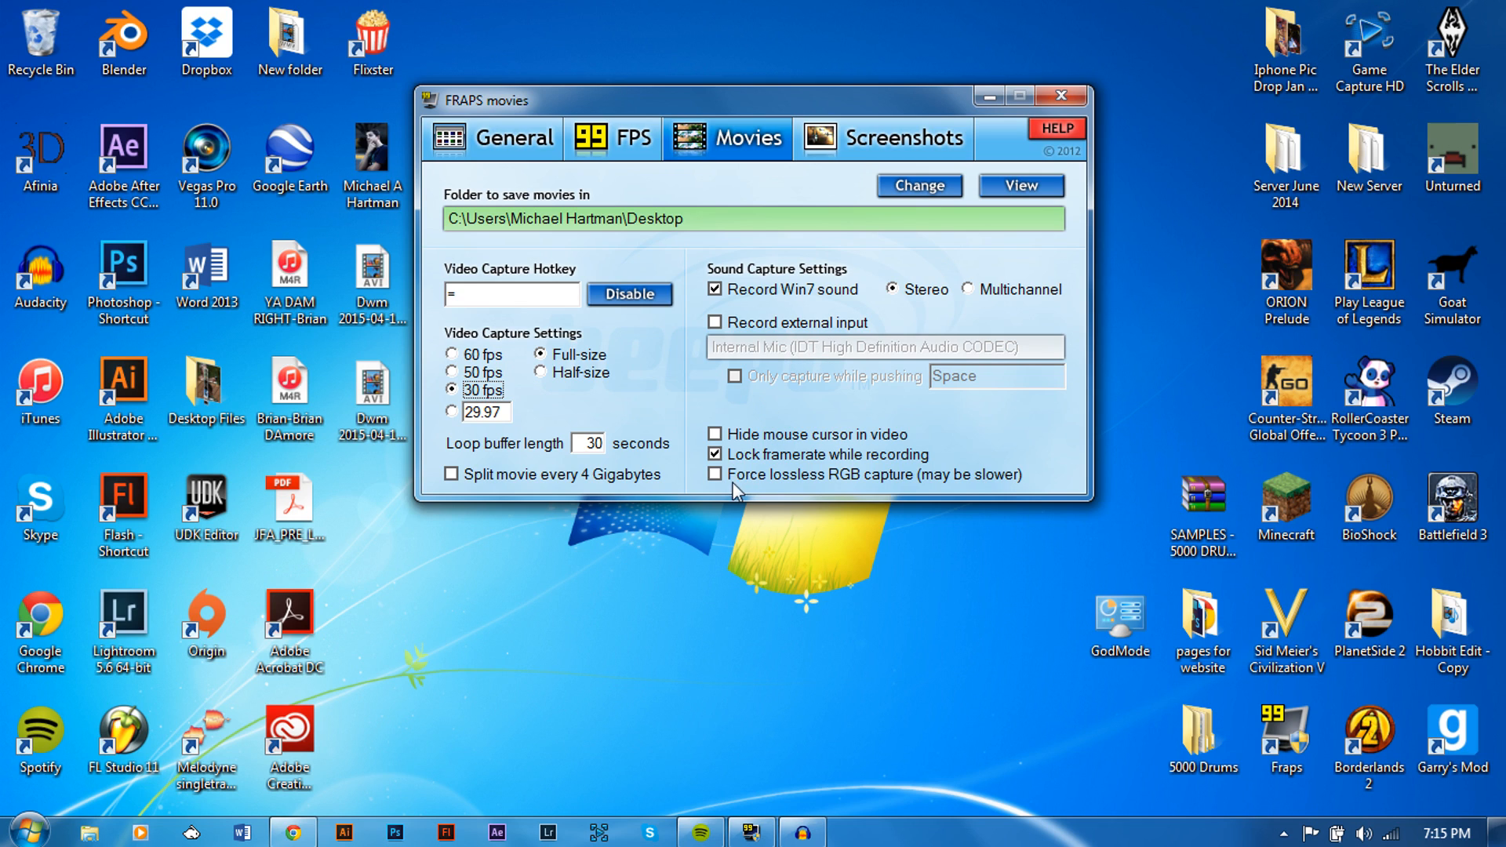
mouse_move(750, 460)
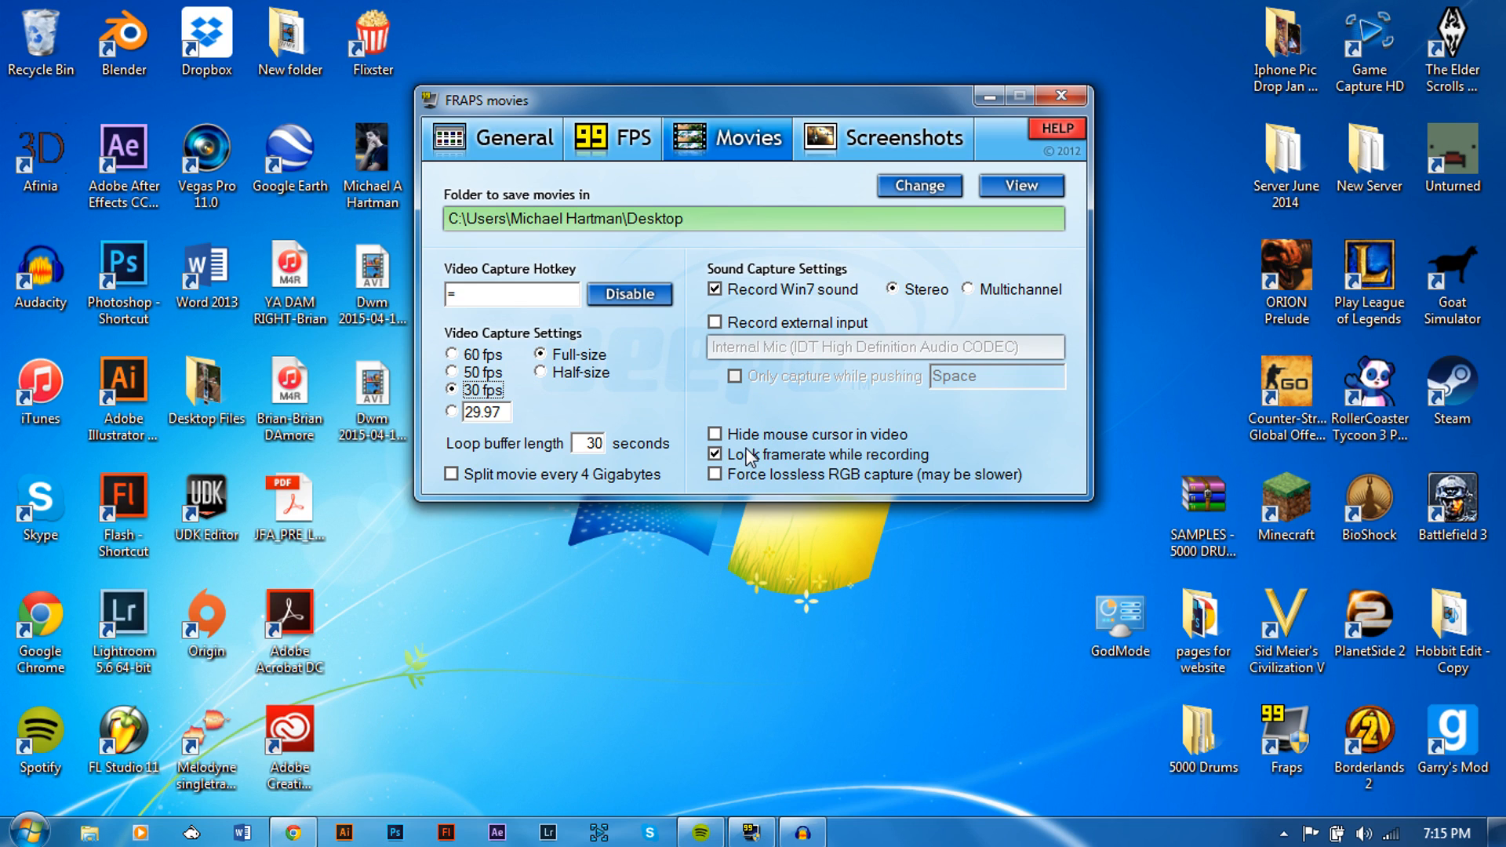
mouse_move(767, 309)
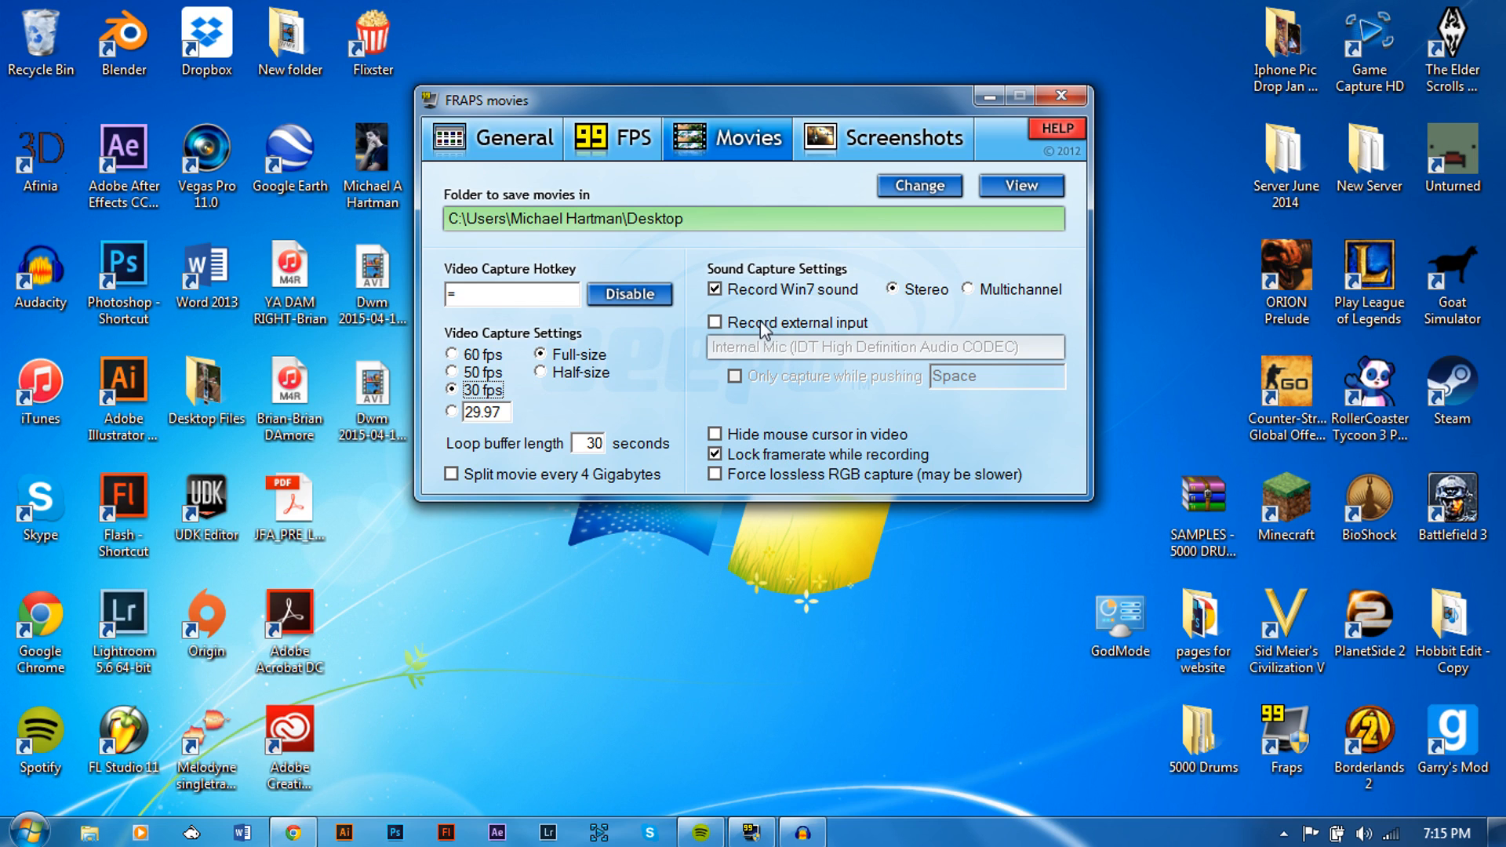
mouse_move(739, 309)
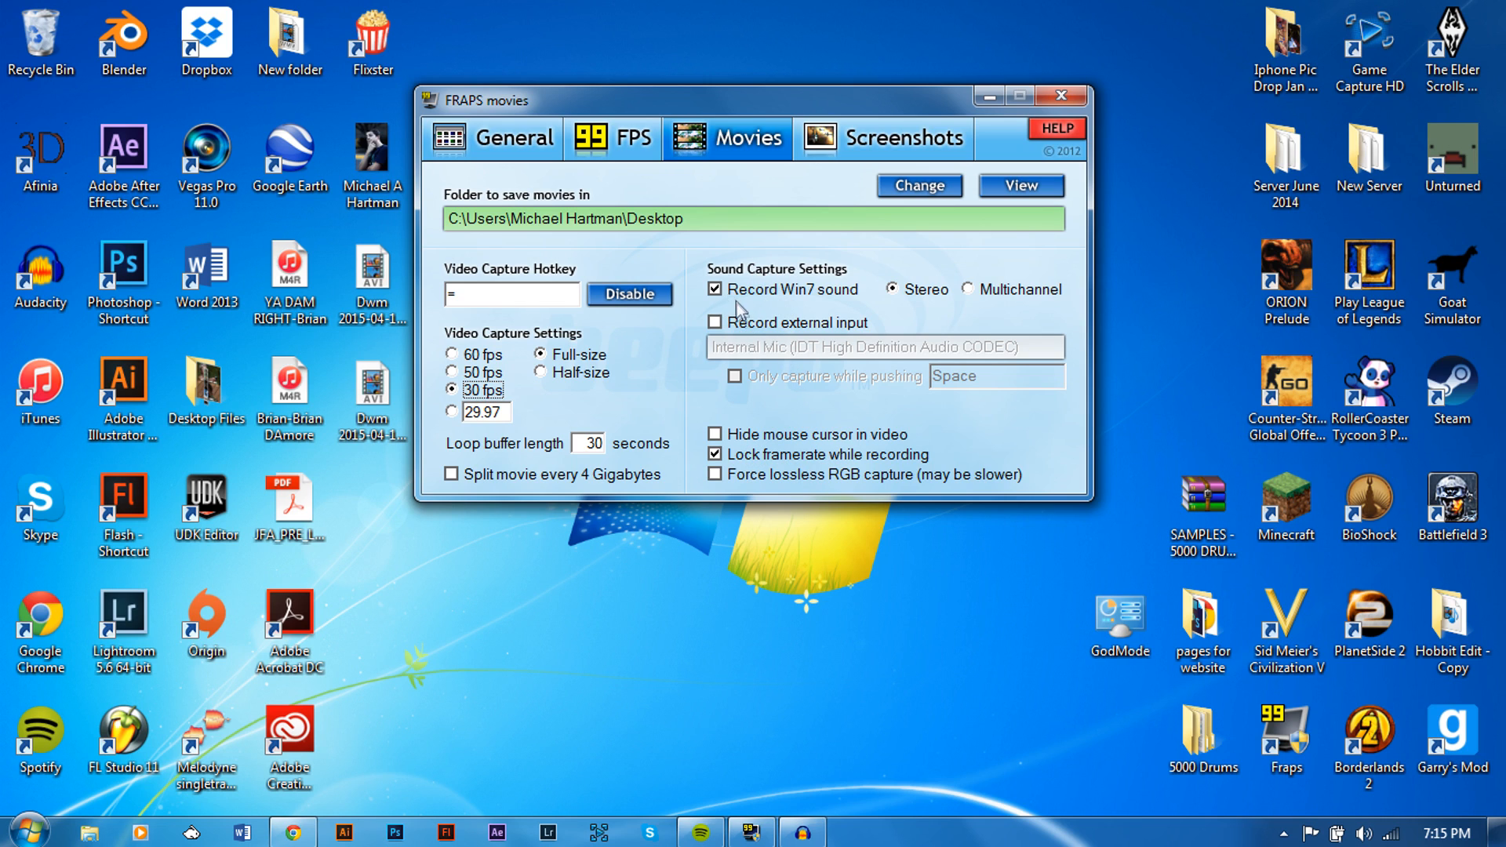
mouse_move(730, 301)
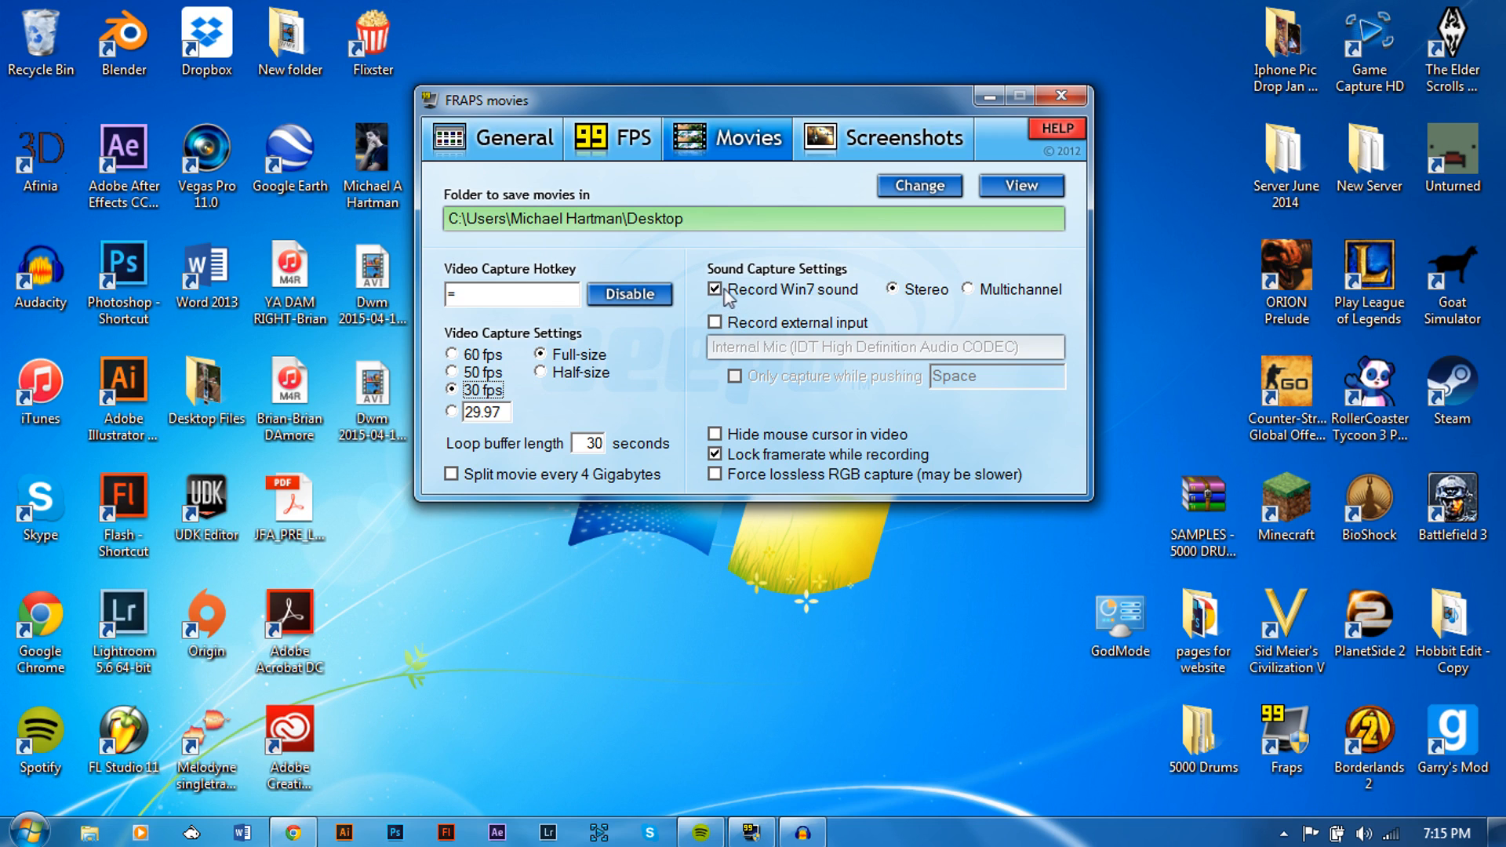
mouse_move(819, 300)
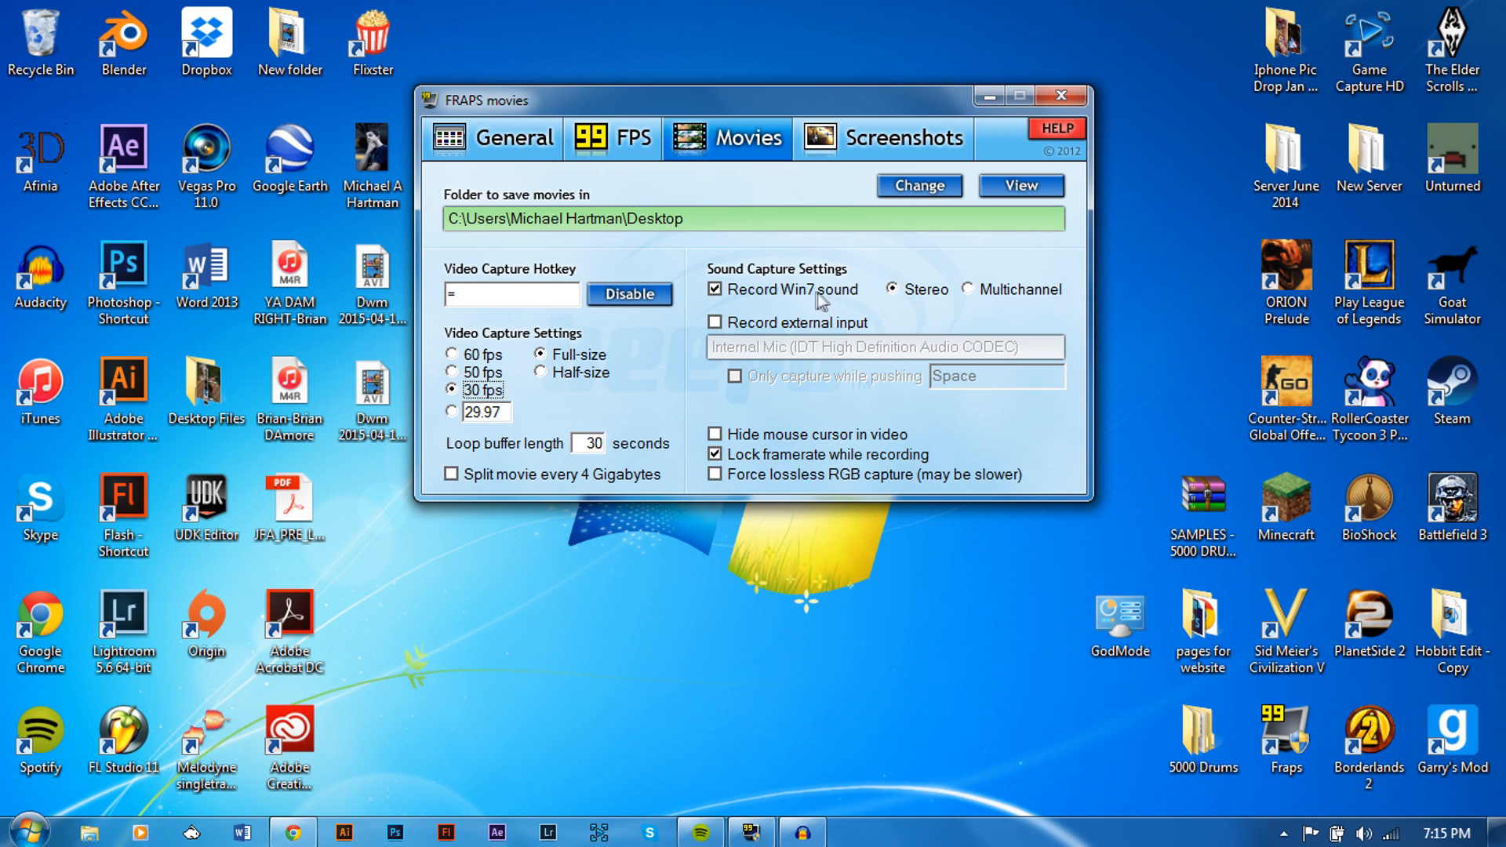
mouse_move(1040, 303)
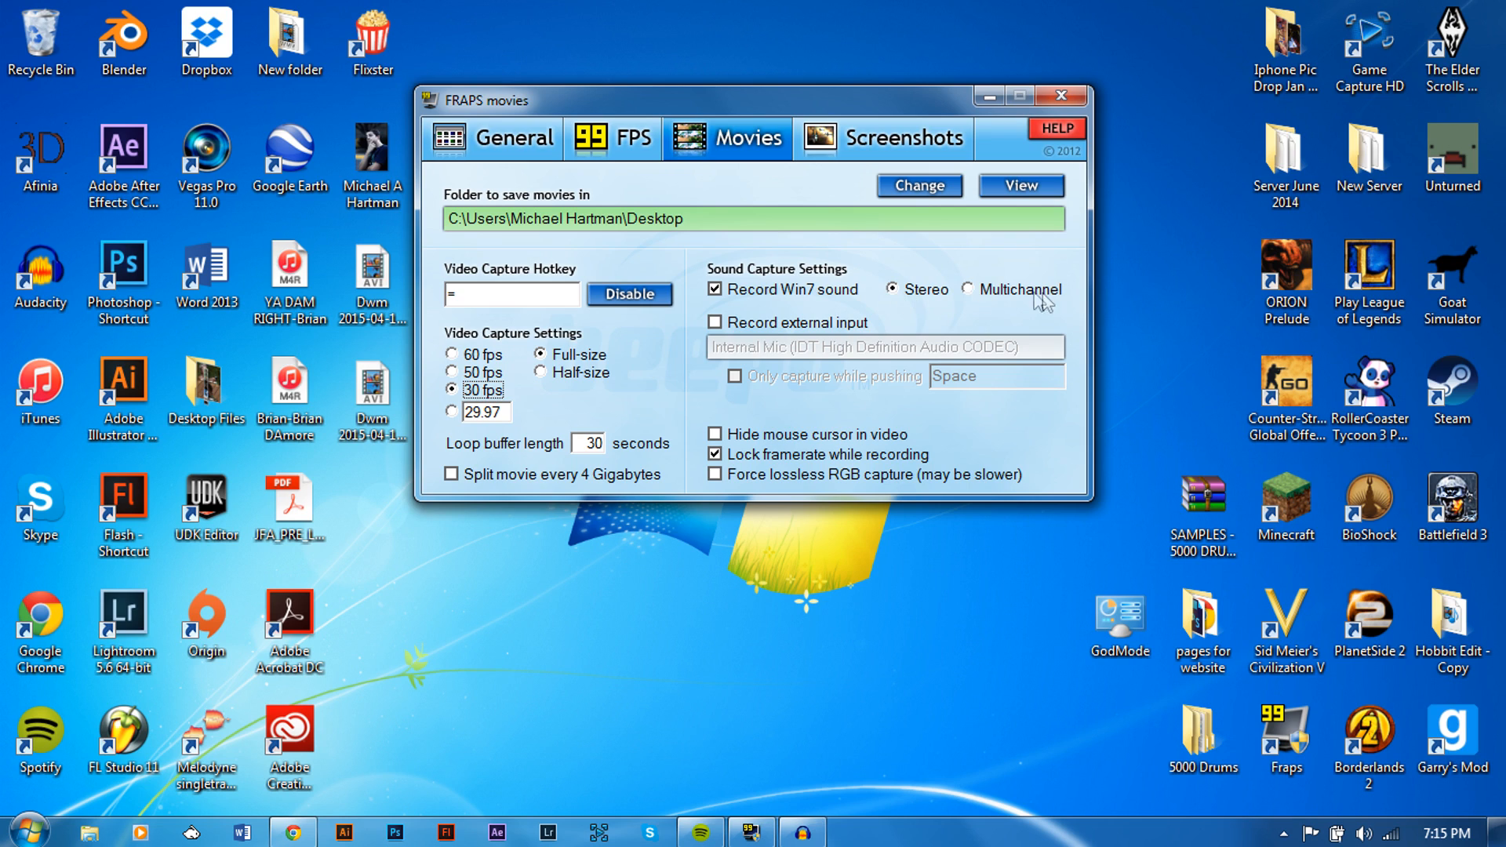
mouse_move(978, 301)
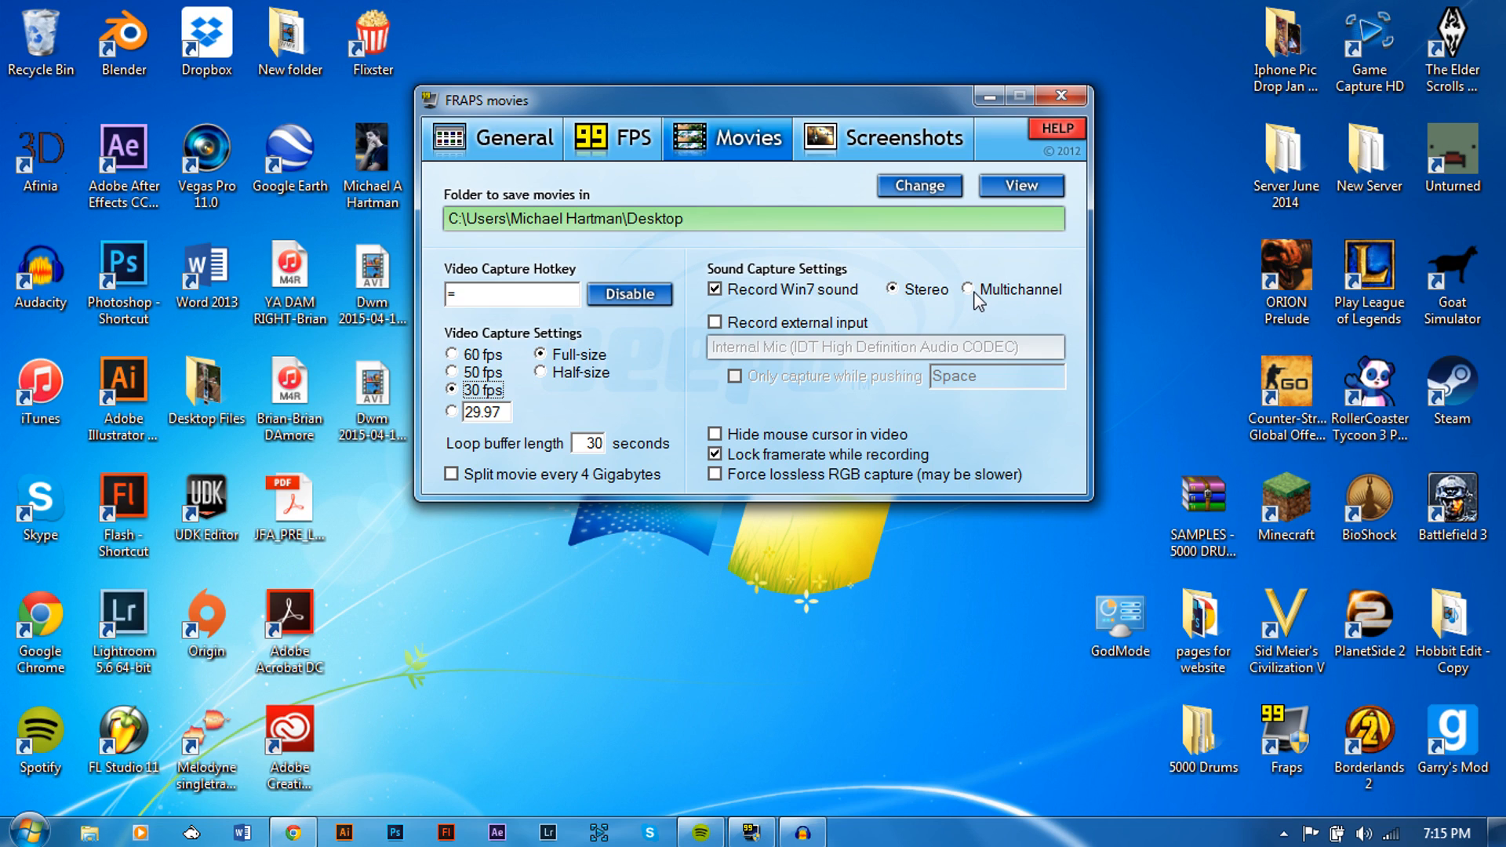
mouse_move(928, 301)
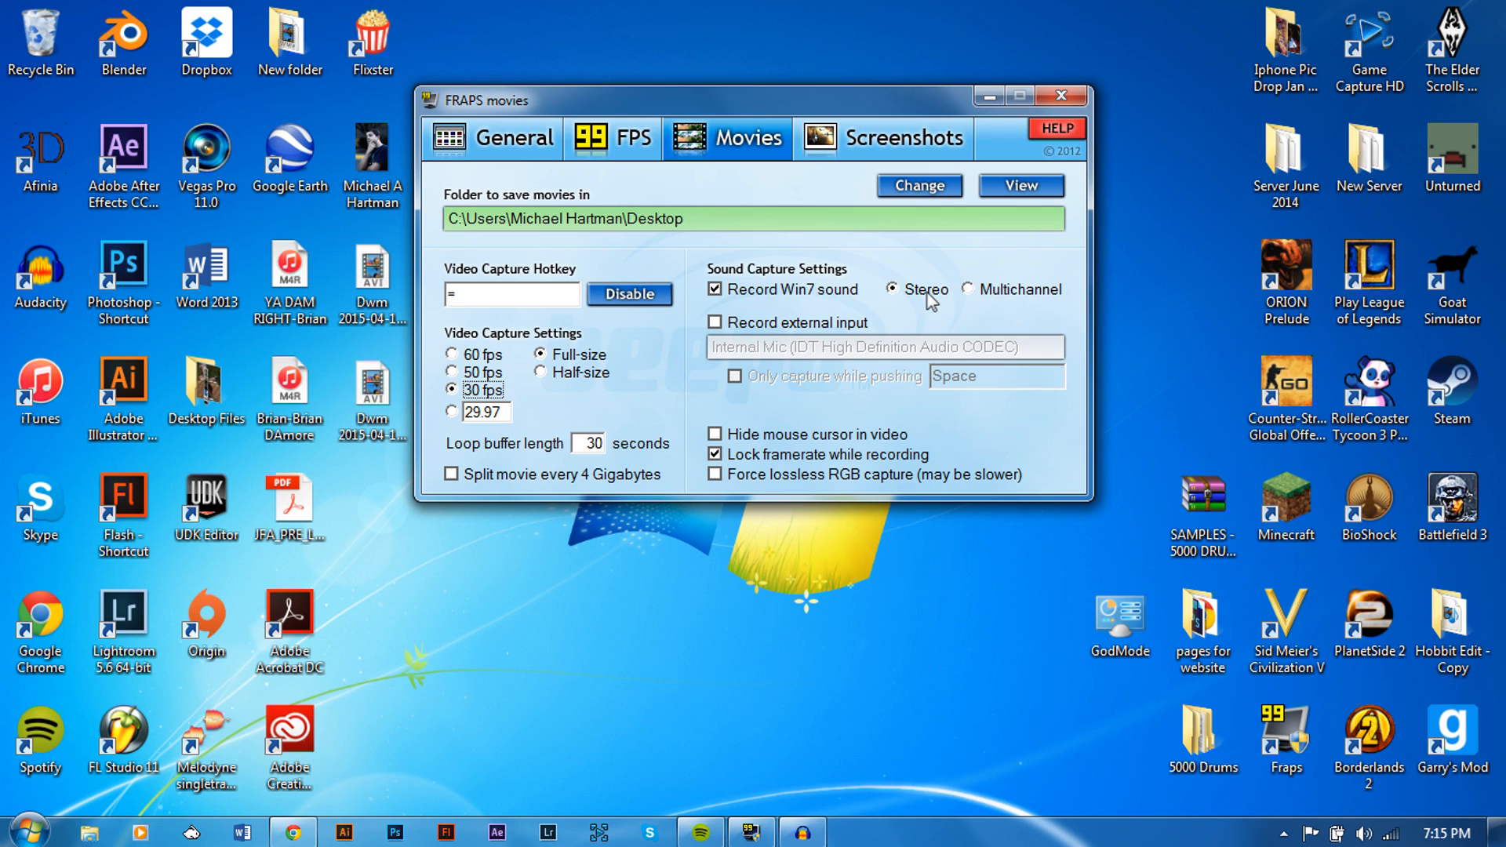
mouse_move(760, 516)
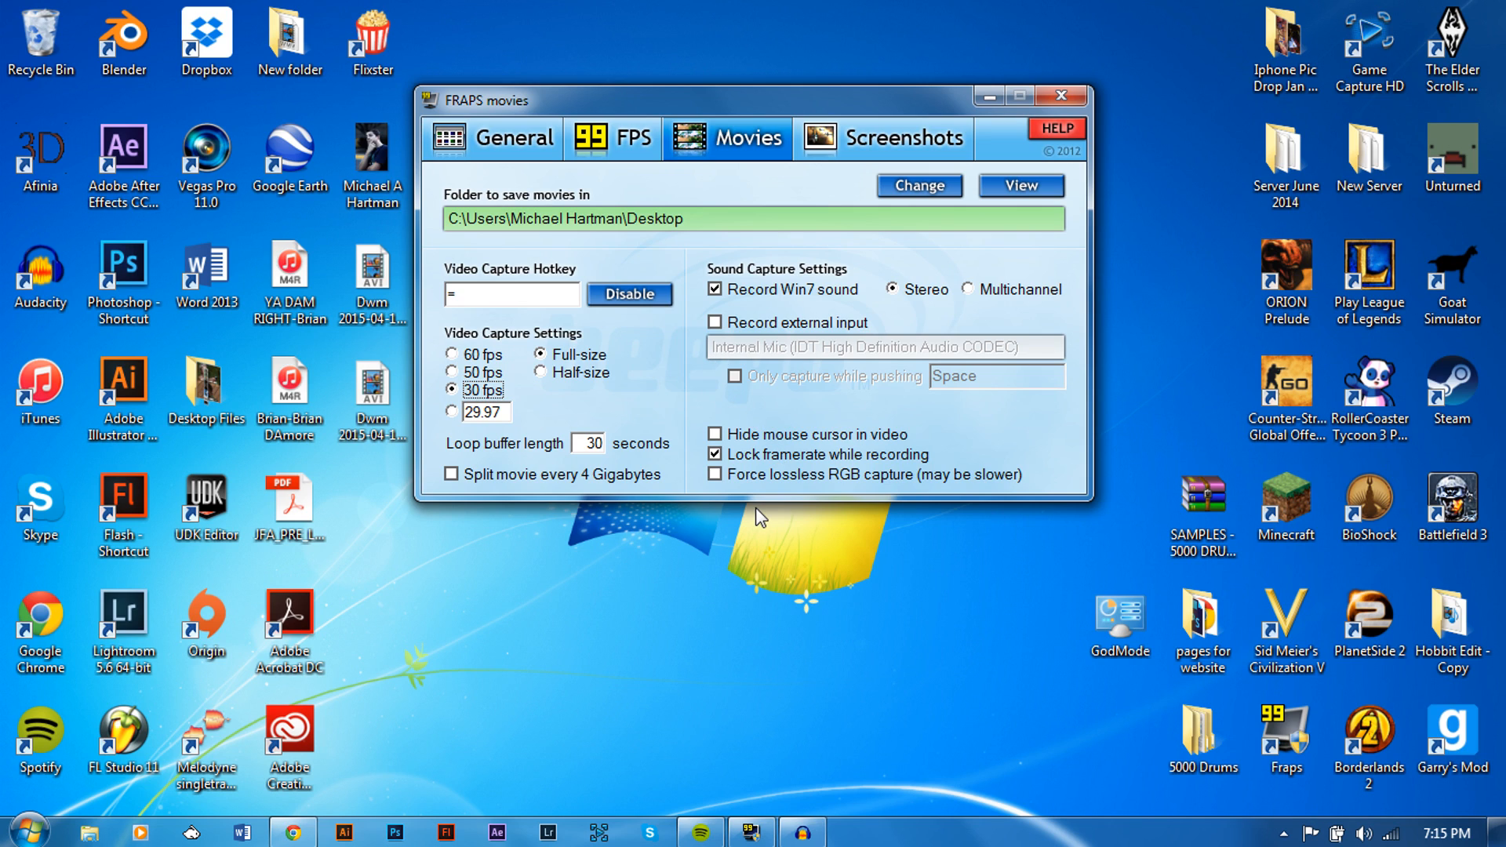
mouse_move(1039, 253)
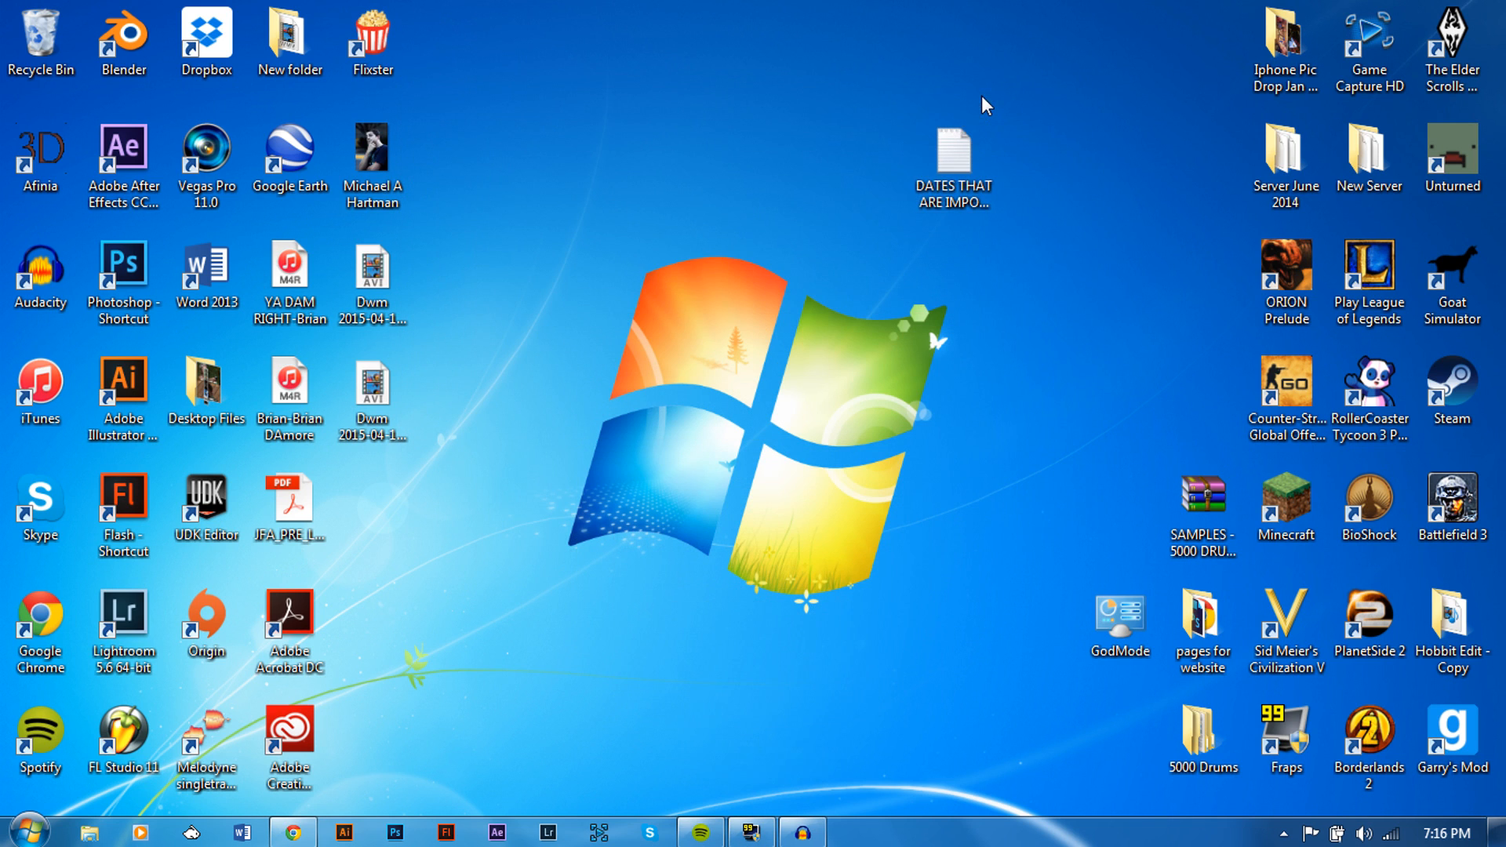
mouse_move(769, 320)
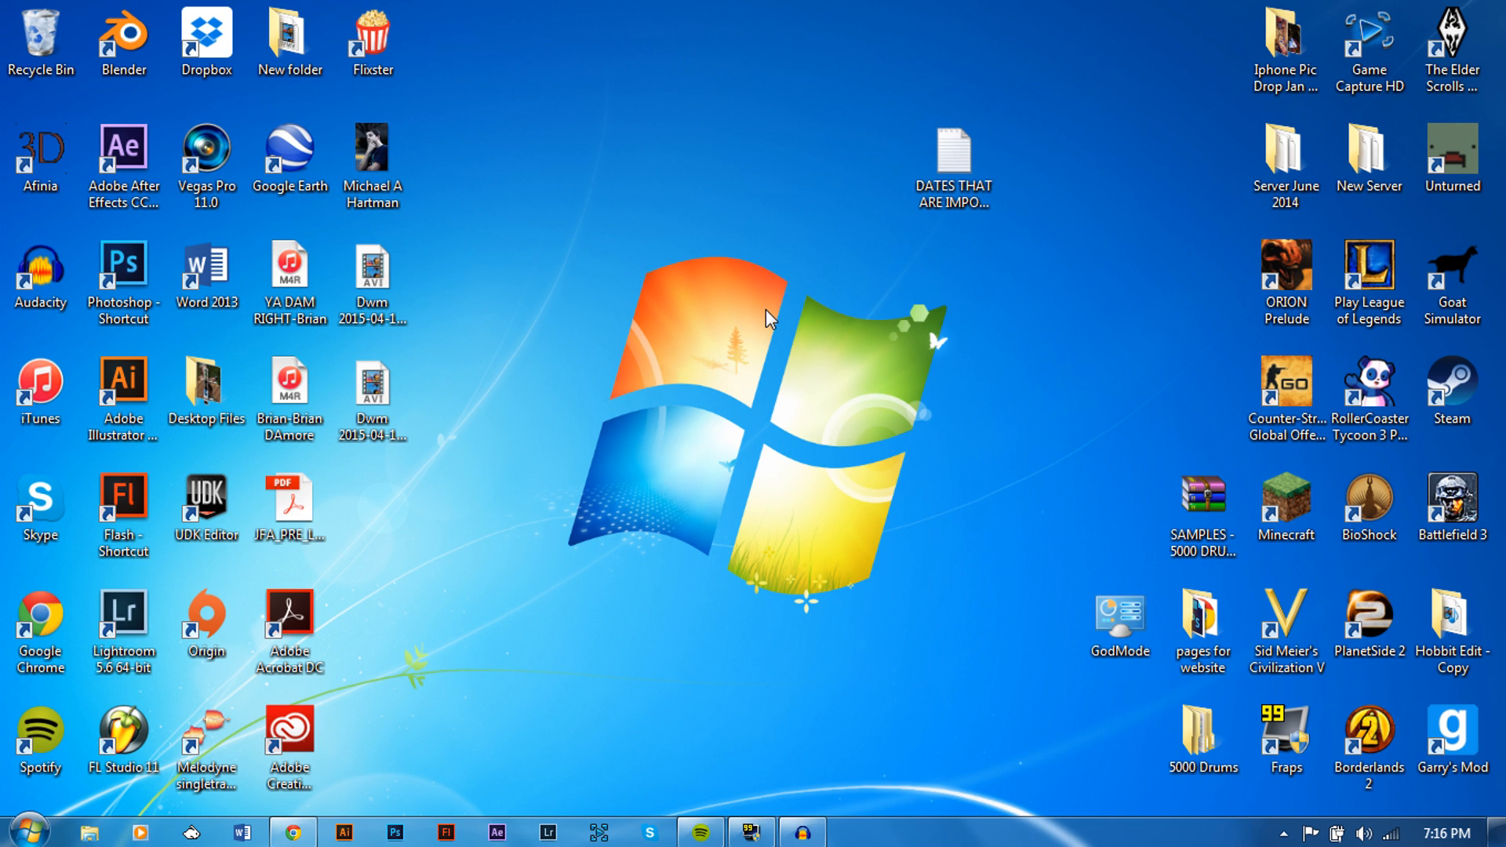
mouse_move(655, 540)
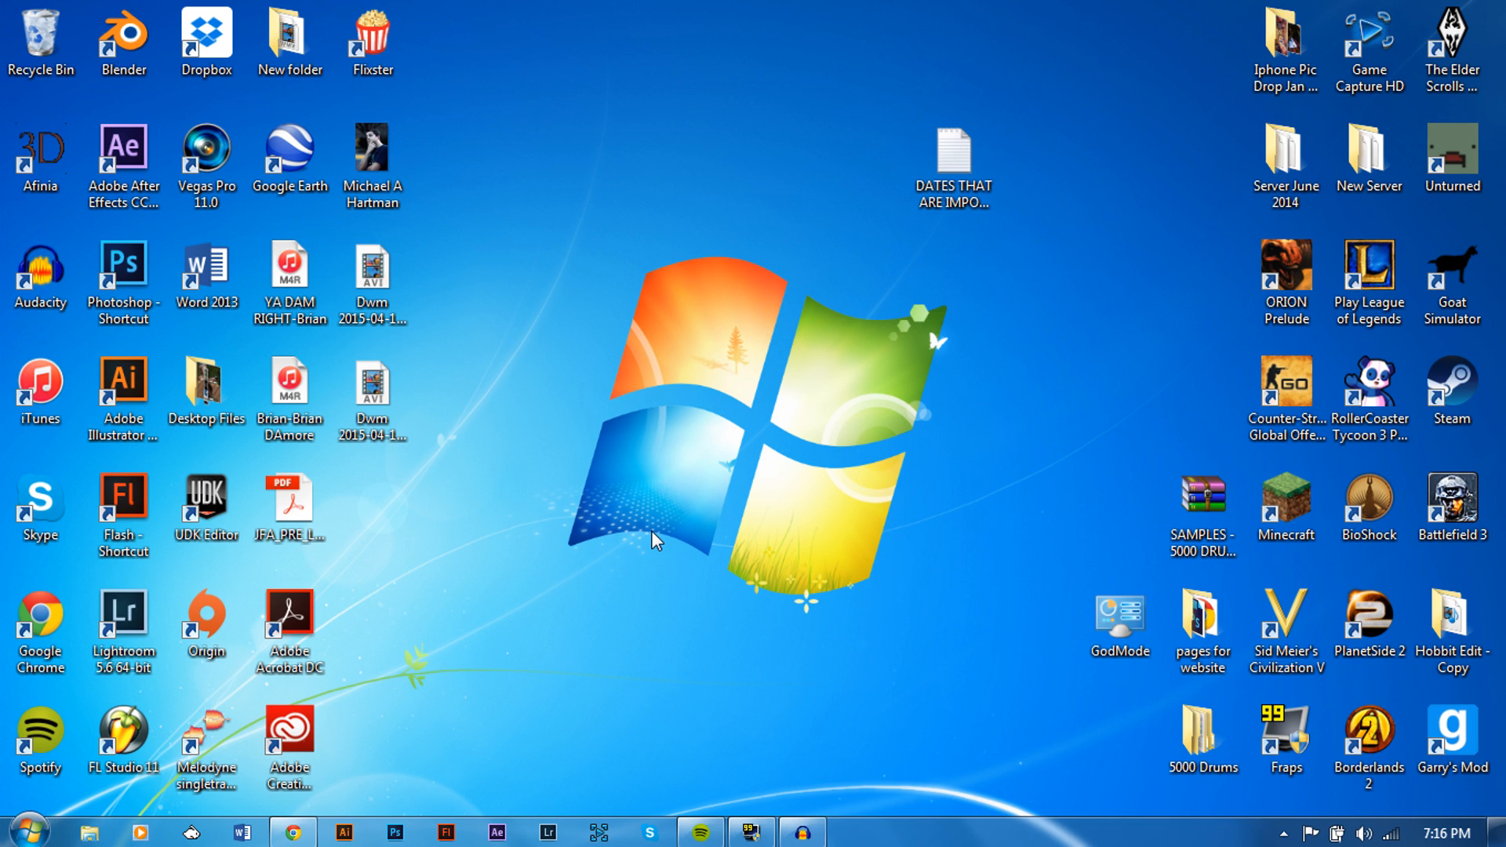
- Open desktop Personalization and browse to the Aero Themes section, briefly hiding Fraps
right_click(657, 538)
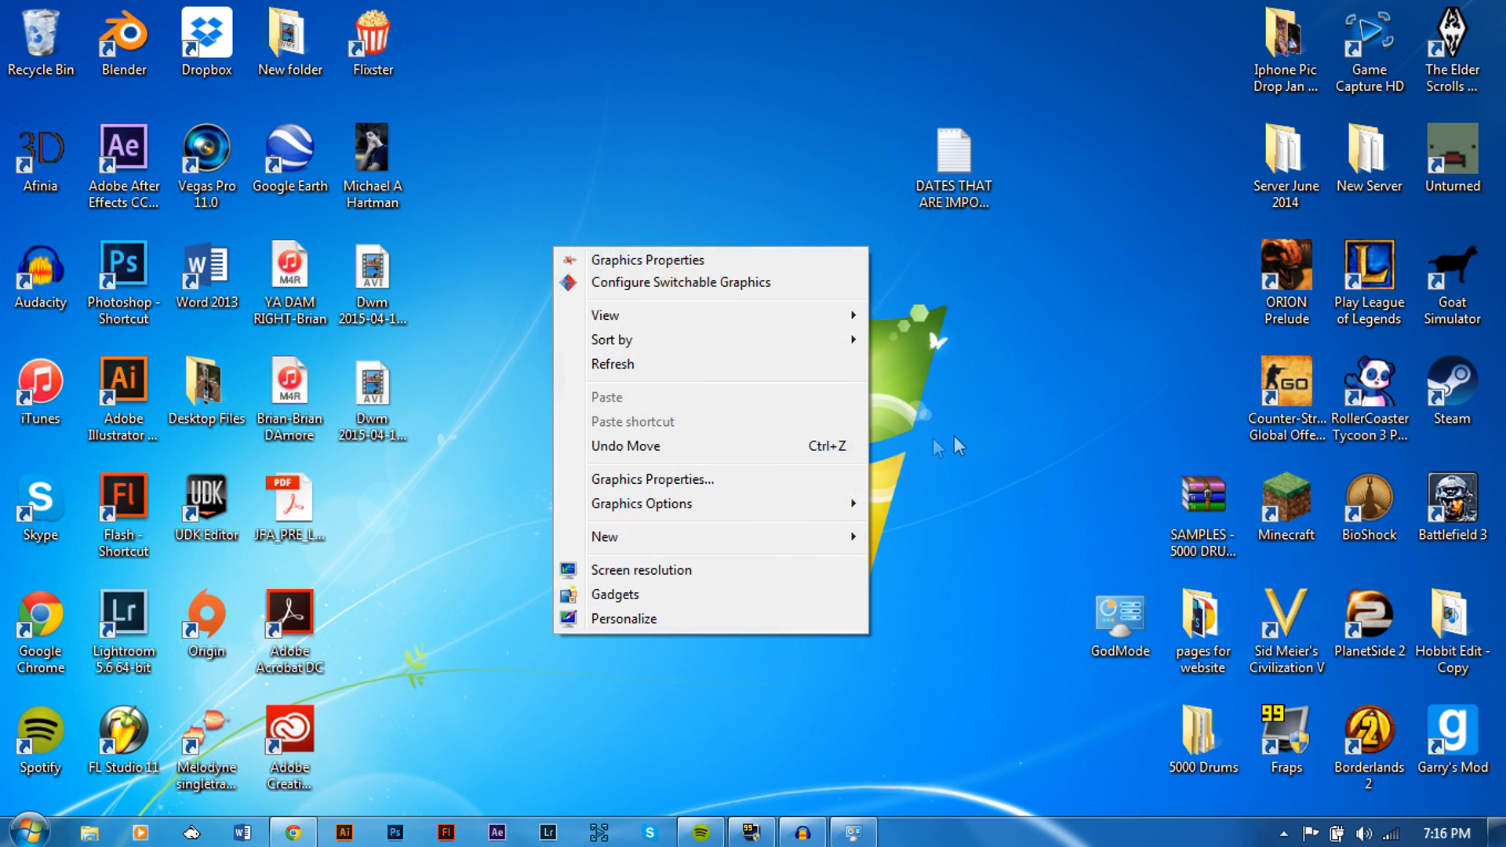
click(640, 568)
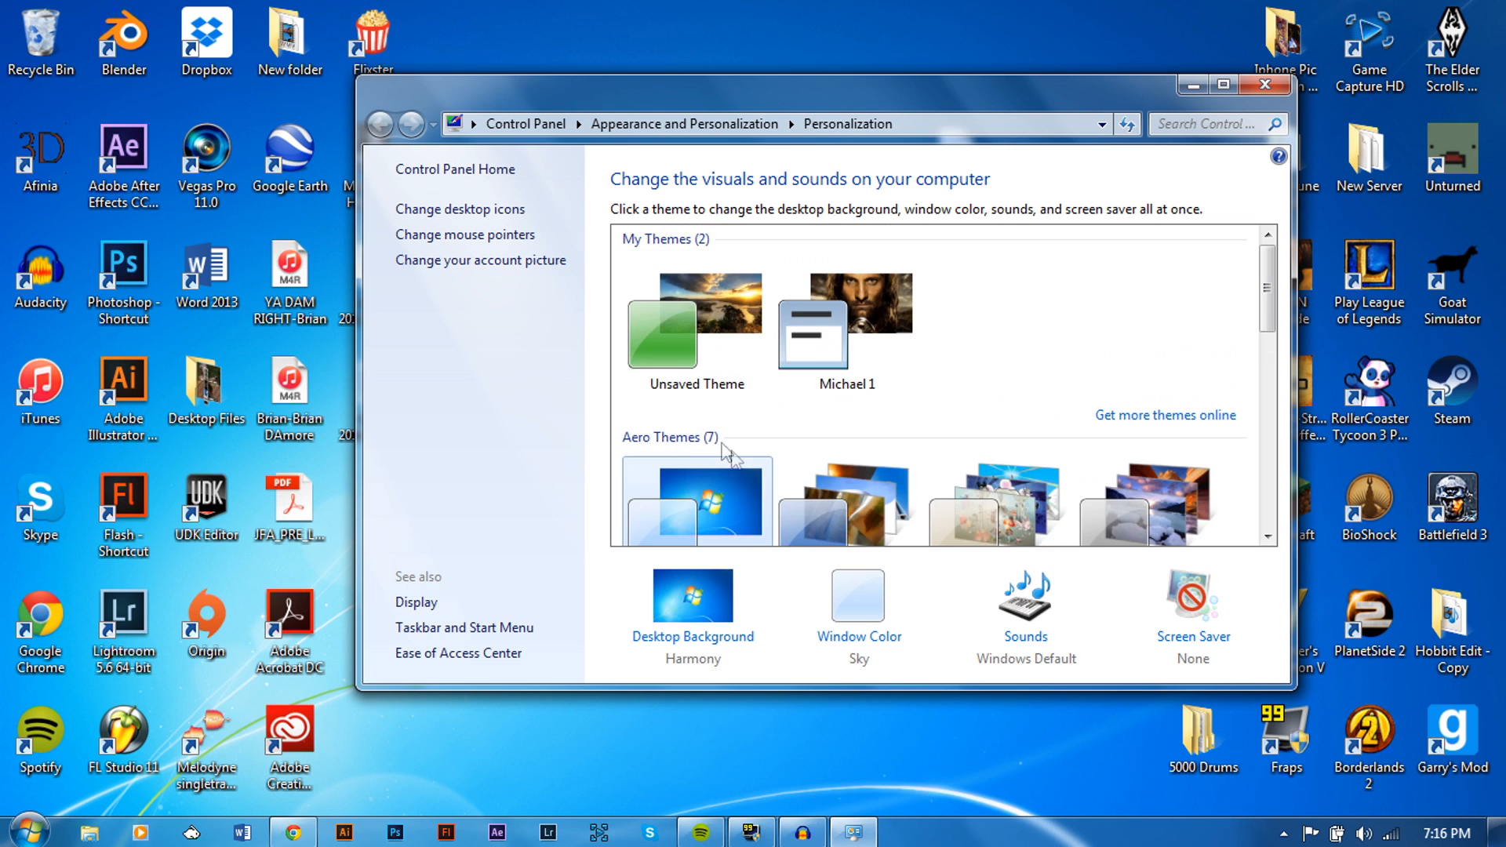
scroll(down, 3)
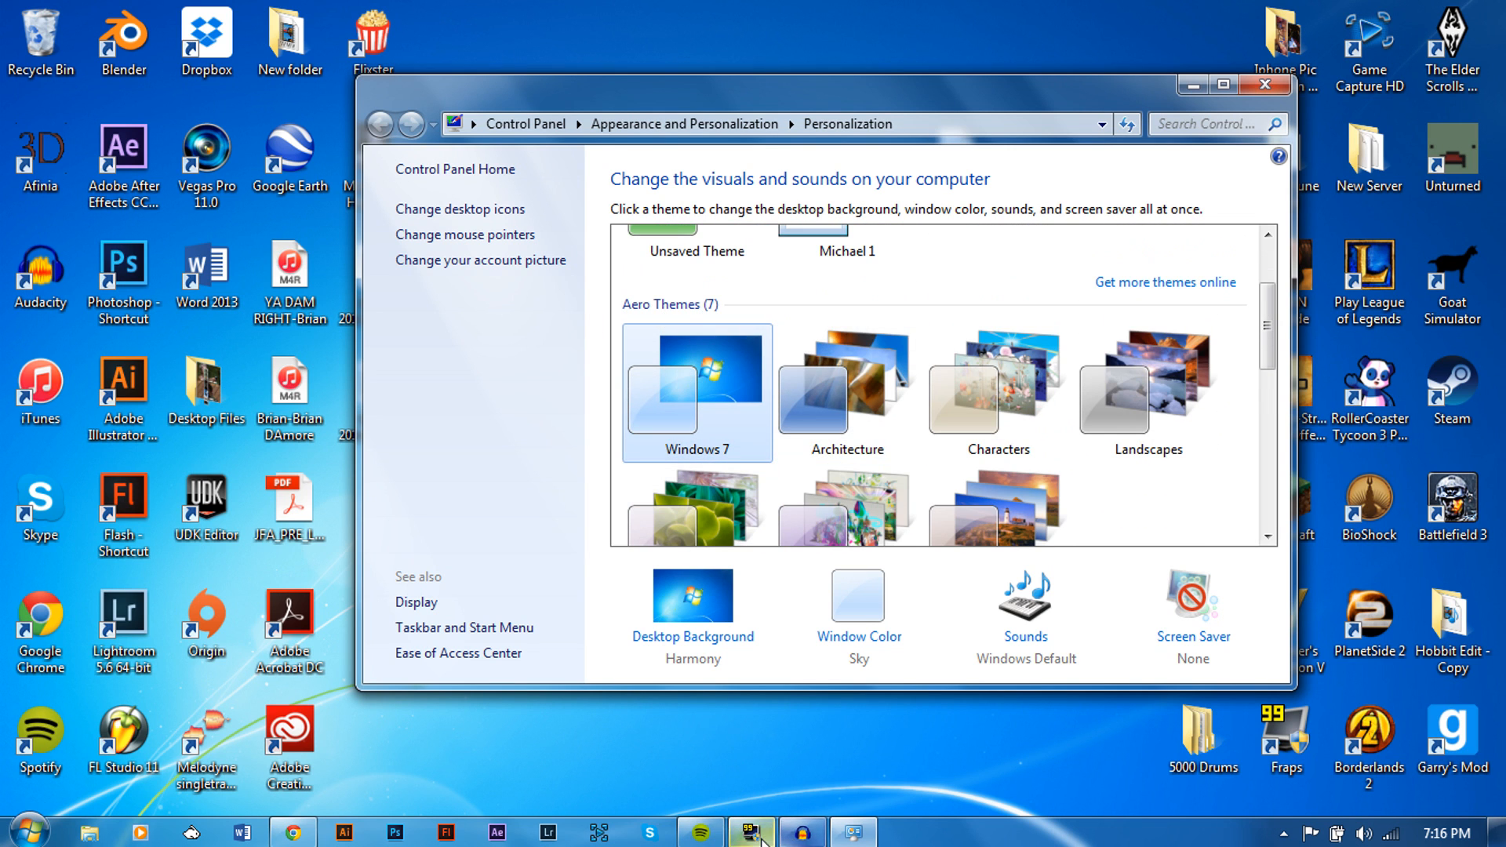
click(751, 832)
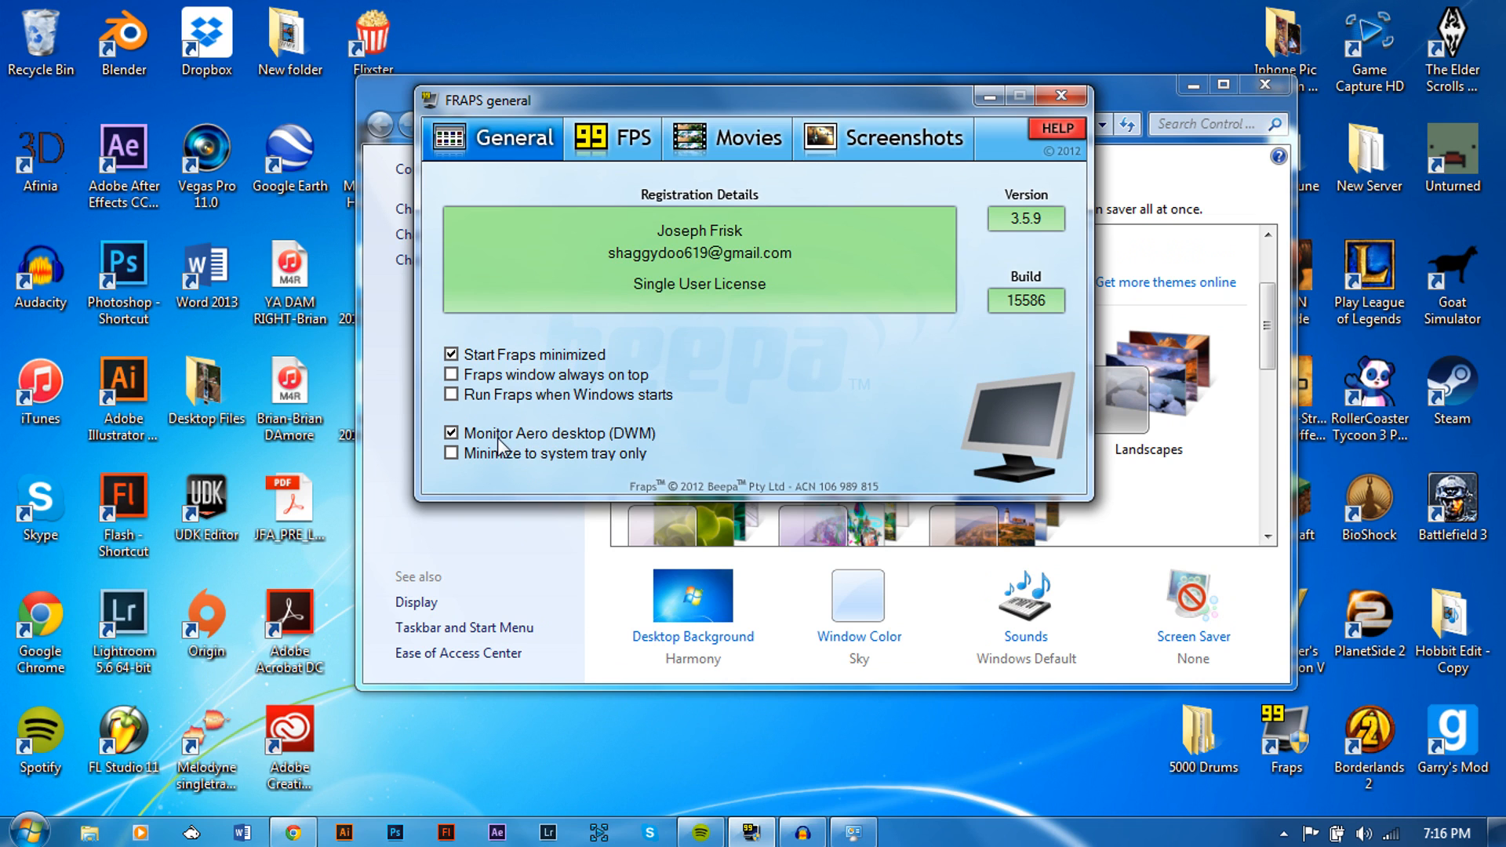
click(1061, 96)
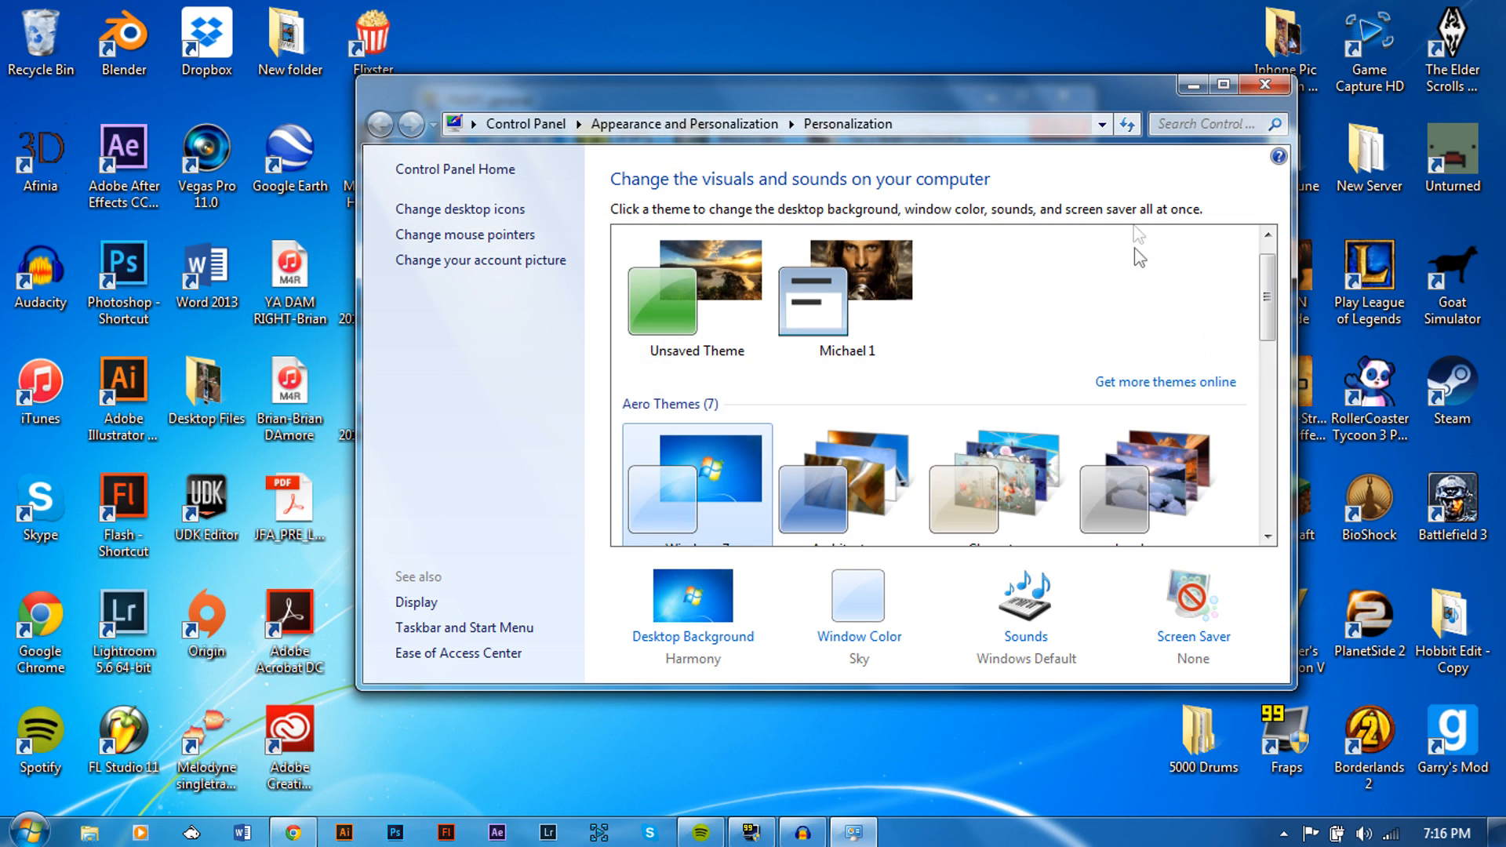
scroll(down, 3)
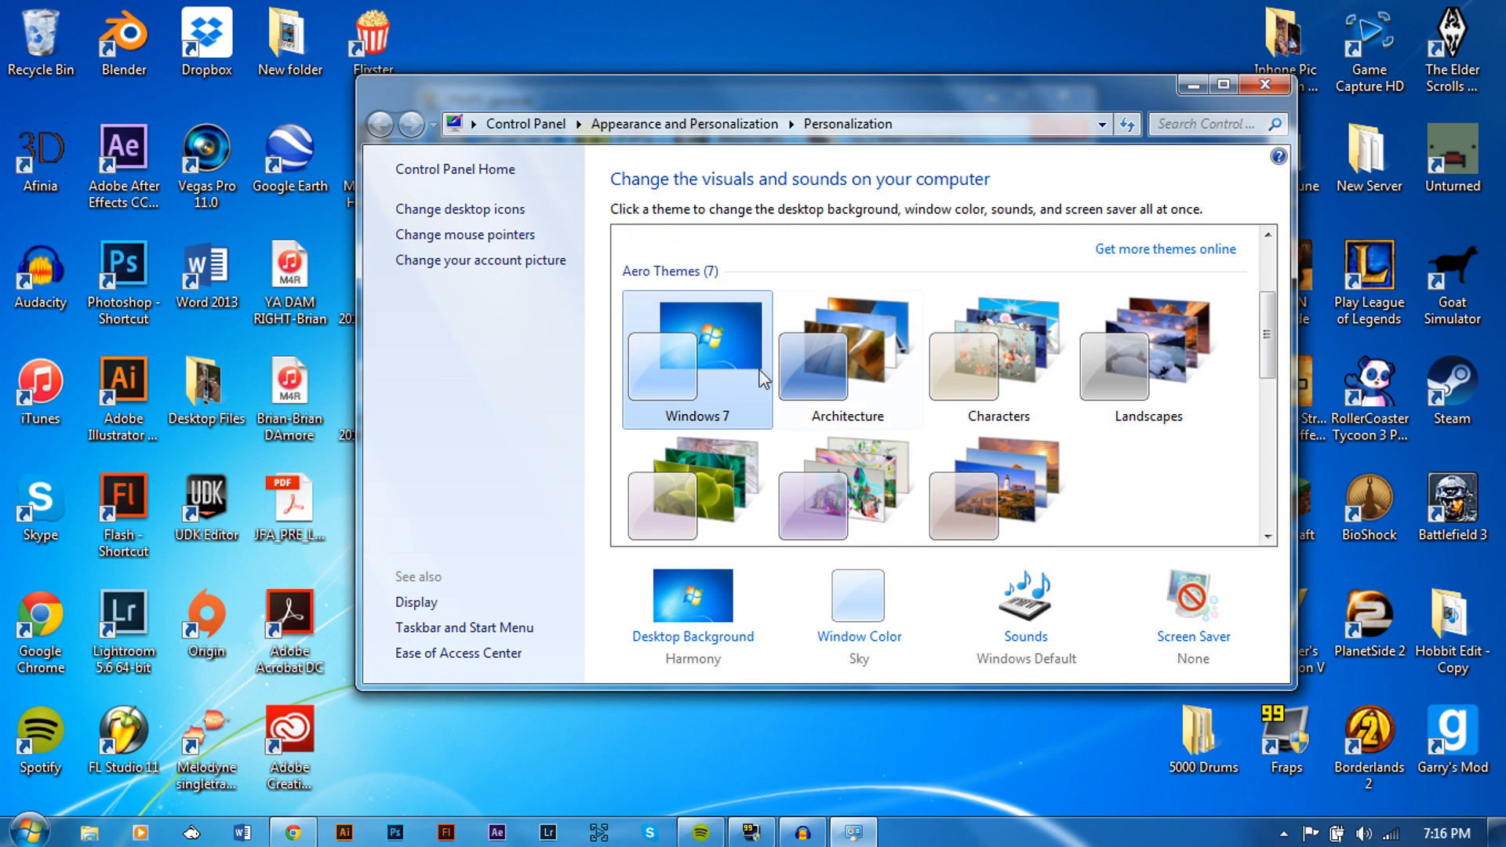
scroll(up, 3)
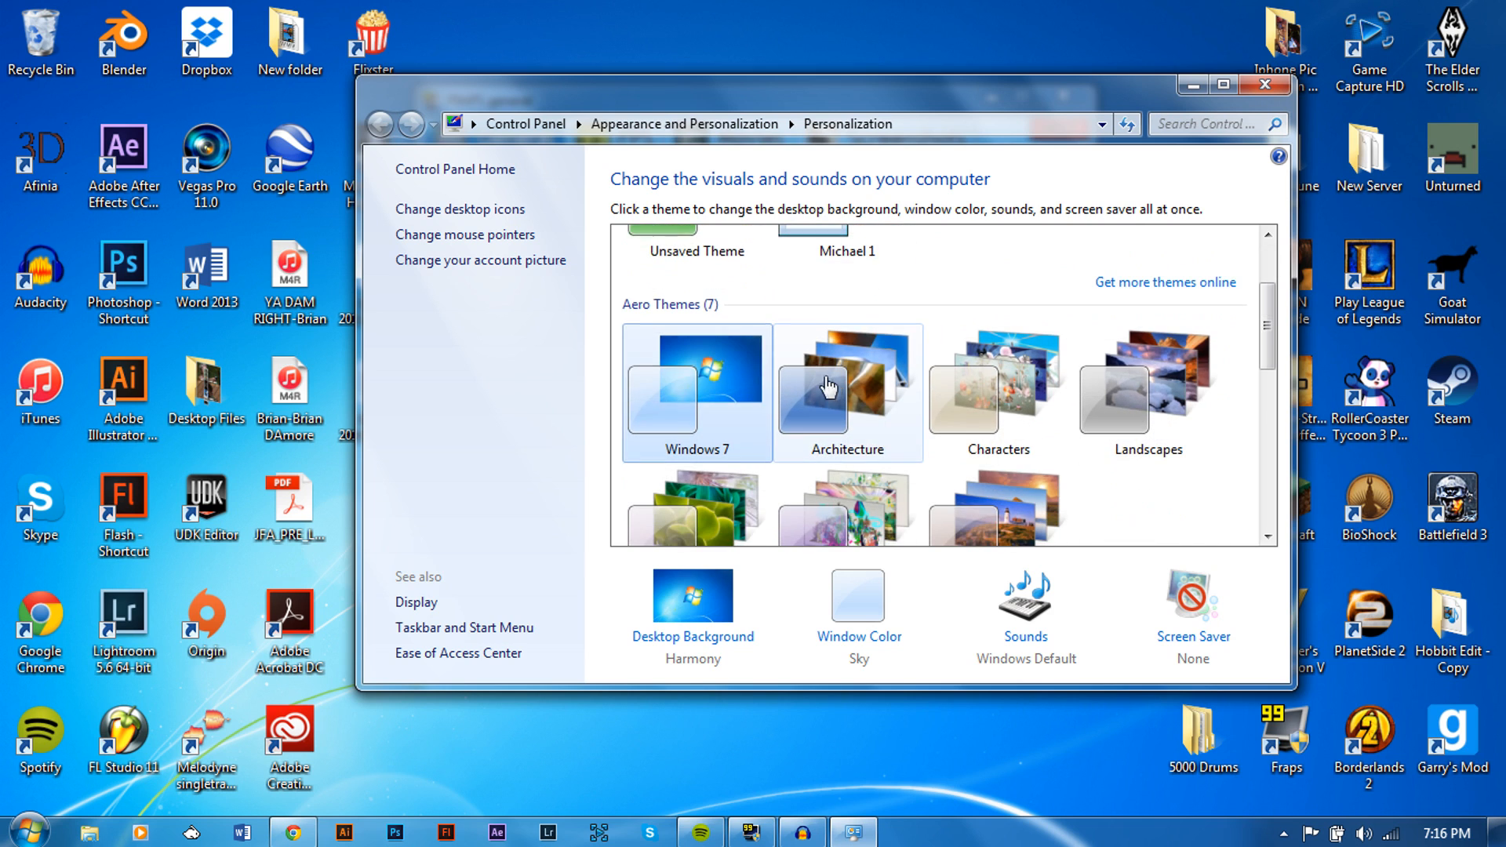
scroll(up, 3)
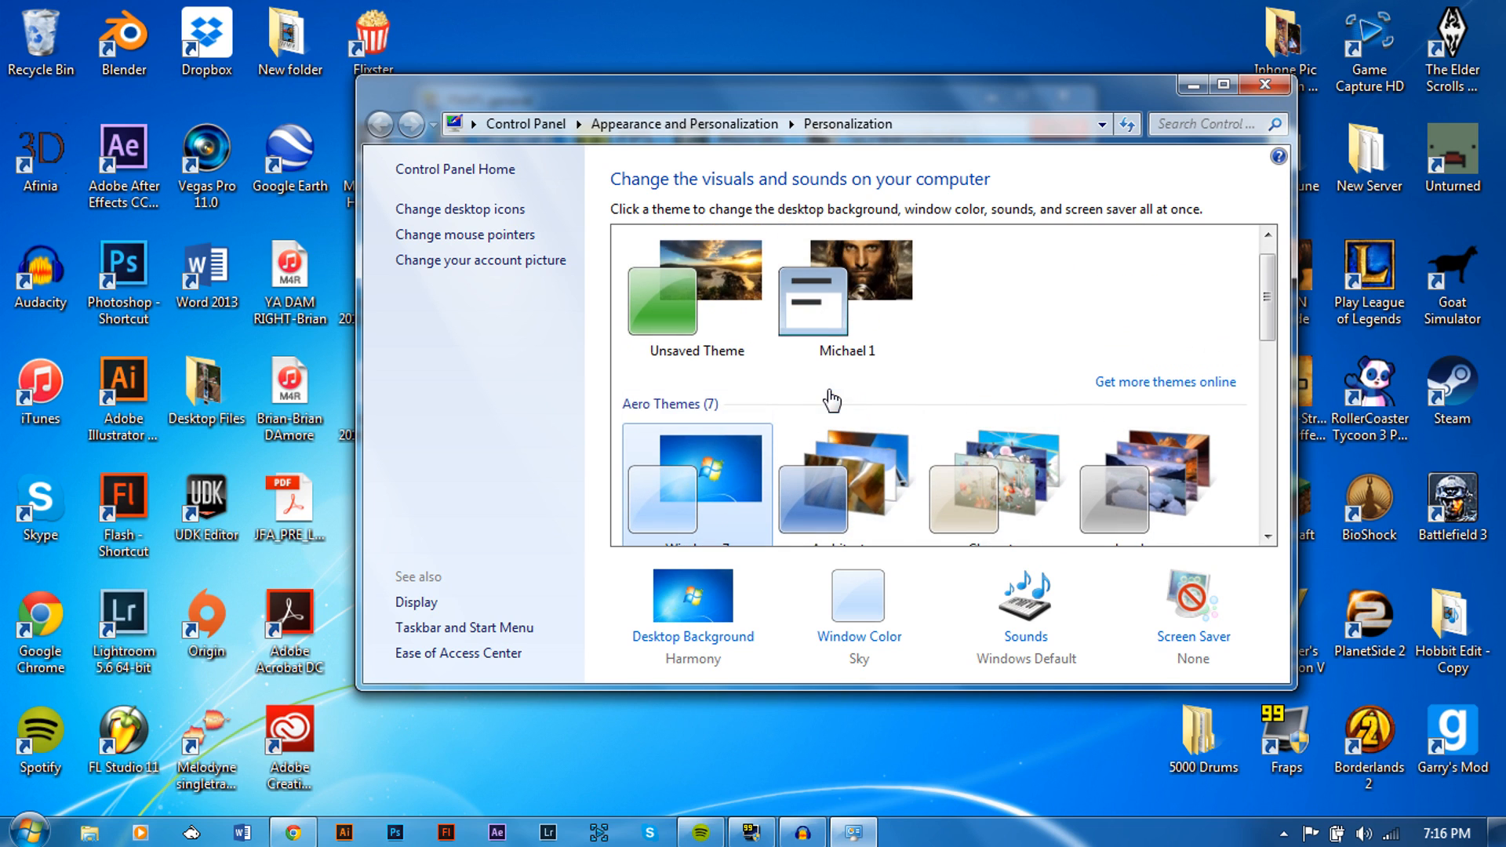
scroll(down, 3)
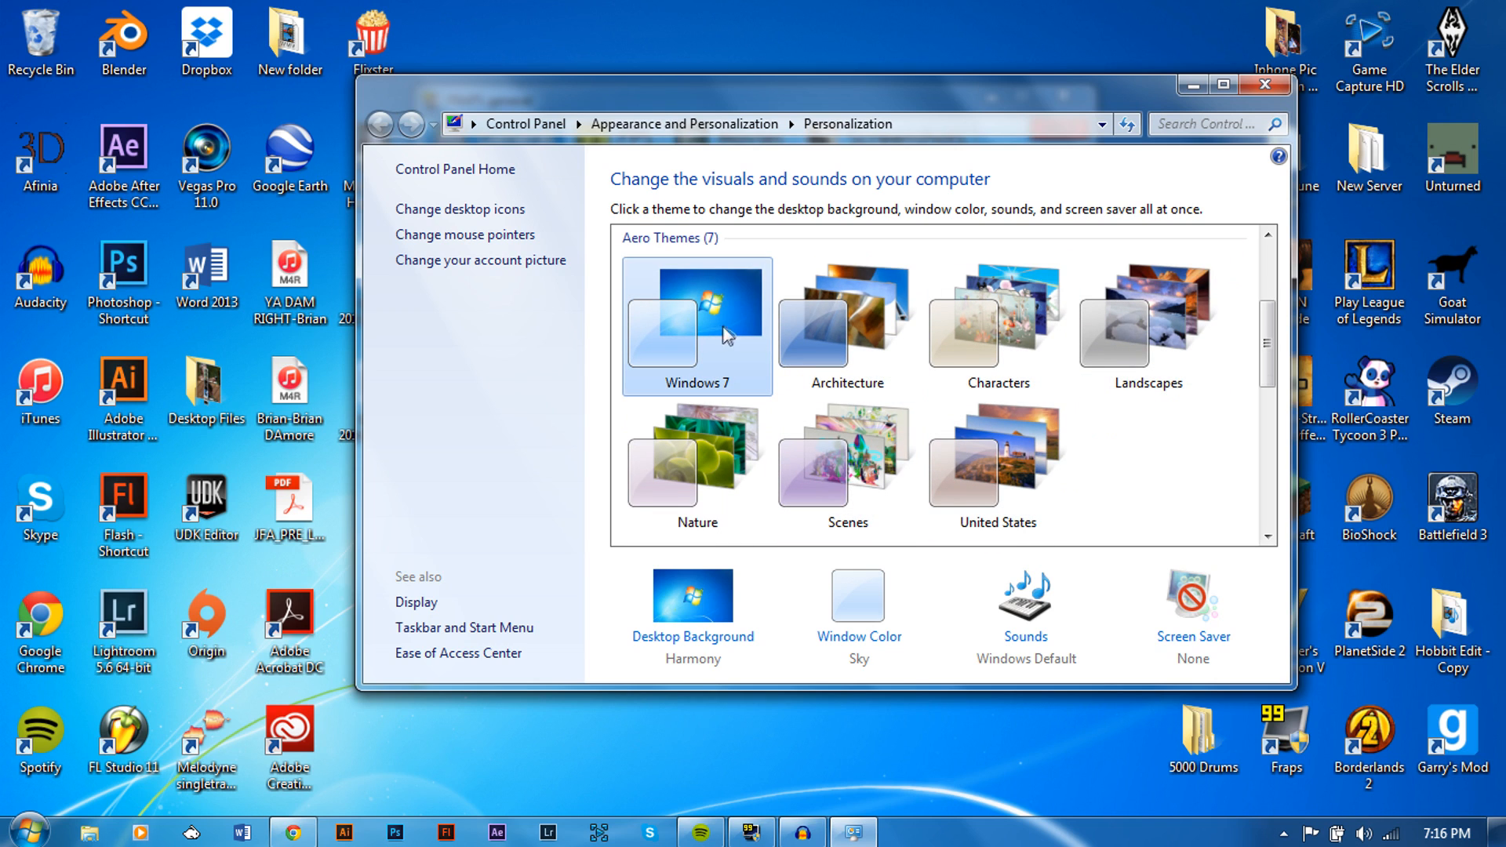
mouse_move(1265, 85)
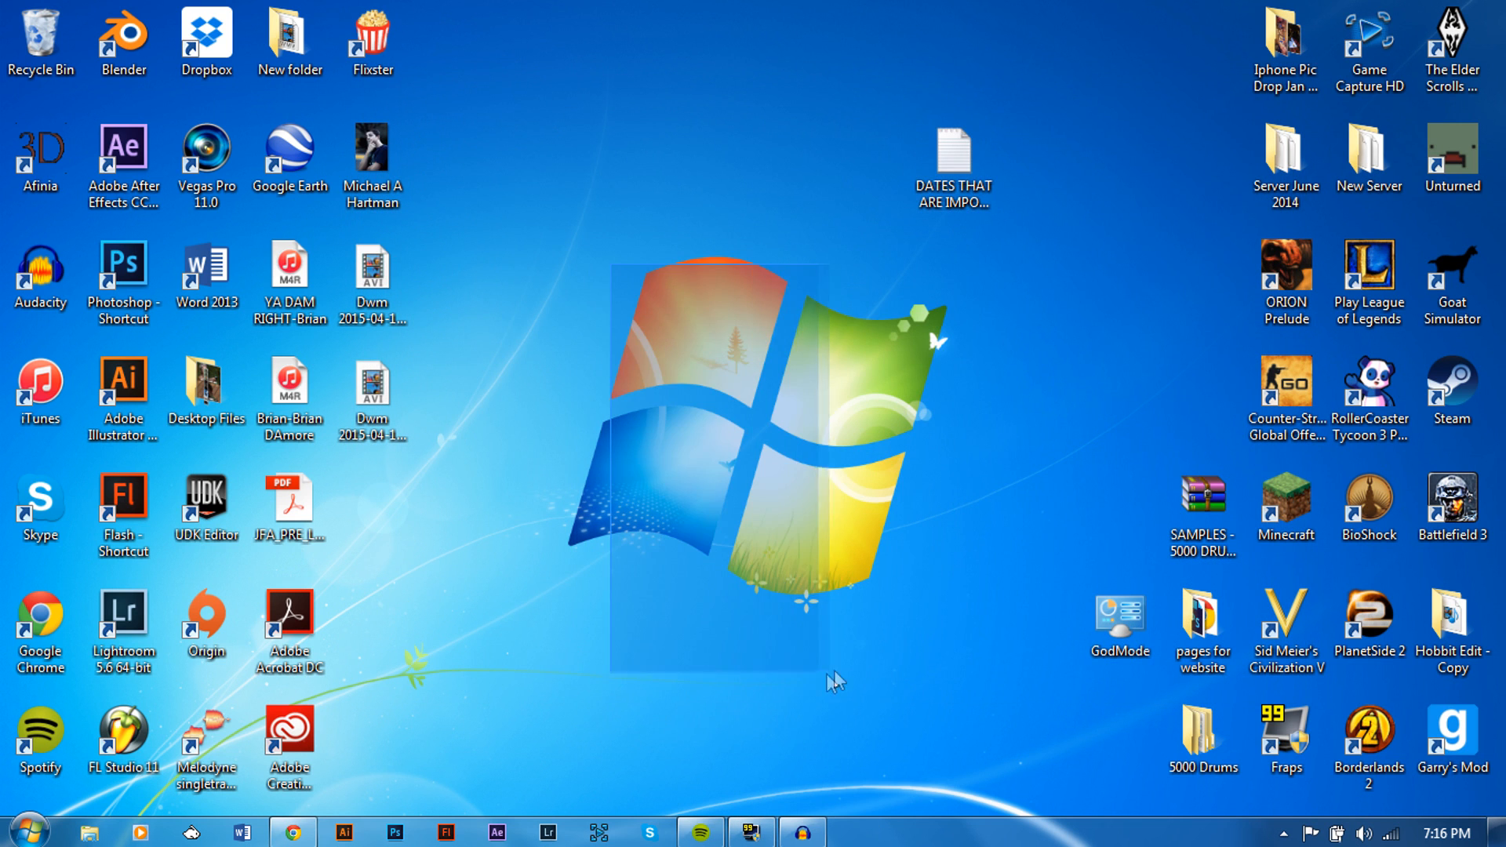
- Reach Programs and Features maximized and show the Installed Updates page
click(28, 831)
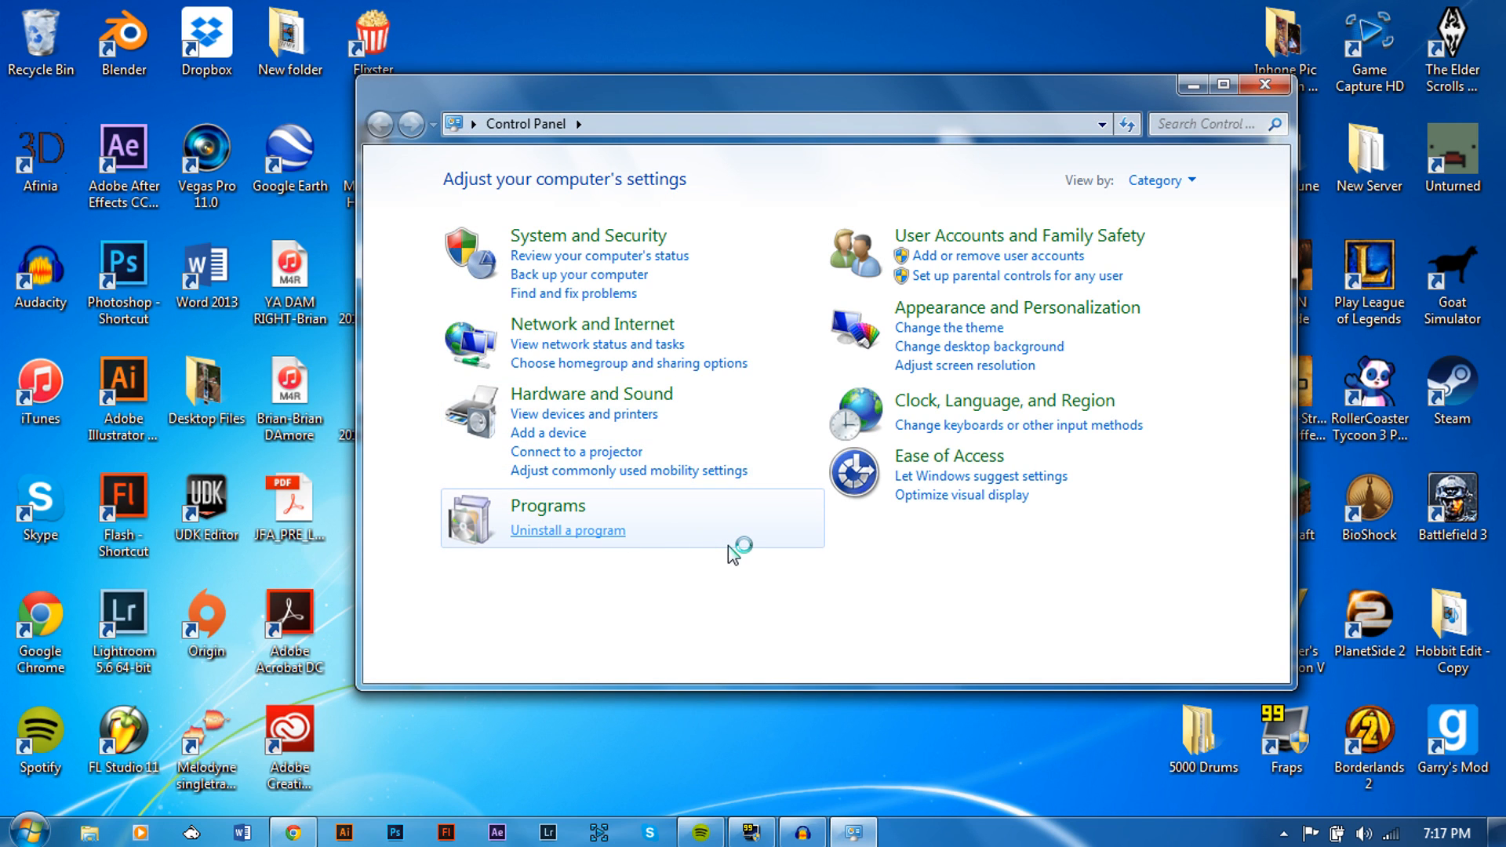
click(567, 530)
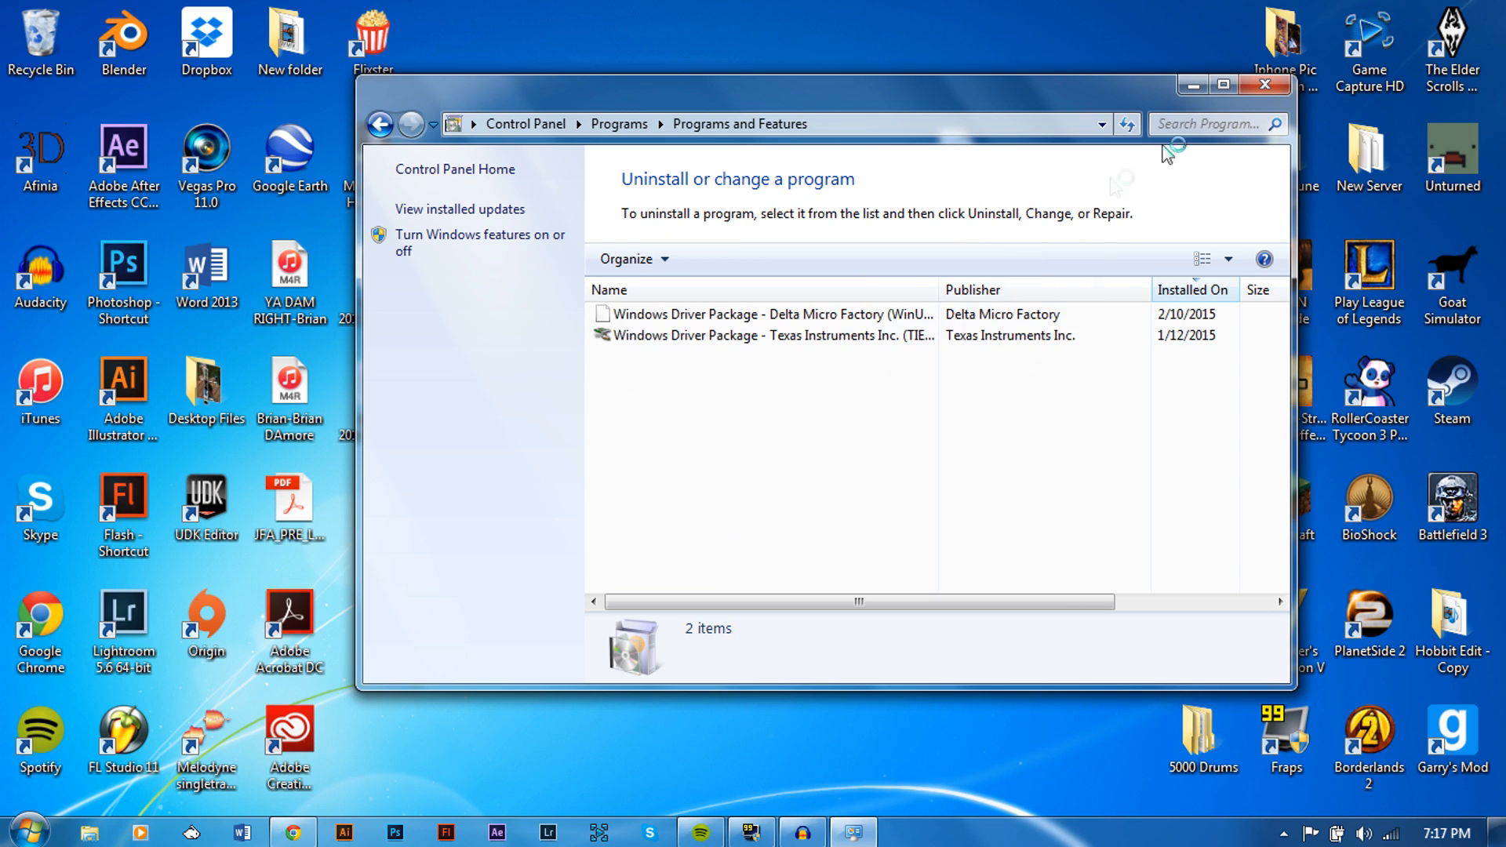
click(1222, 85)
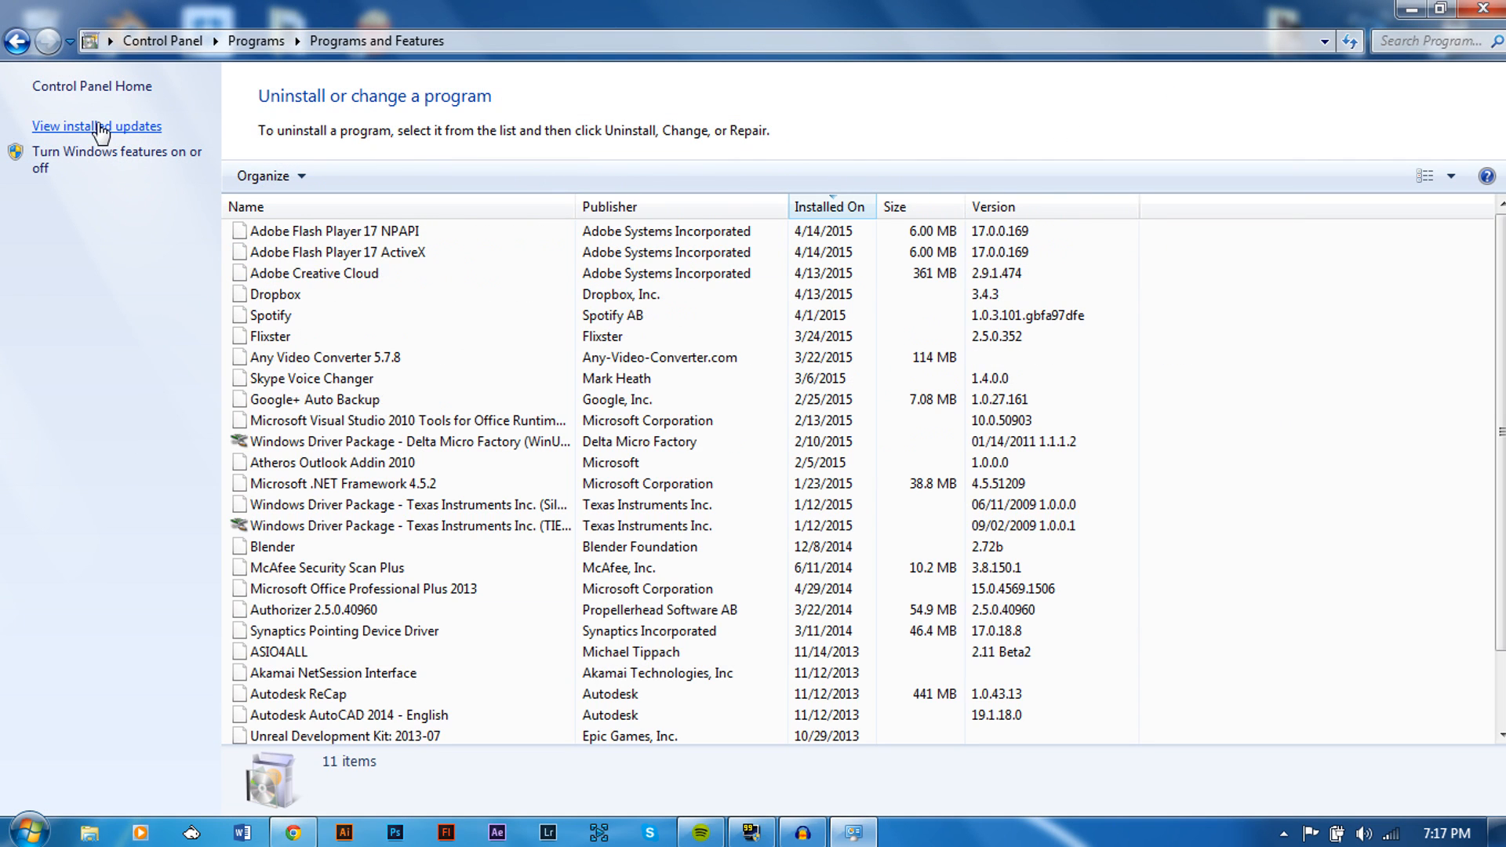
click(96, 125)
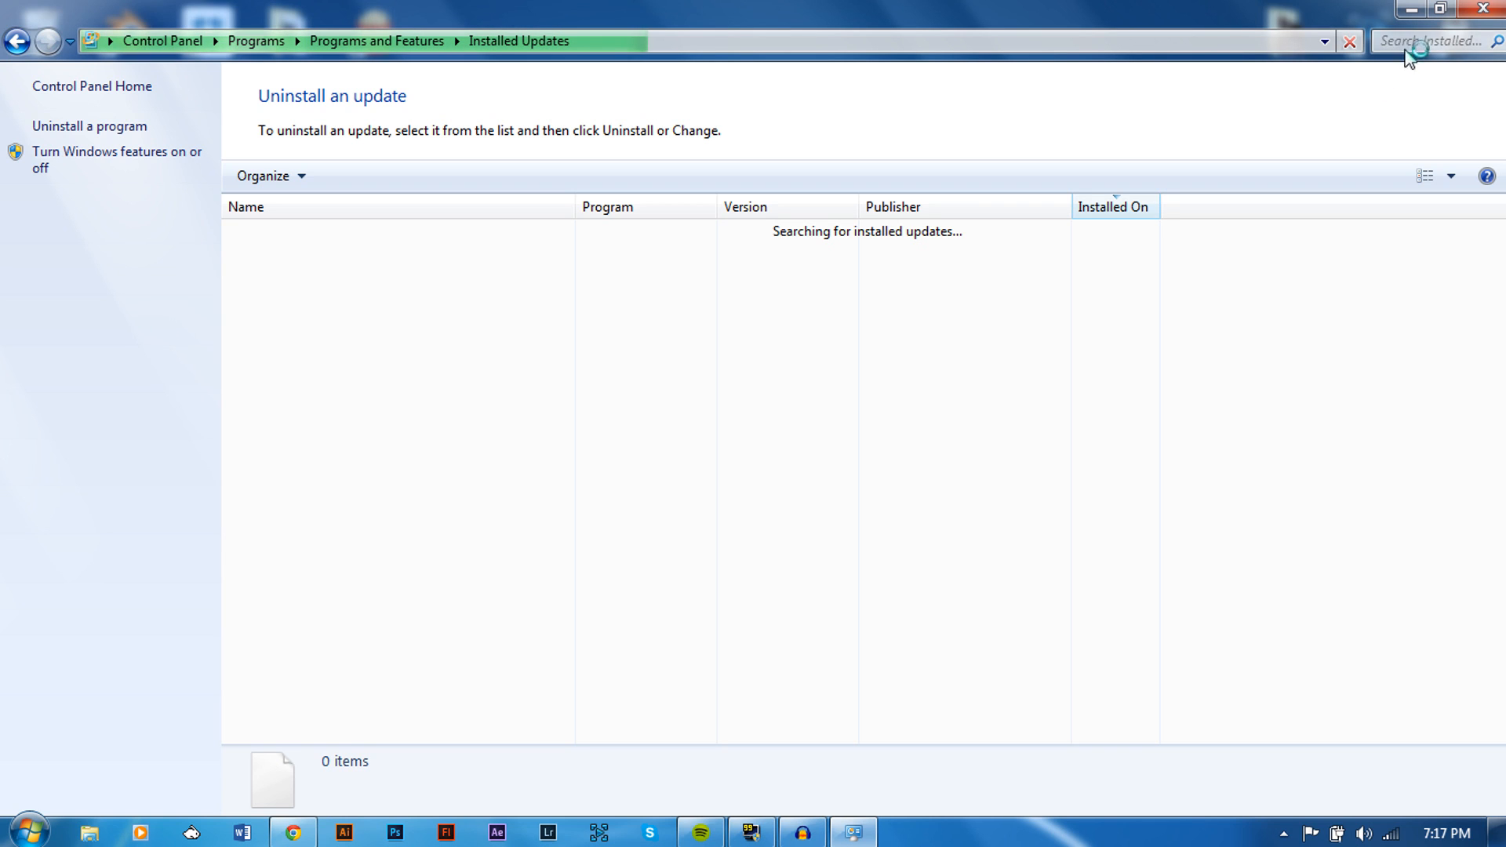
click(1430, 40)
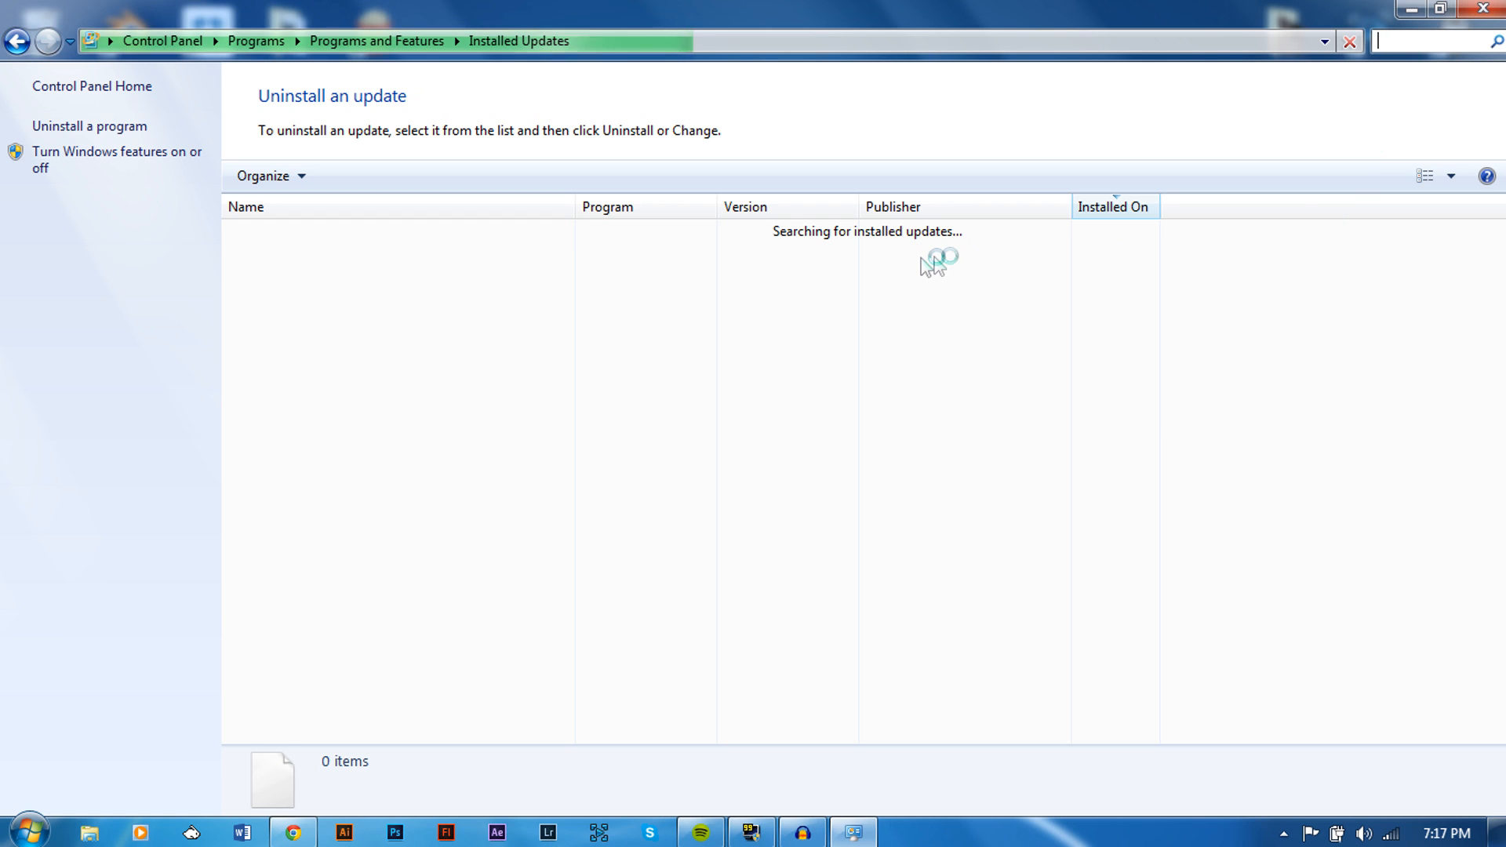
mouse_move(940, 104)
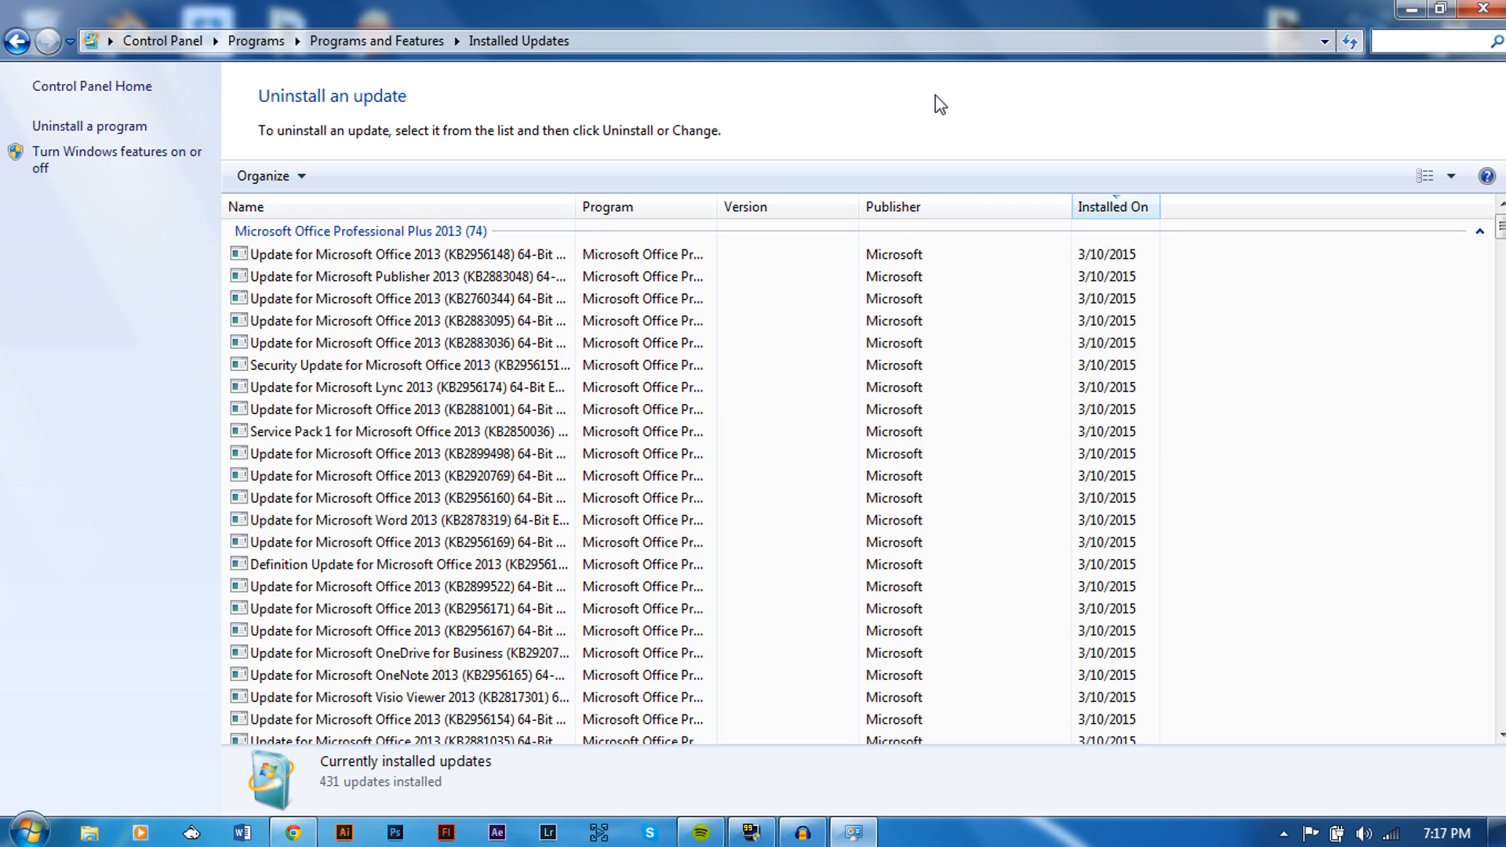
mouse_move(538, 71)
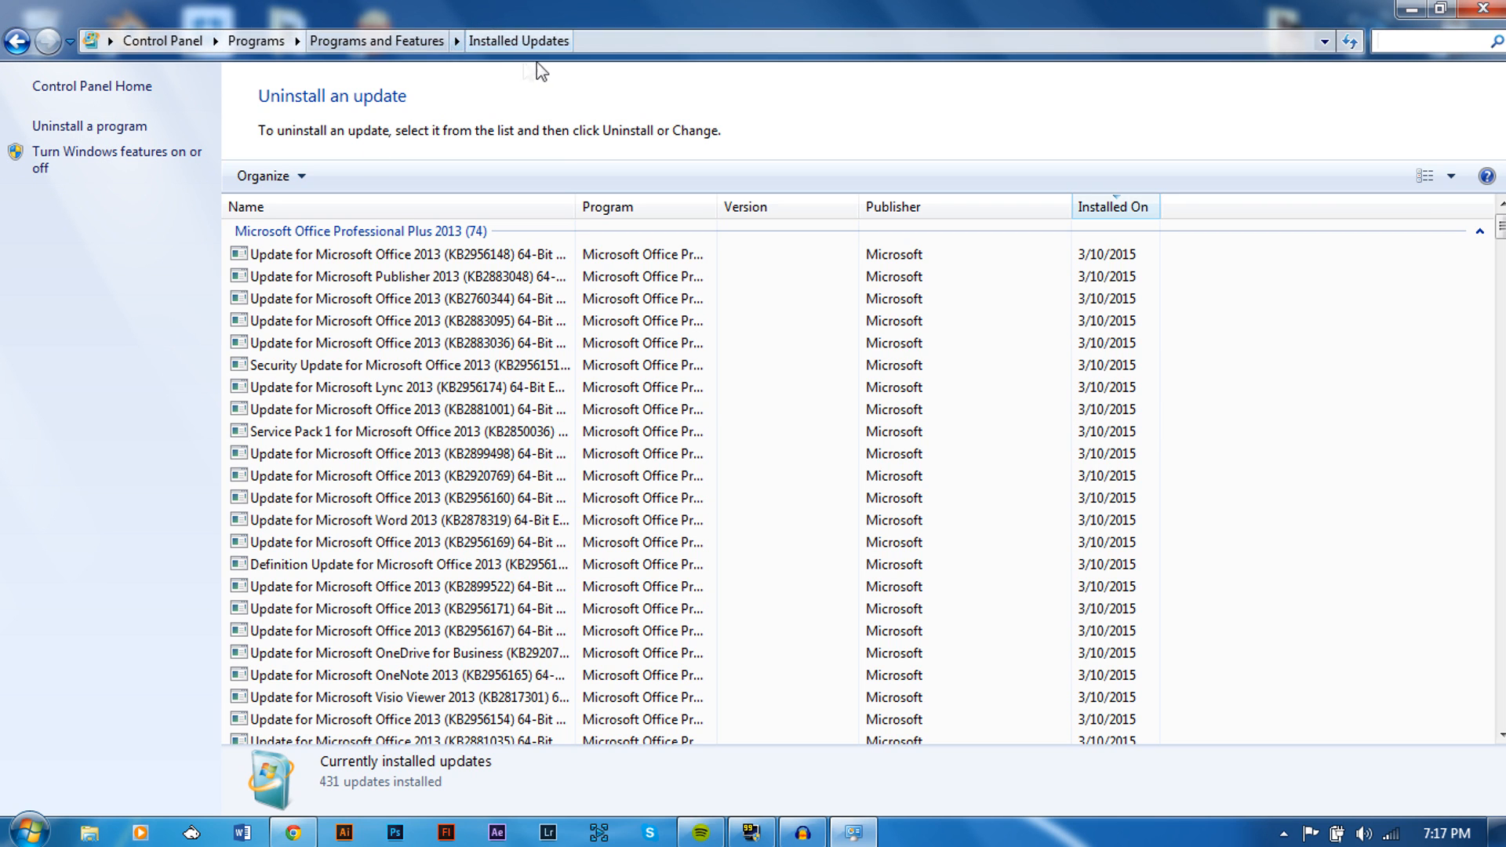
- Reload the Installed Updates list and search it for KB2670838
click(16, 41)
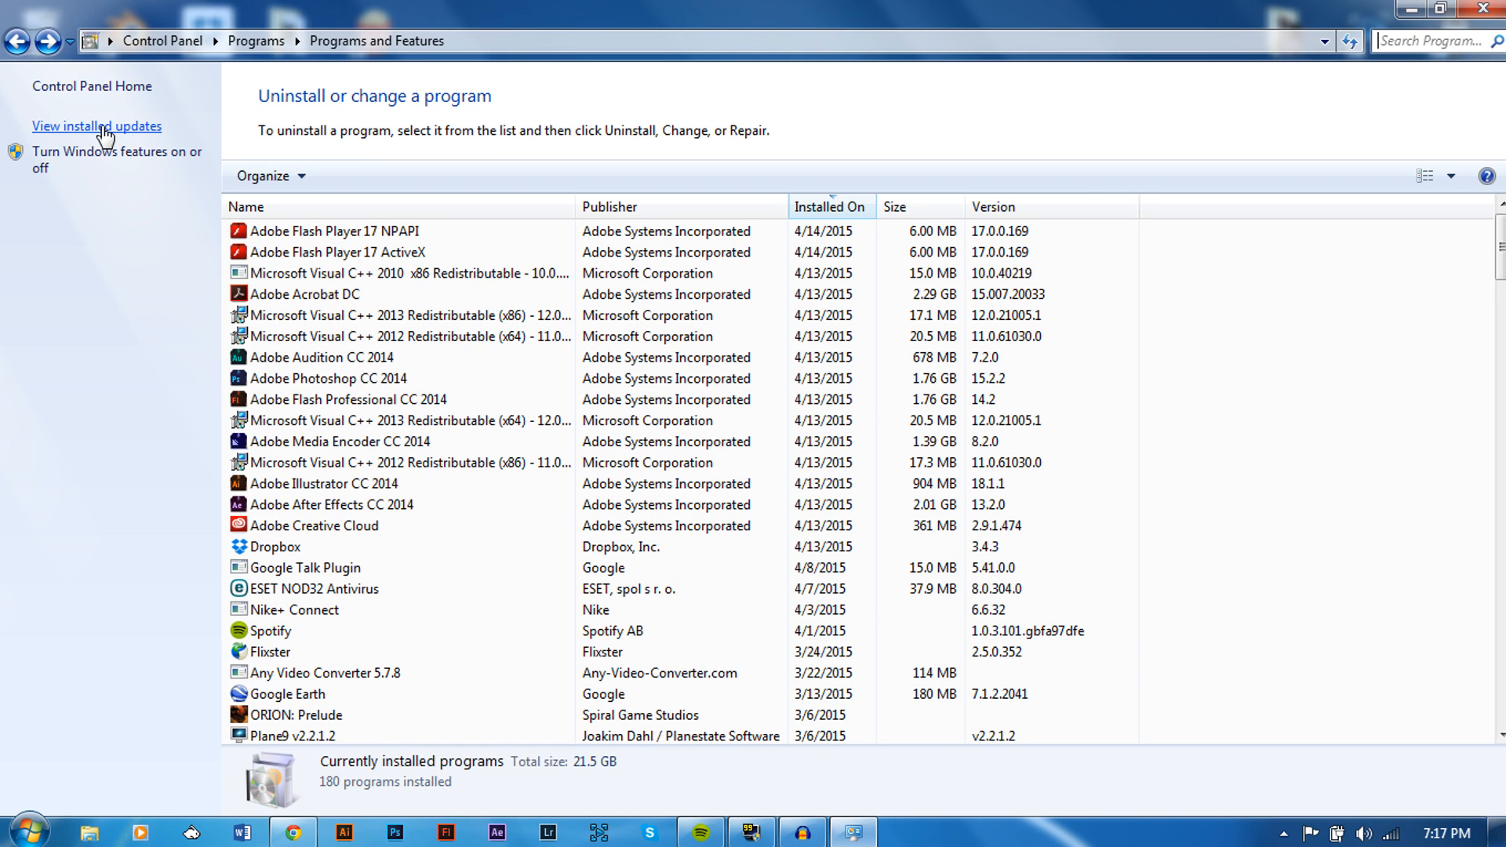
click(96, 126)
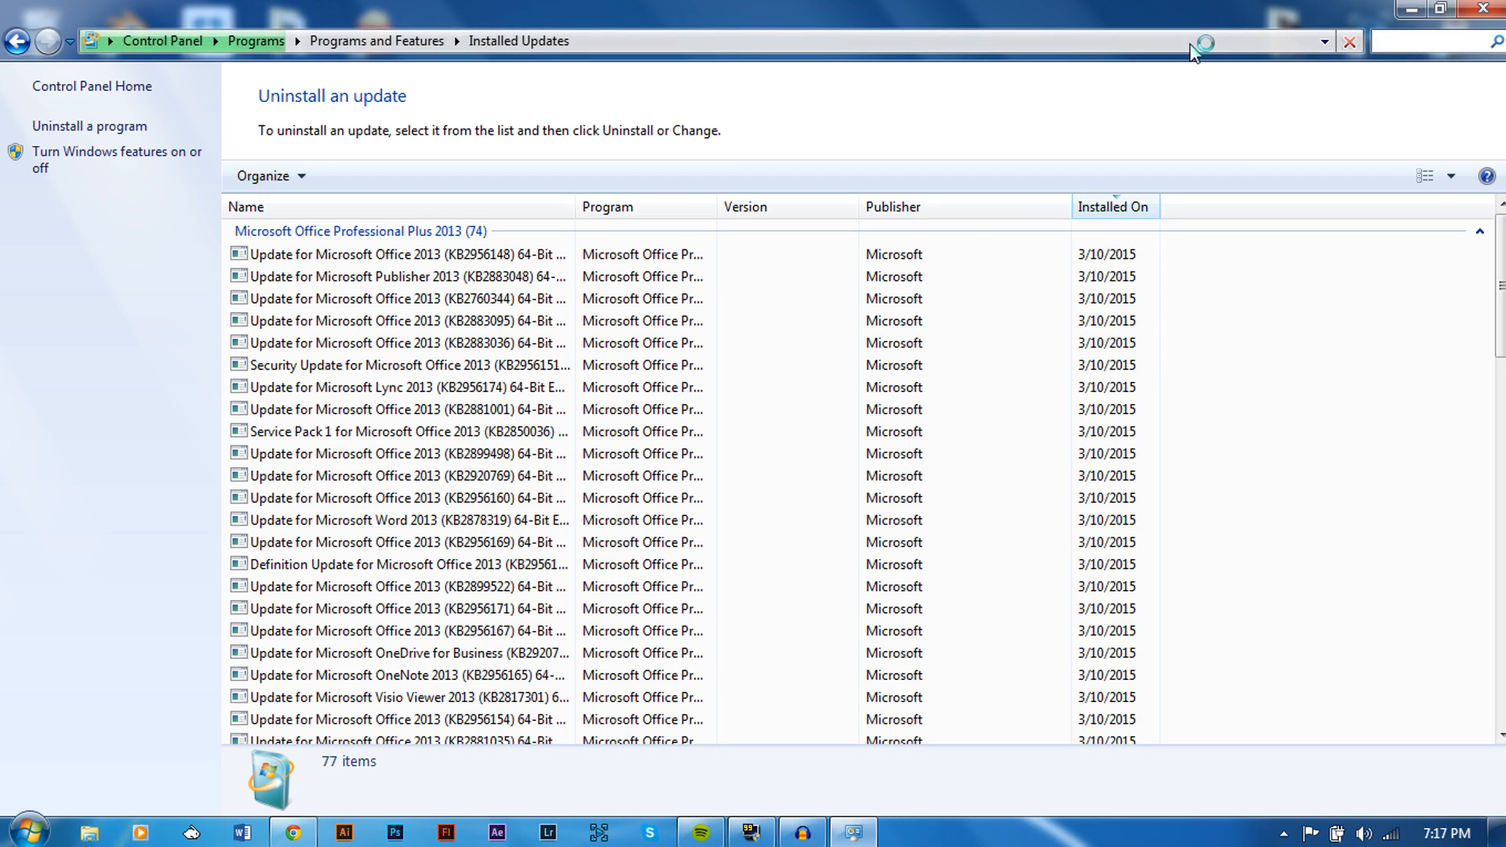
mouse_move(678, 431)
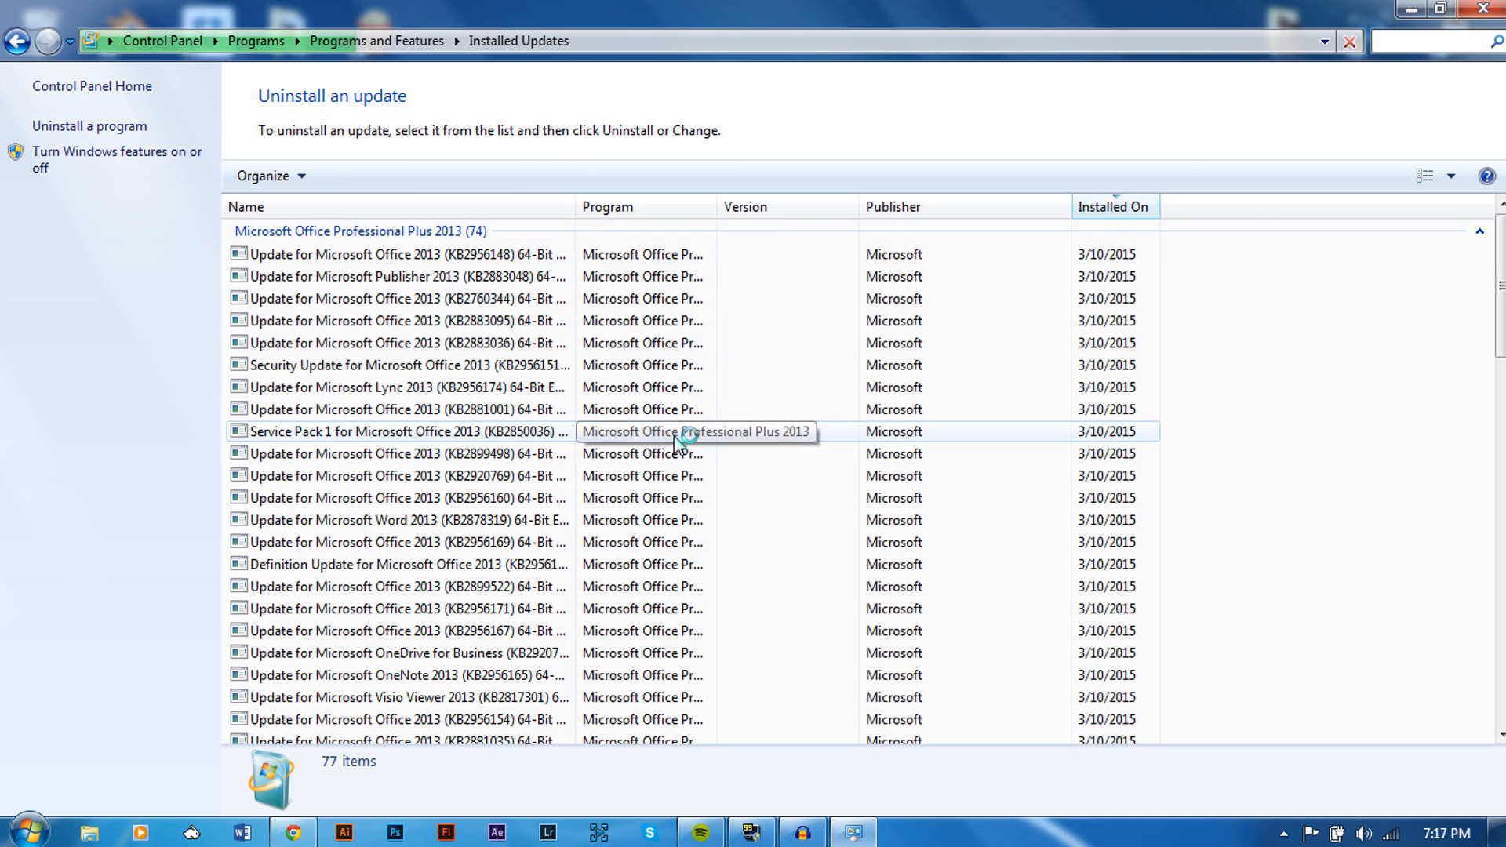
mouse_move(1156, 241)
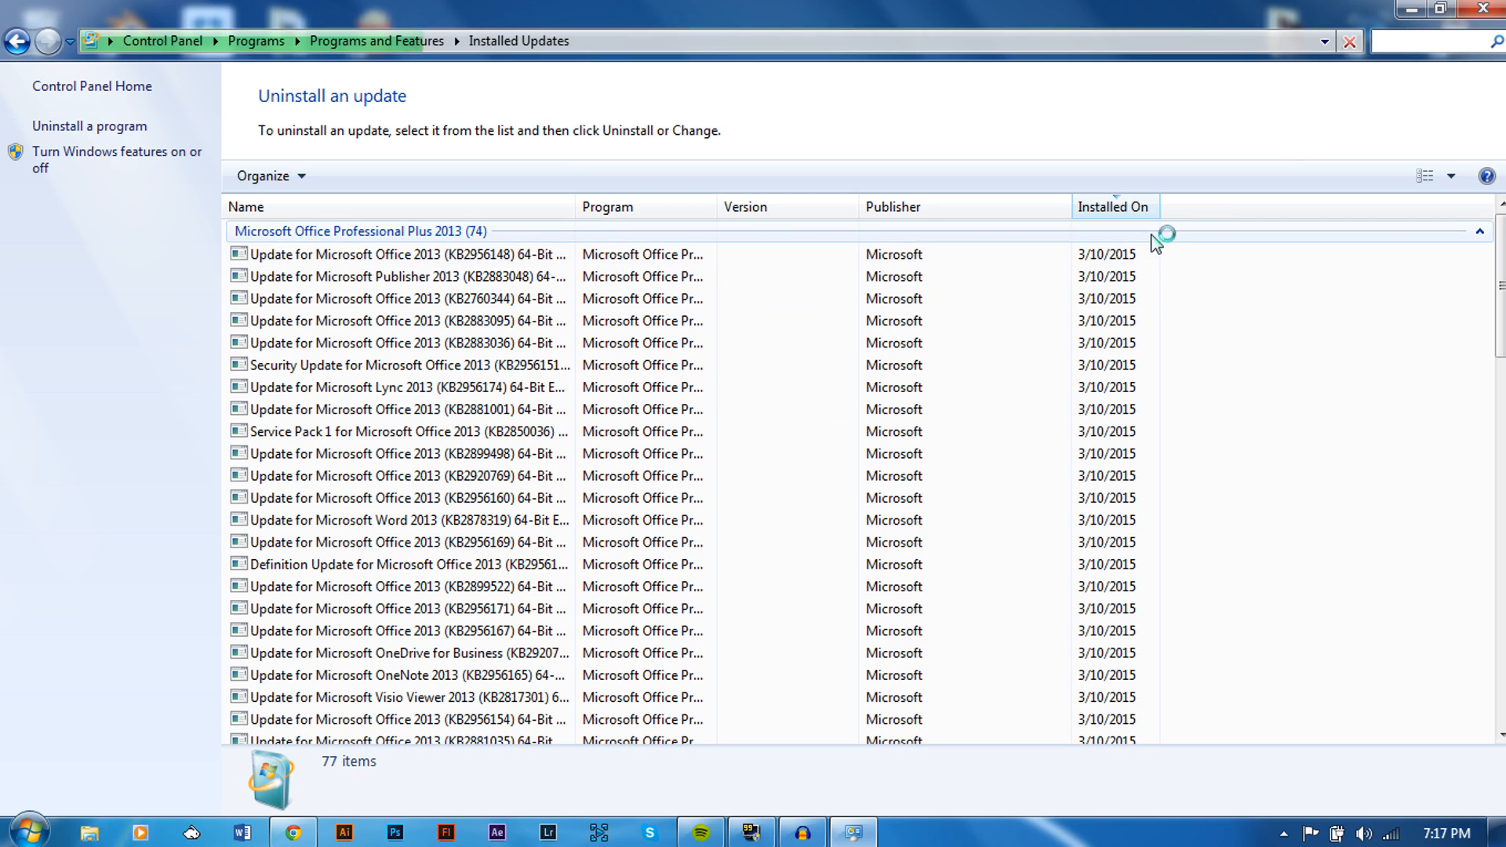
mouse_move(470, 276)
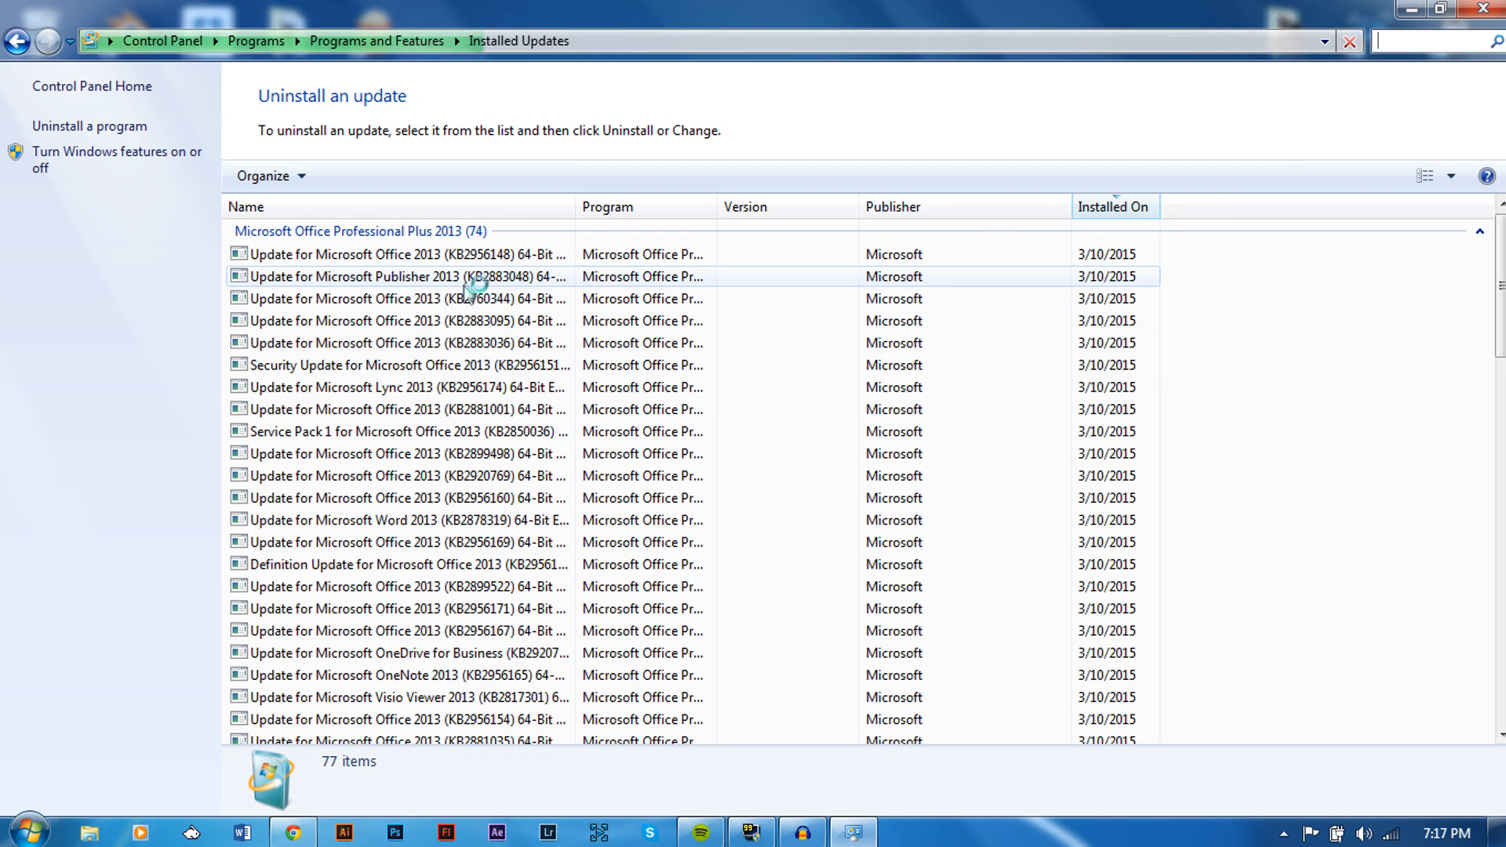
mouse_move(557, 298)
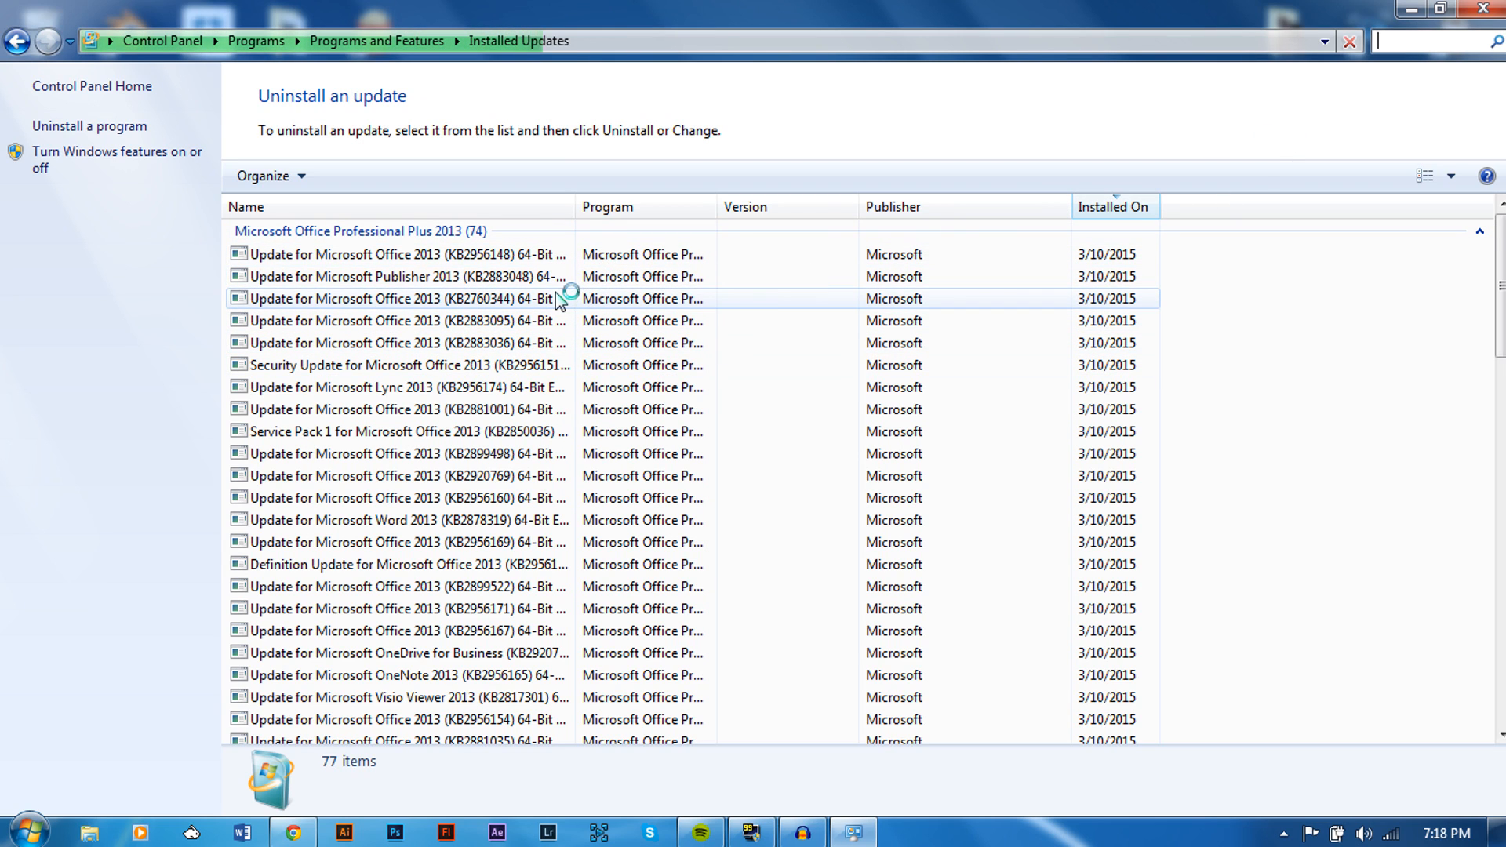
mouse_move(972, 454)
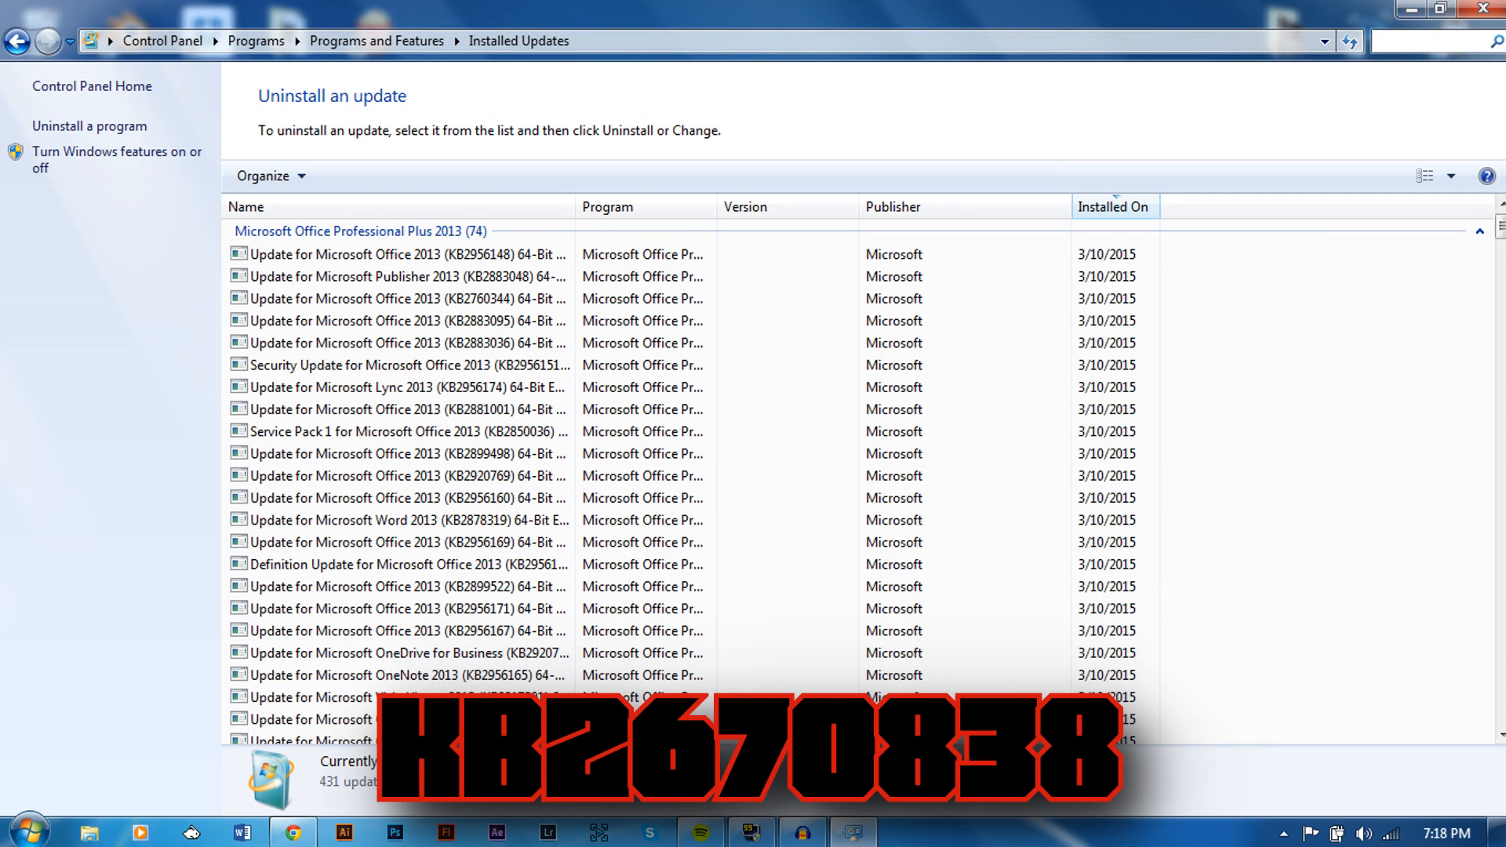
text(KB2670838)
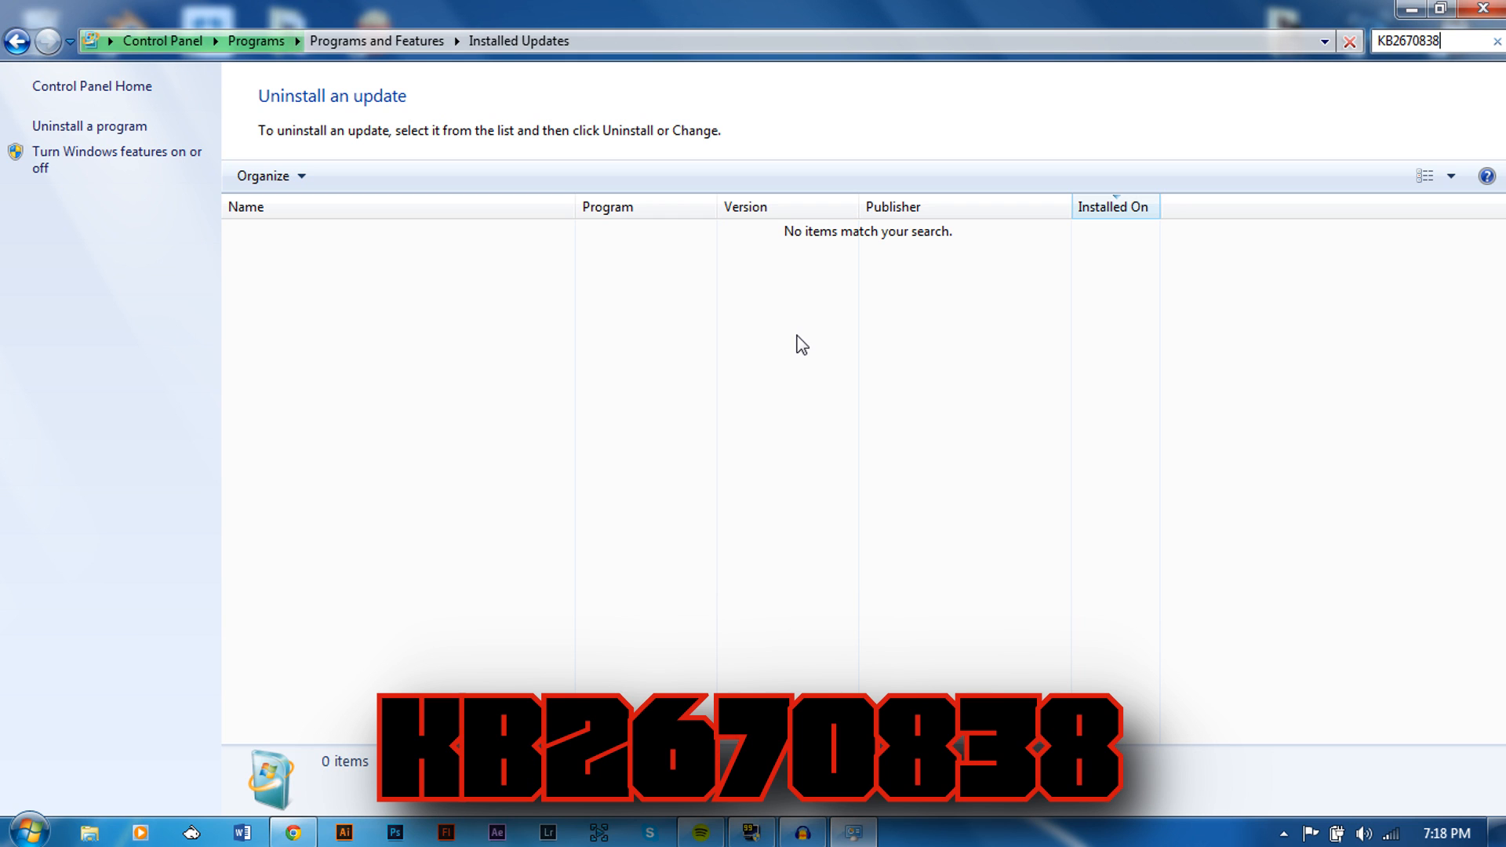
mouse_move(1109, 168)
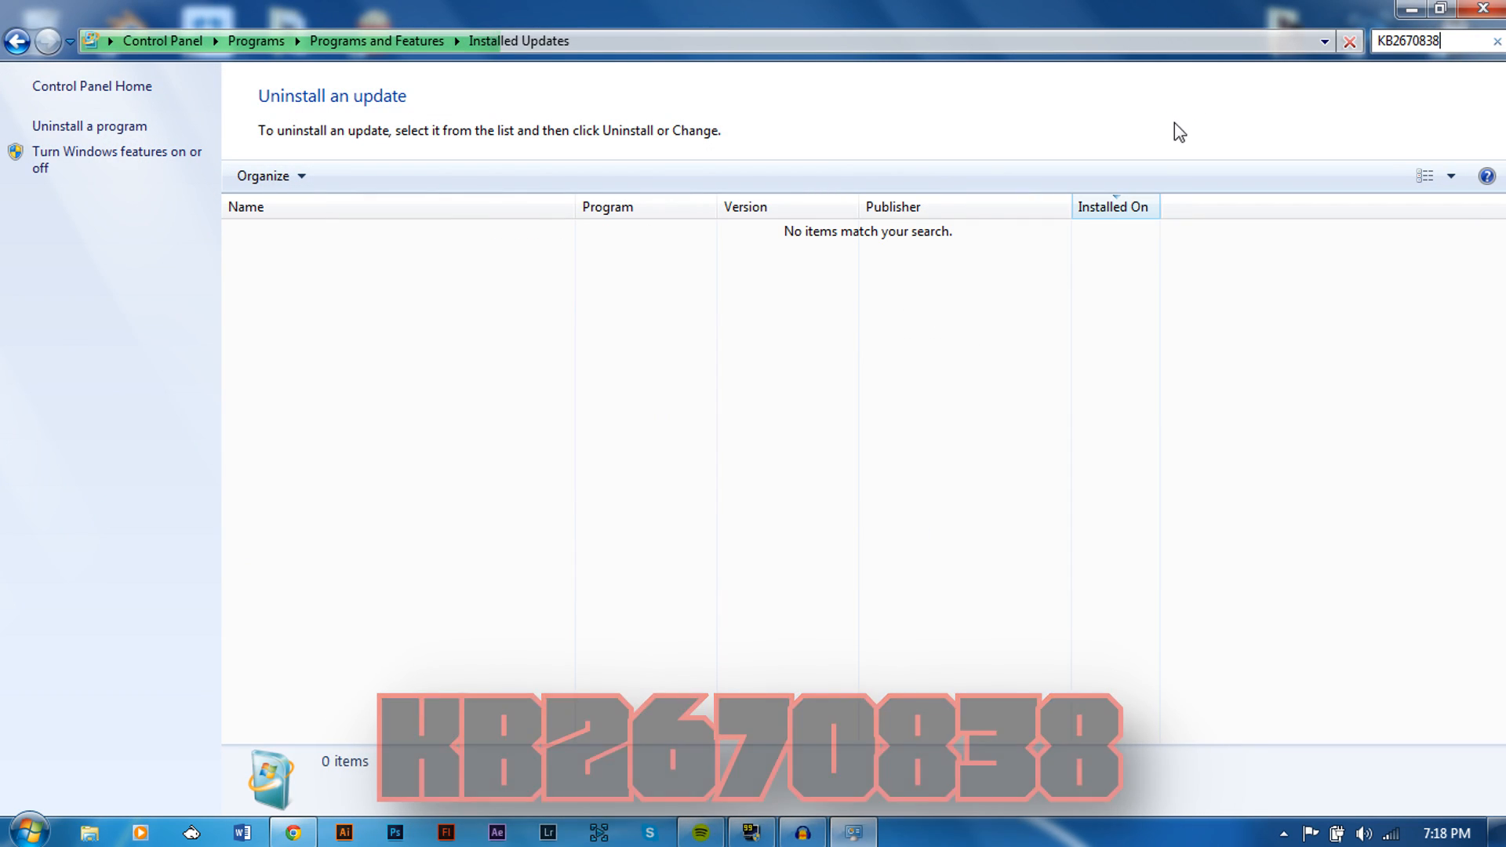
mouse_move(786, 207)
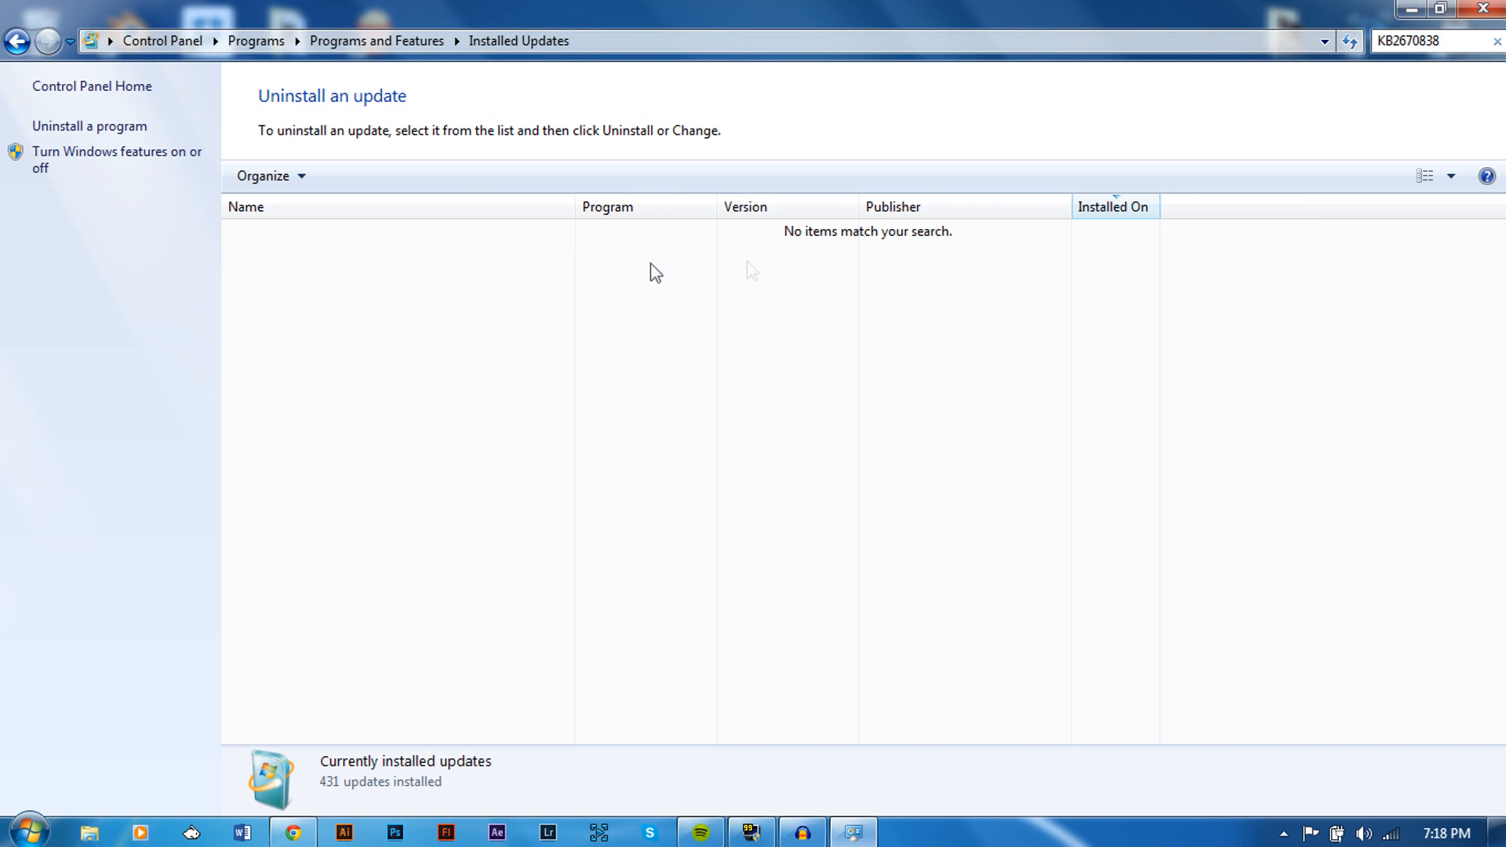
mouse_move(597, 242)
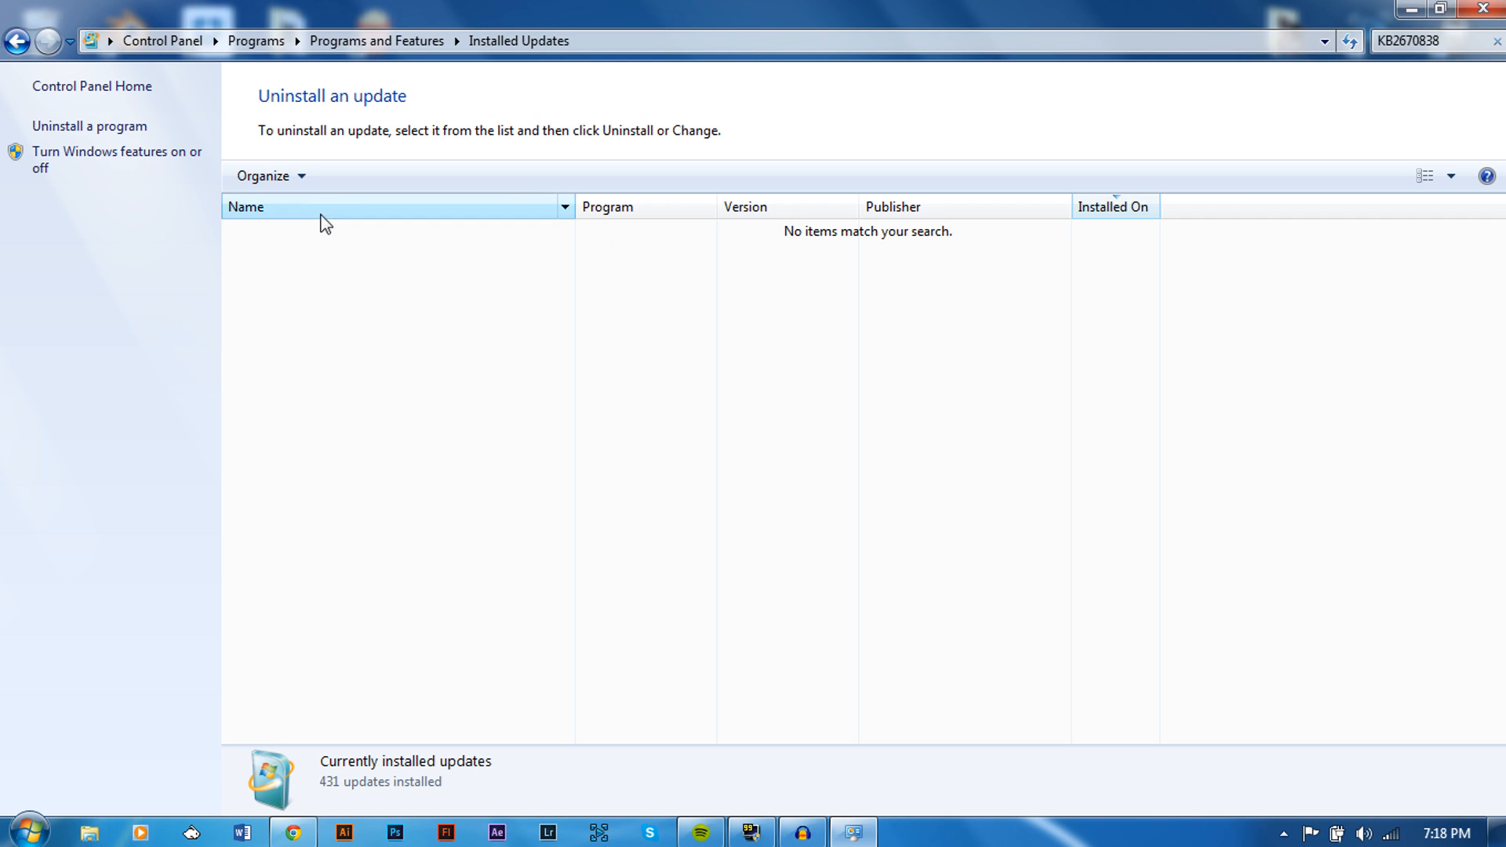
- Clear the KB2670838 search to show the full Installed Updates list again
click(1493, 41)
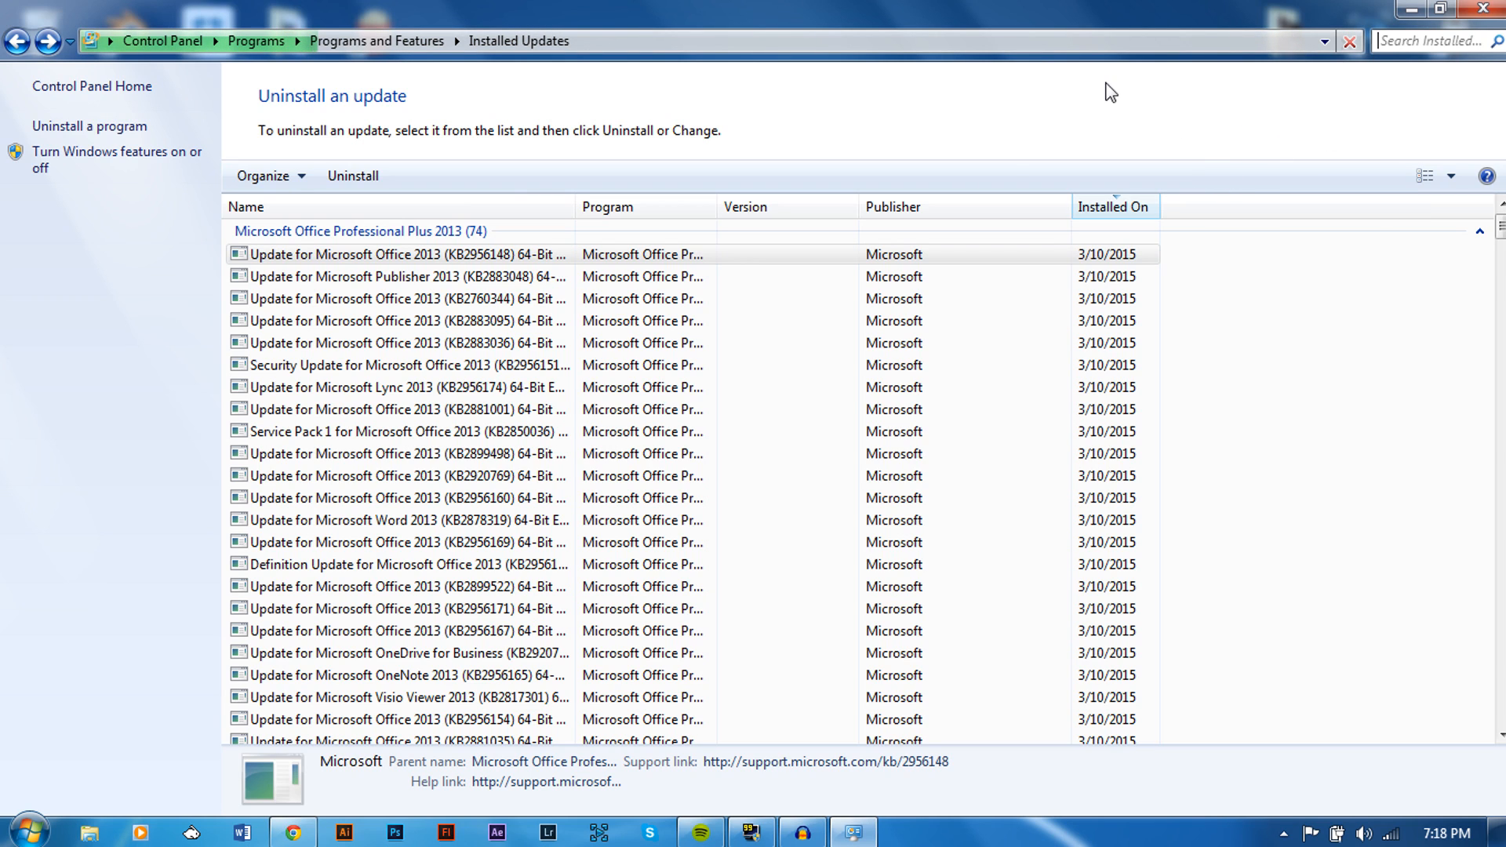
mouse_move(1297, 22)
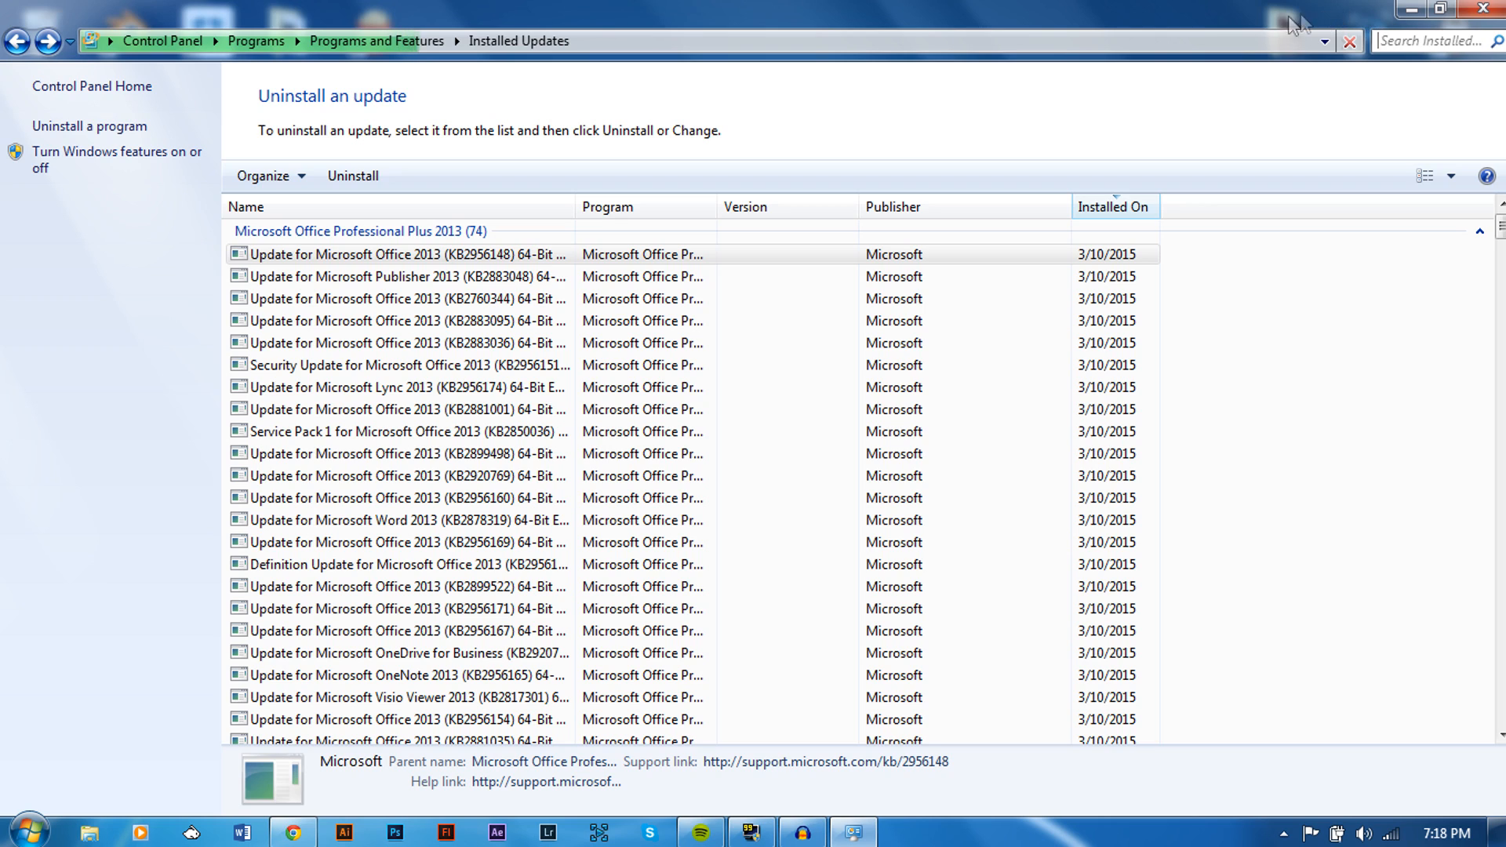
mouse_move(1007, 126)
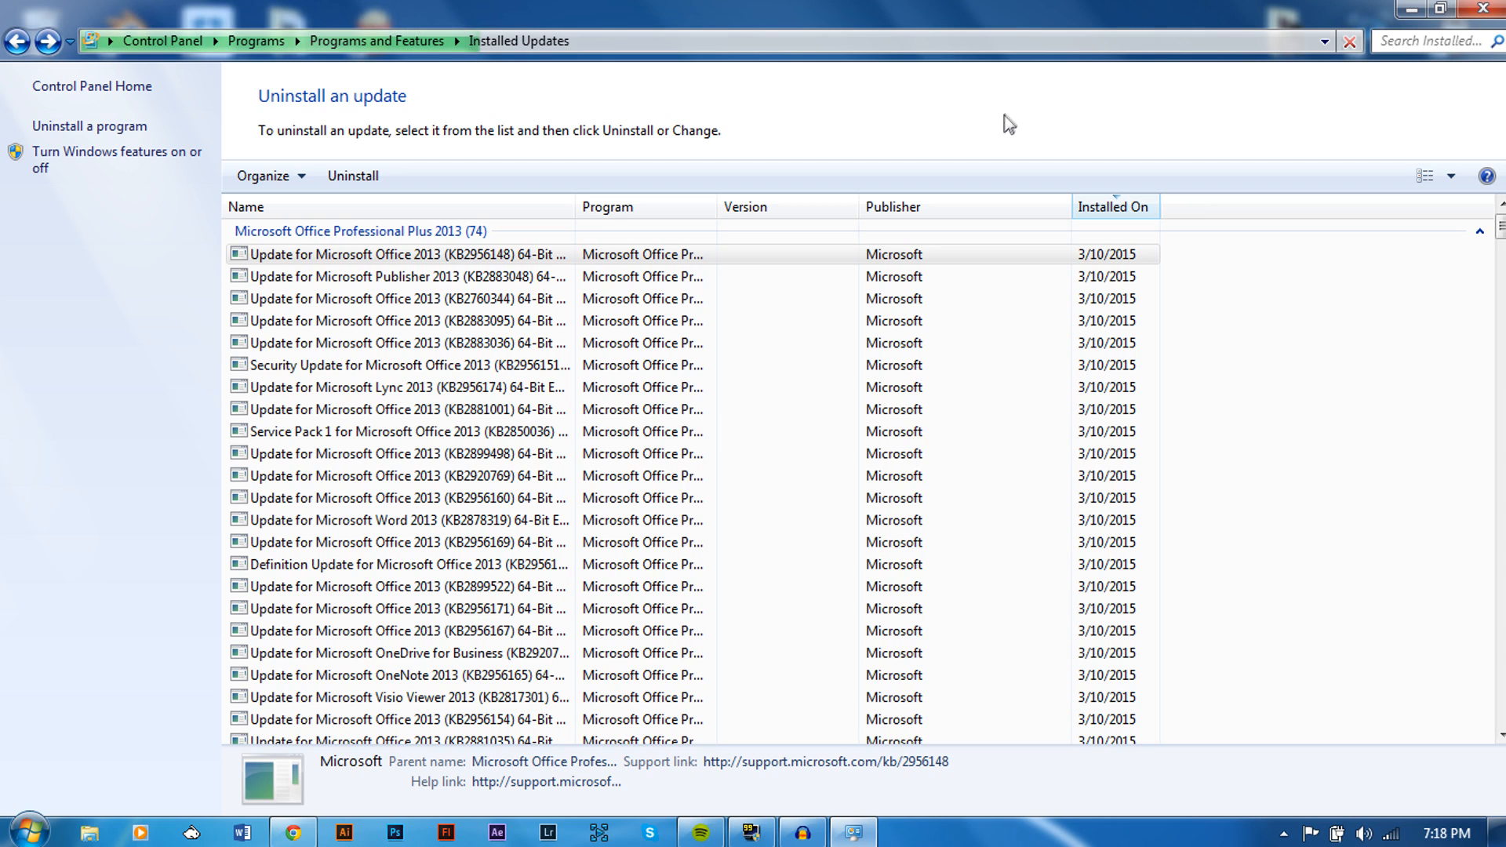
mouse_move(1006, 132)
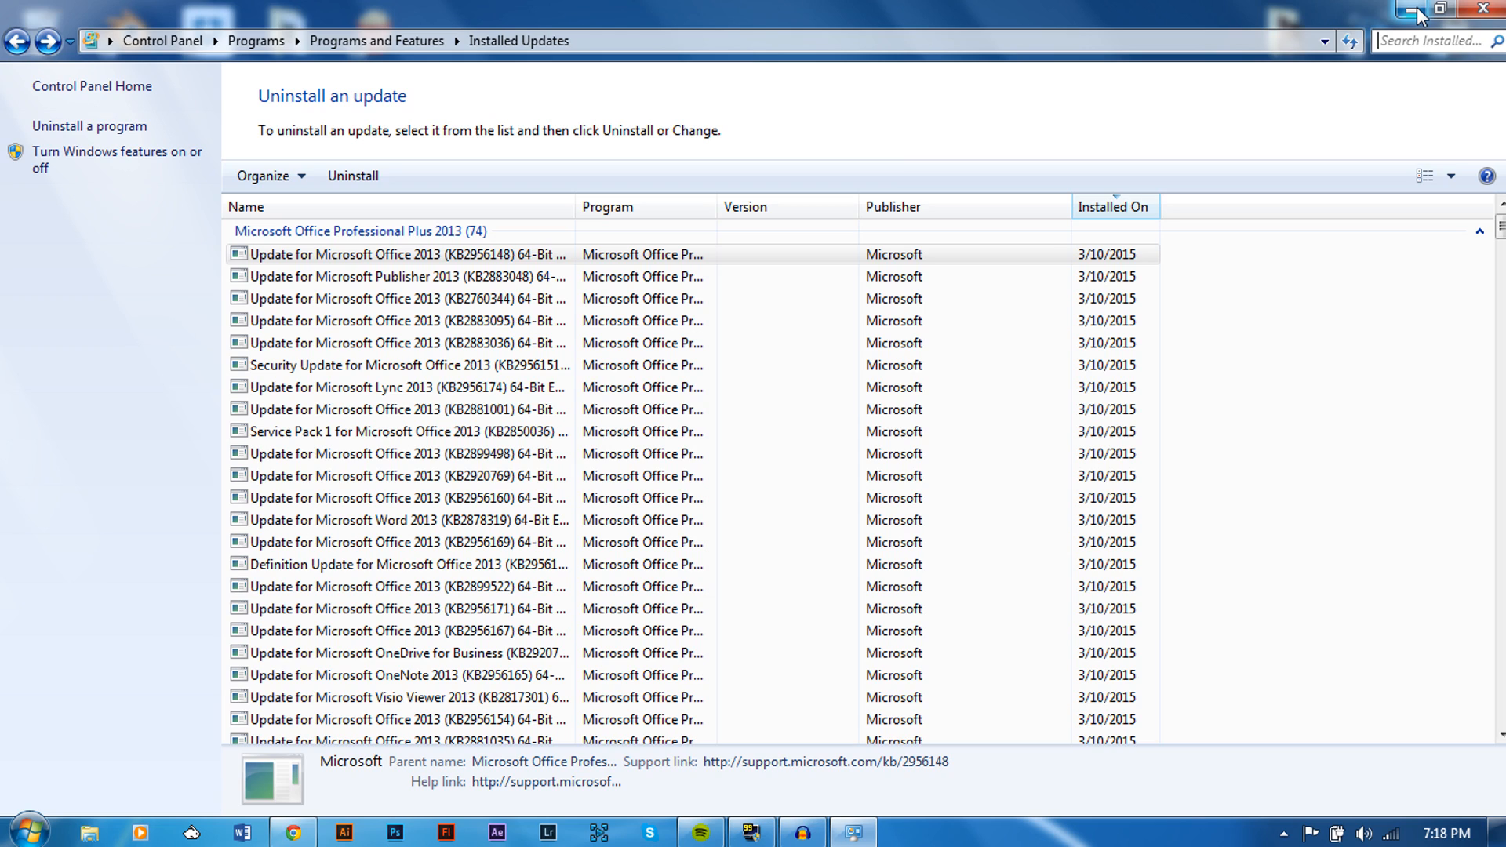
mouse_move(858, 77)
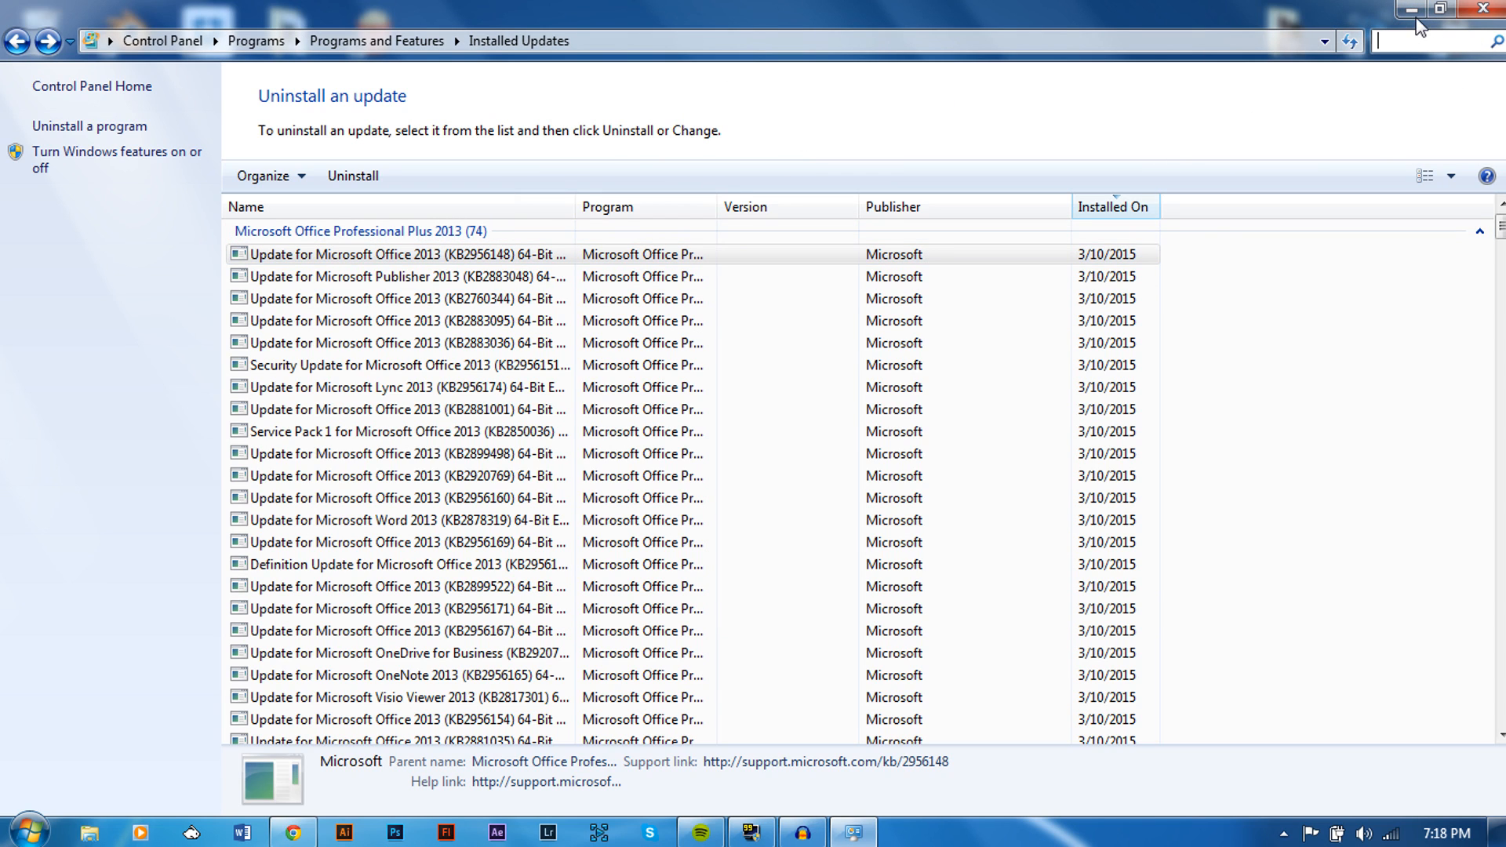
- Search the installed updates for KB2670838 once more
text(KB2670838)
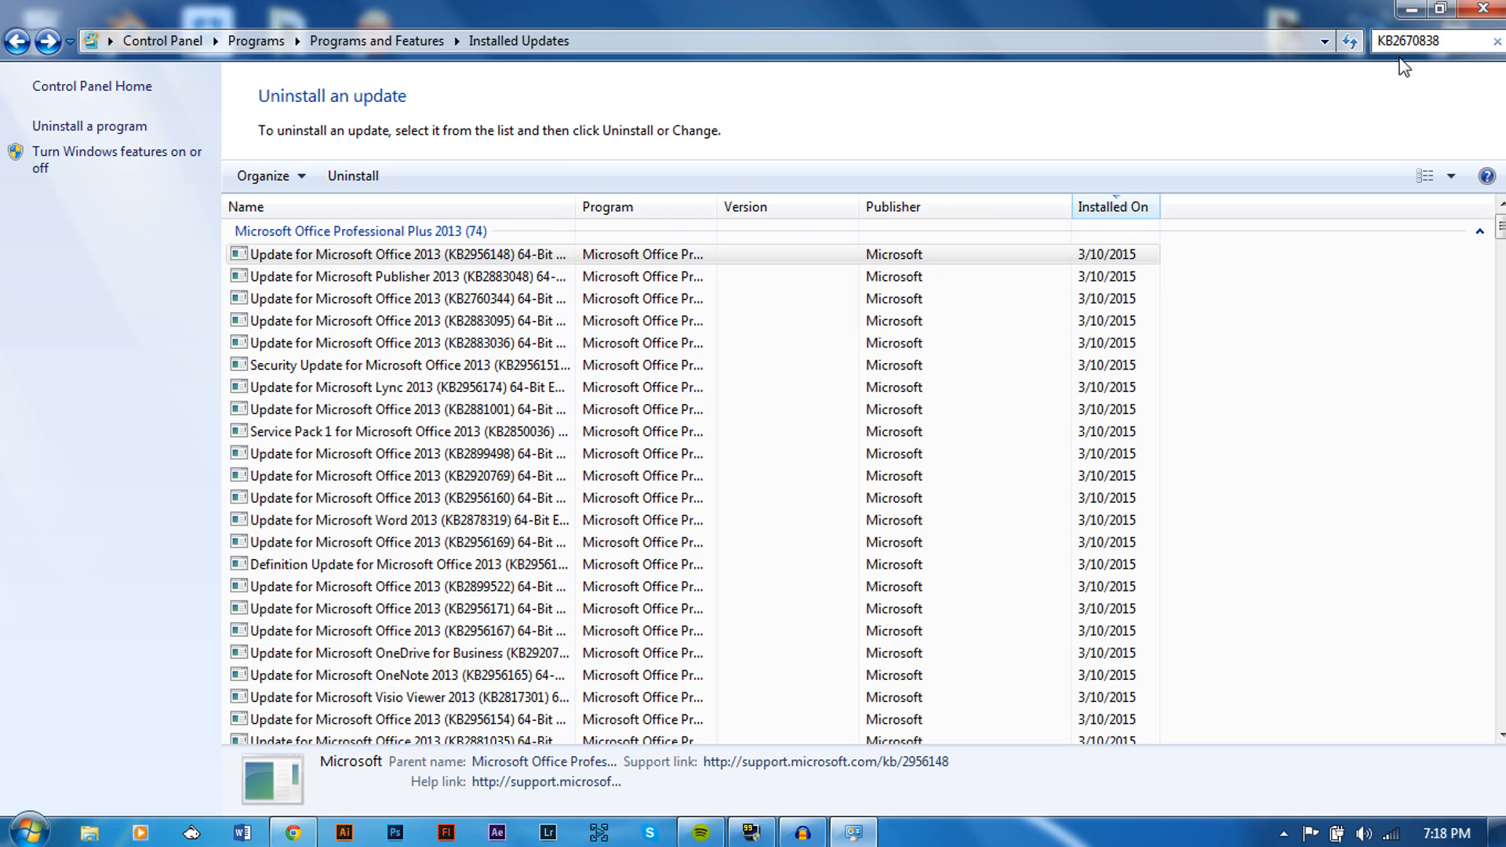
key(Return)
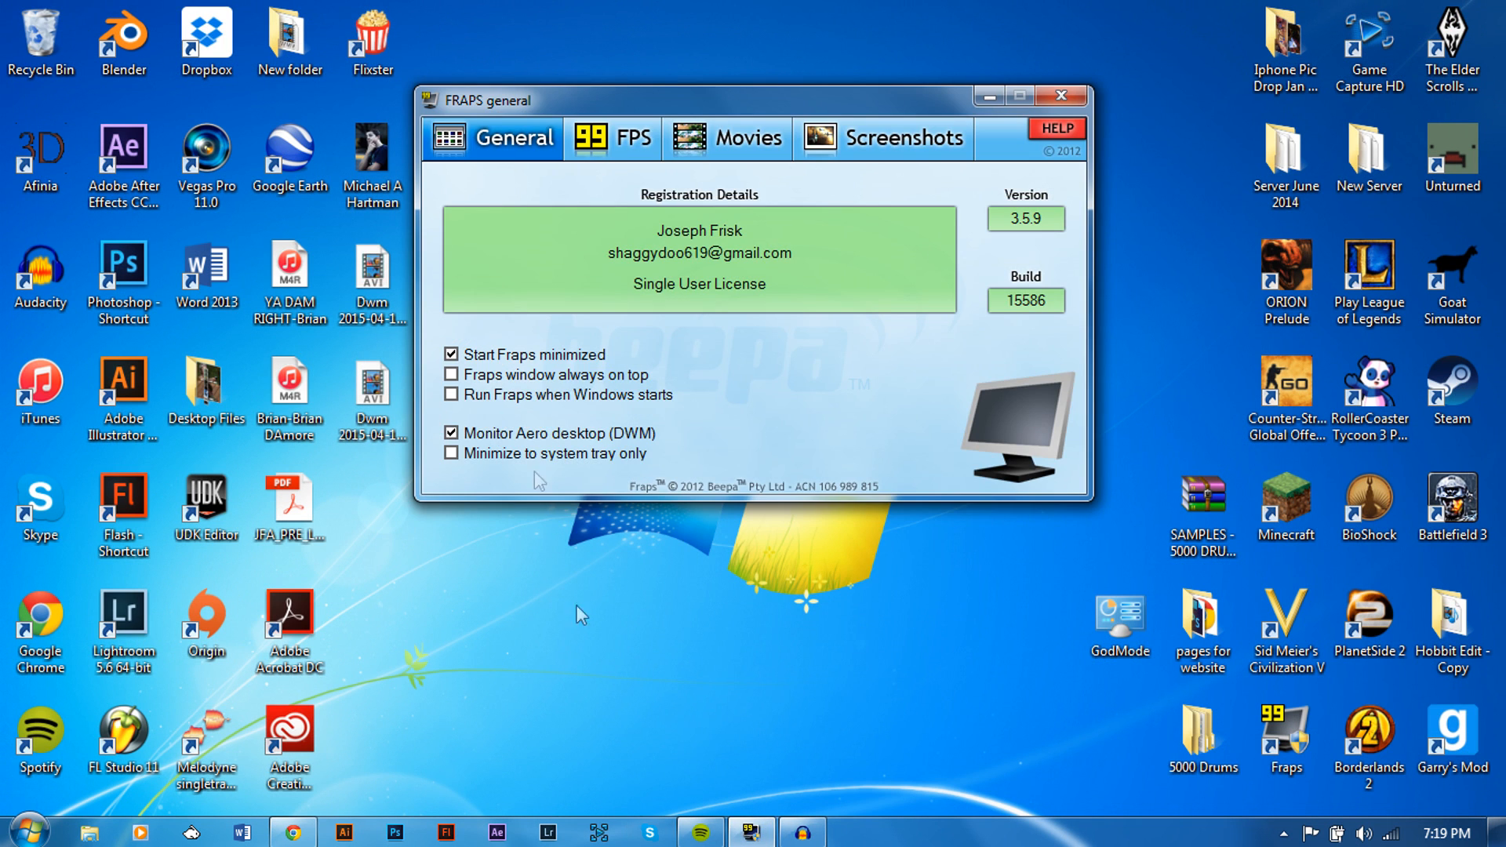
- Review the FPS overlay settings against General, then minimize the Fraps window
click(612, 138)
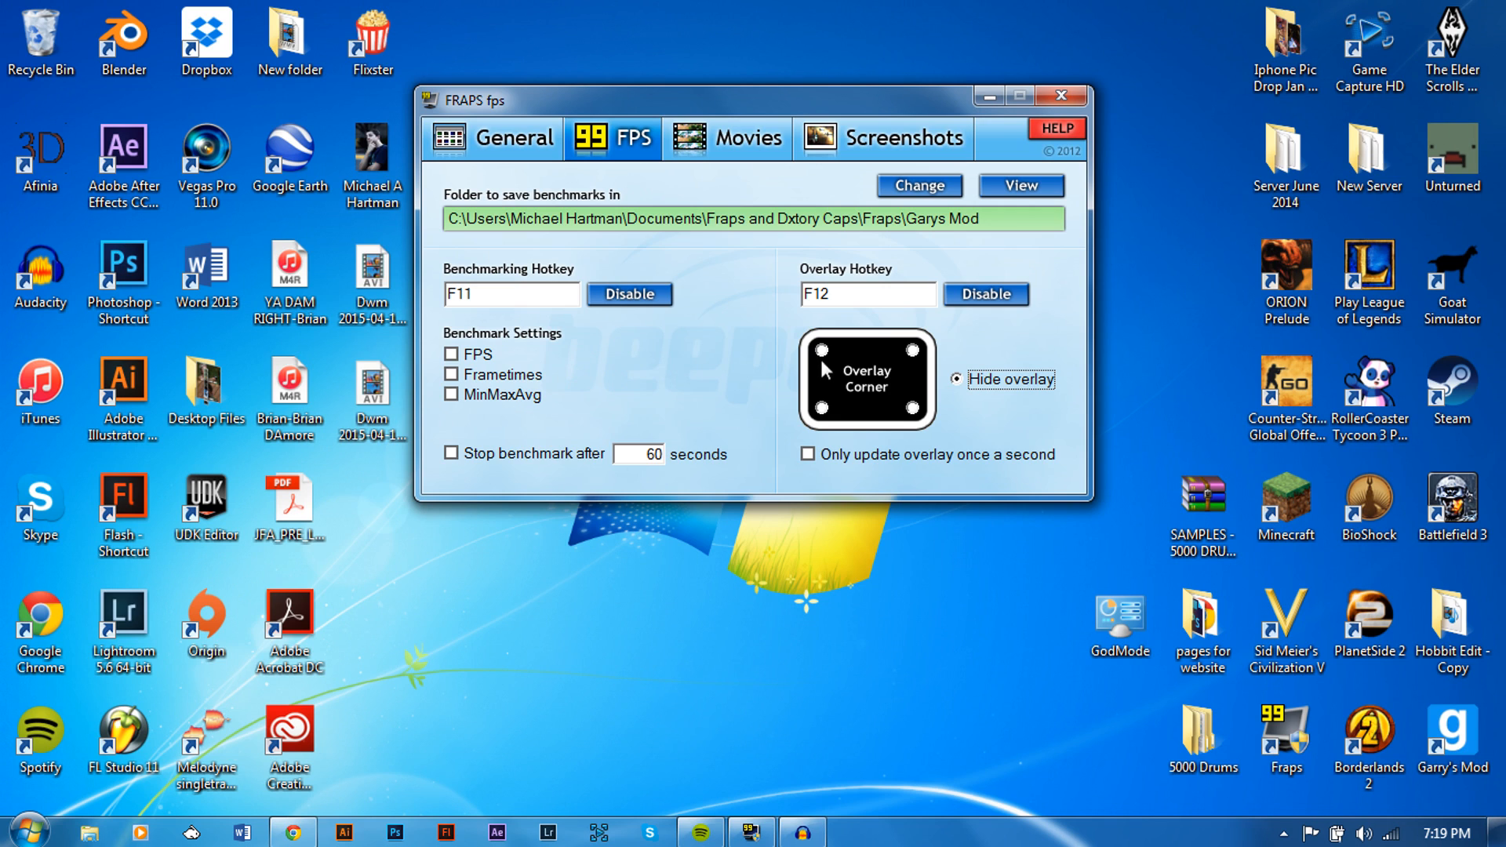
click(514, 138)
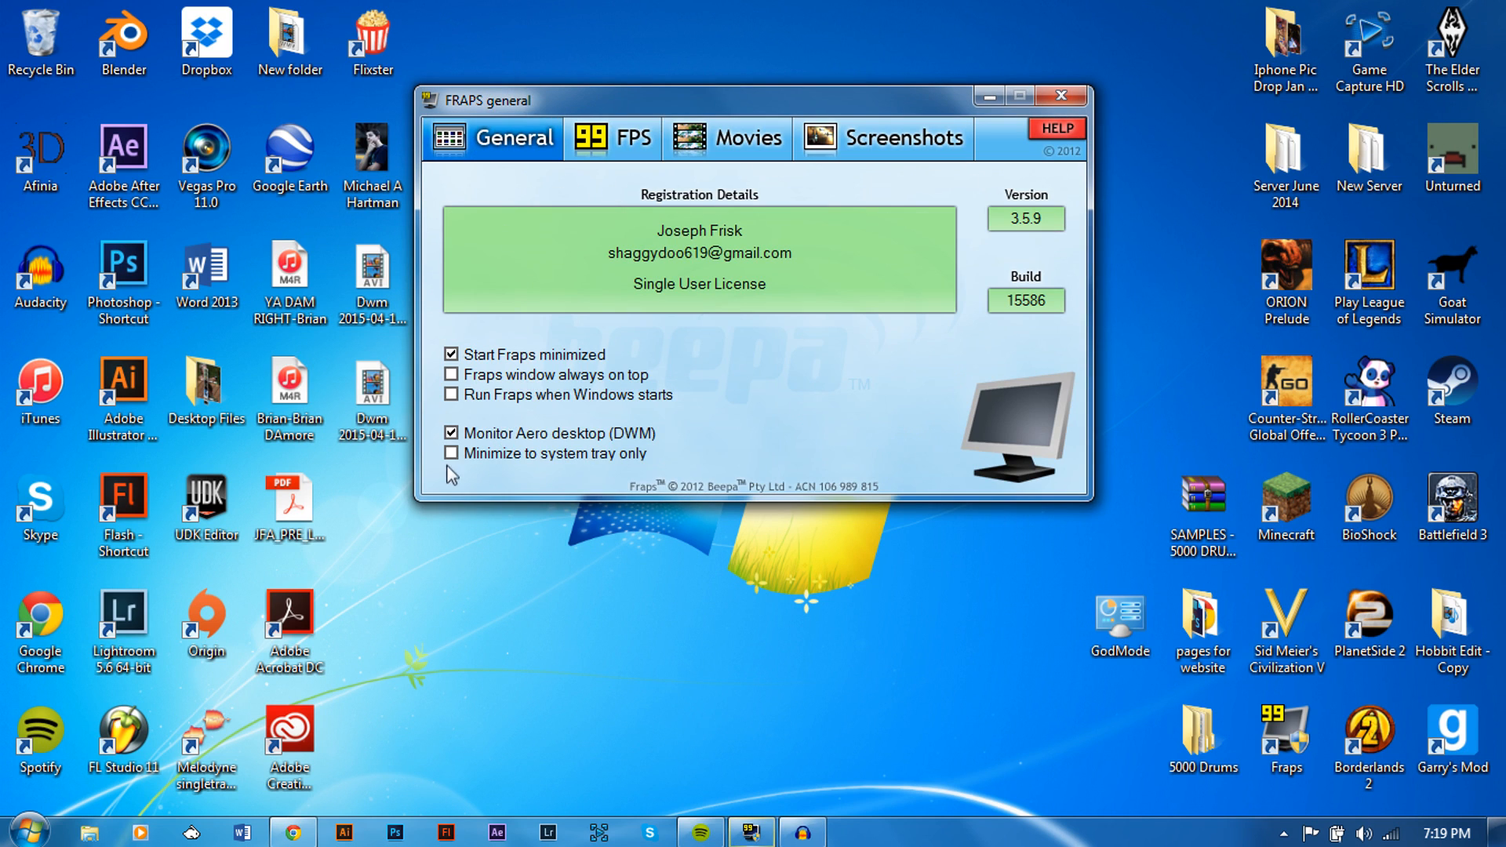
click(611, 138)
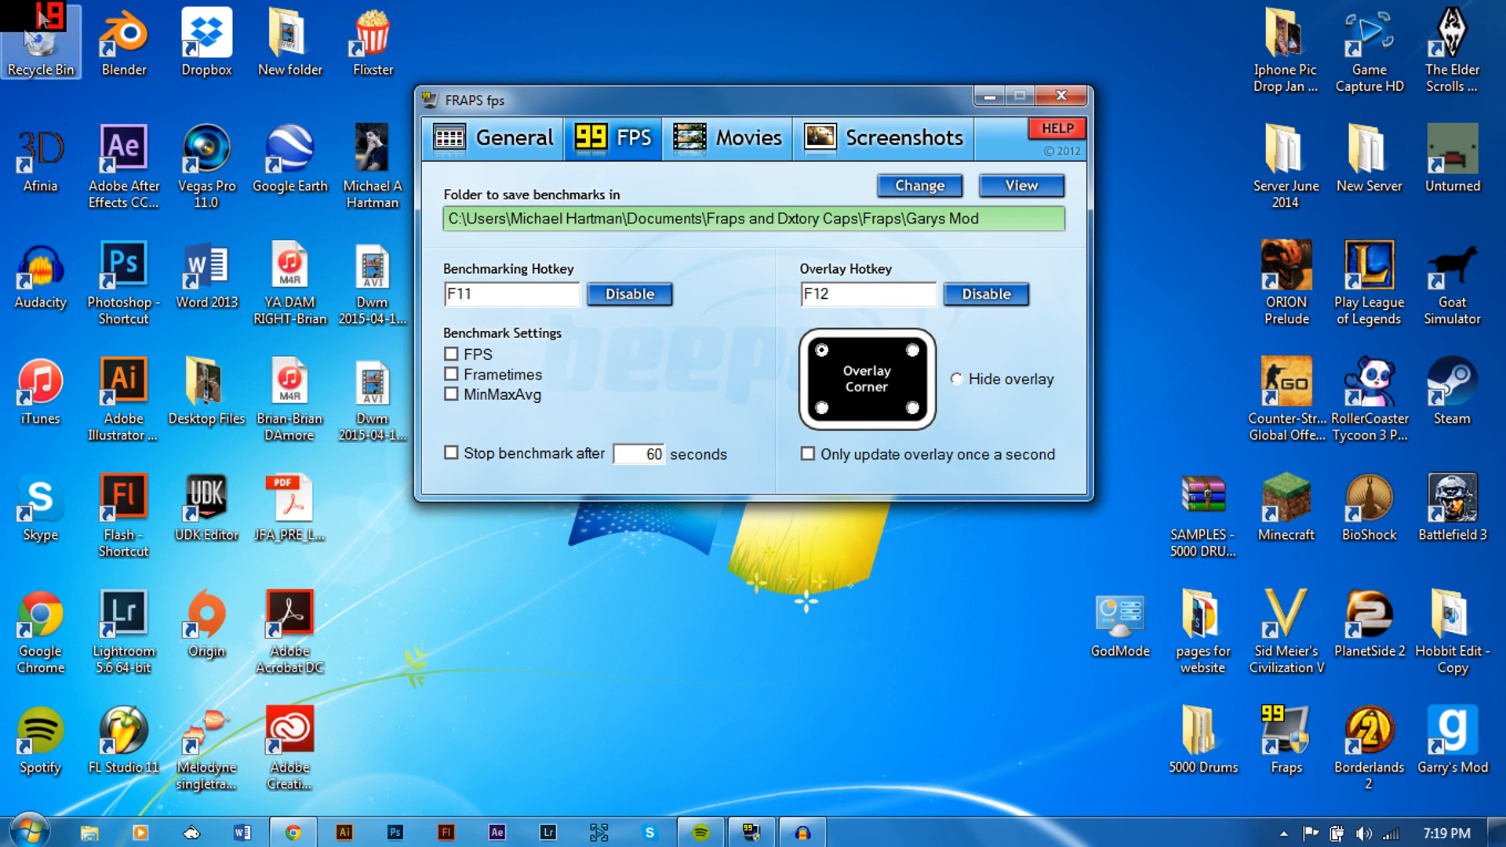
mouse_move(951, 385)
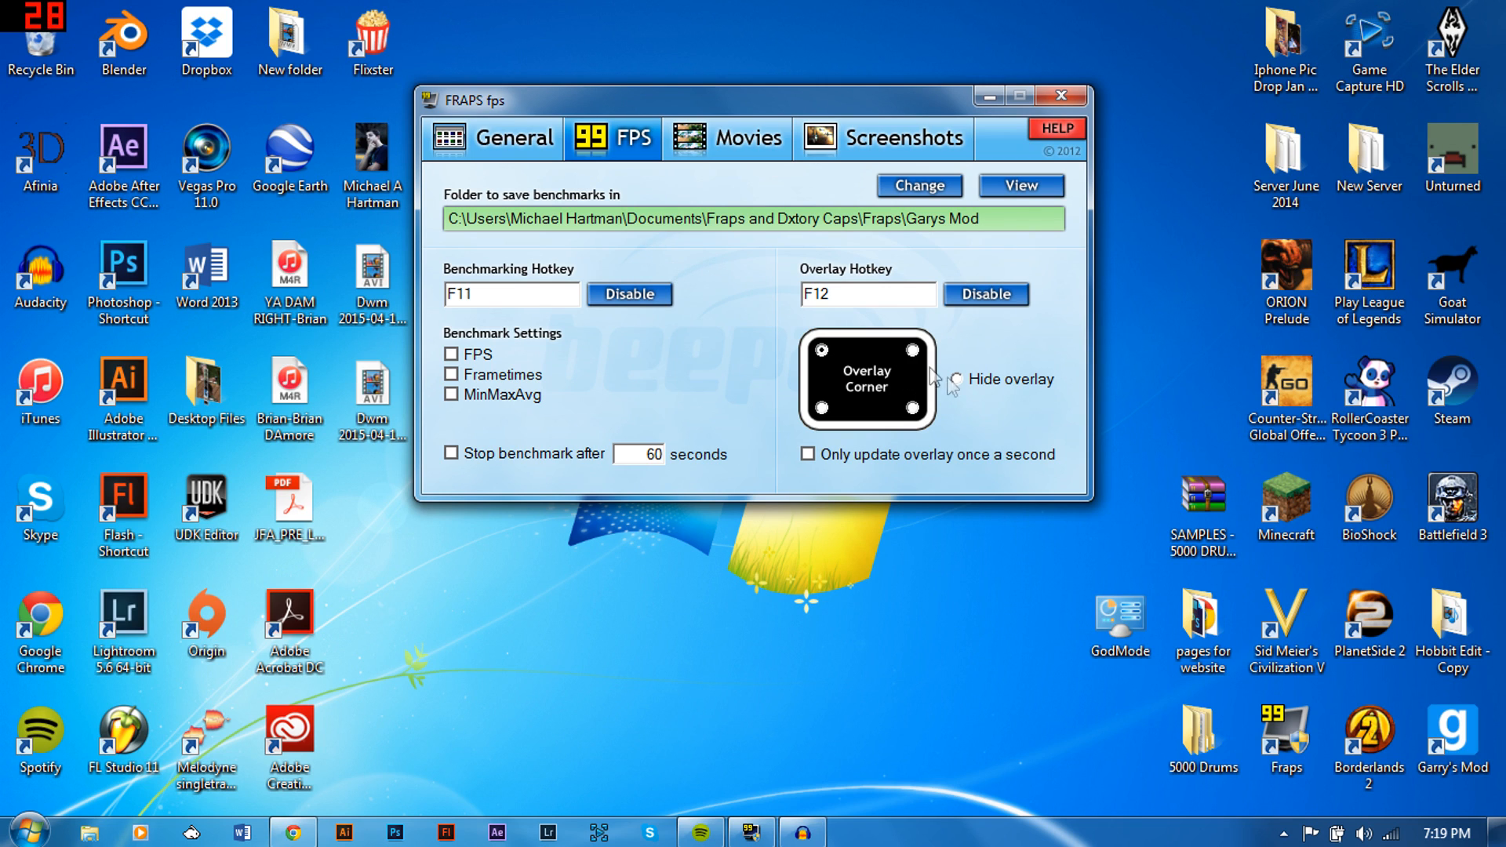
mouse_move(960, 387)
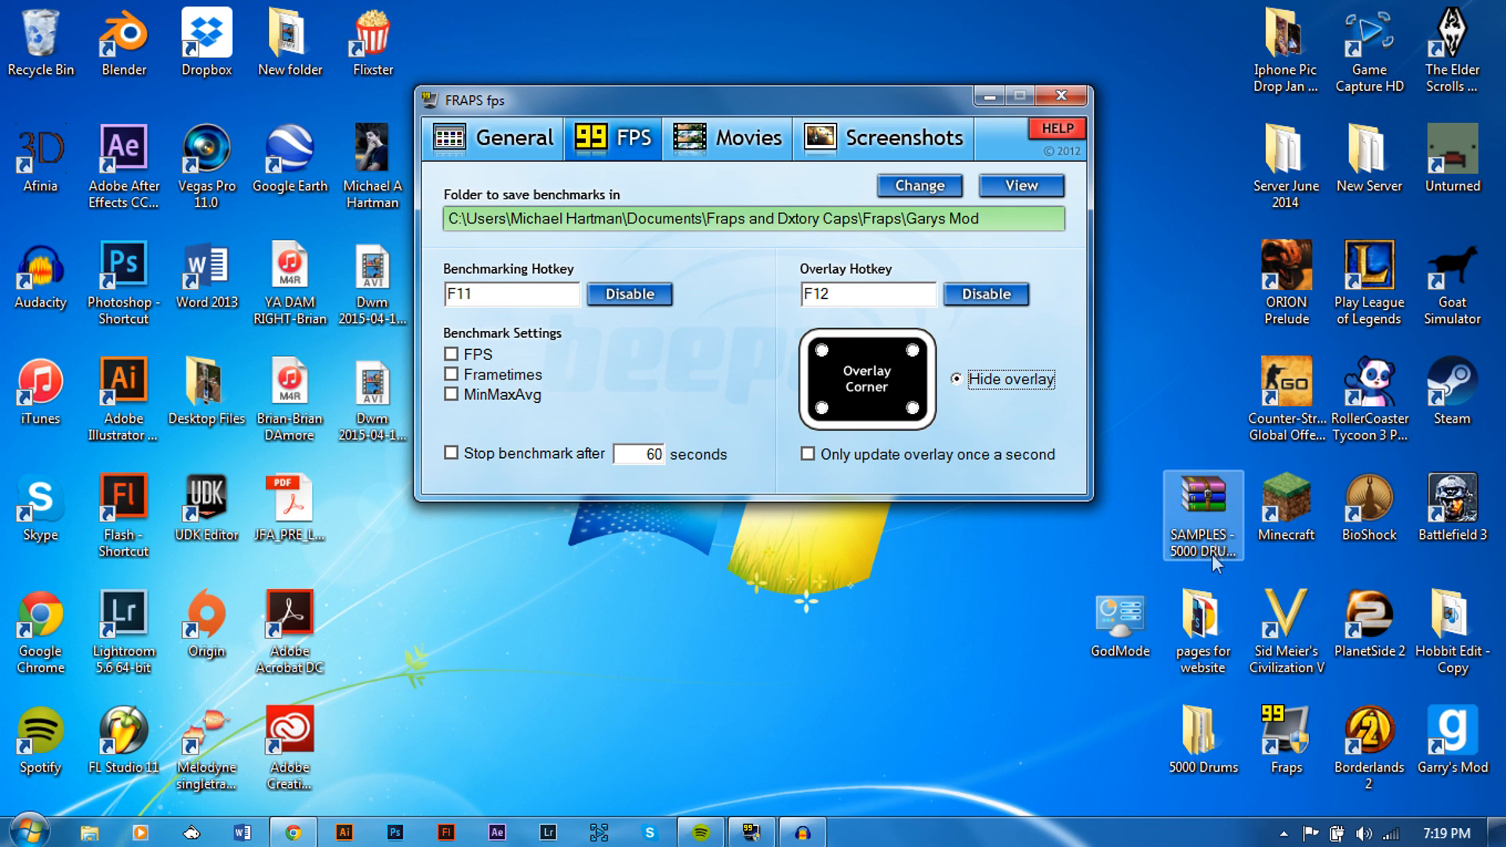
click(1059, 95)
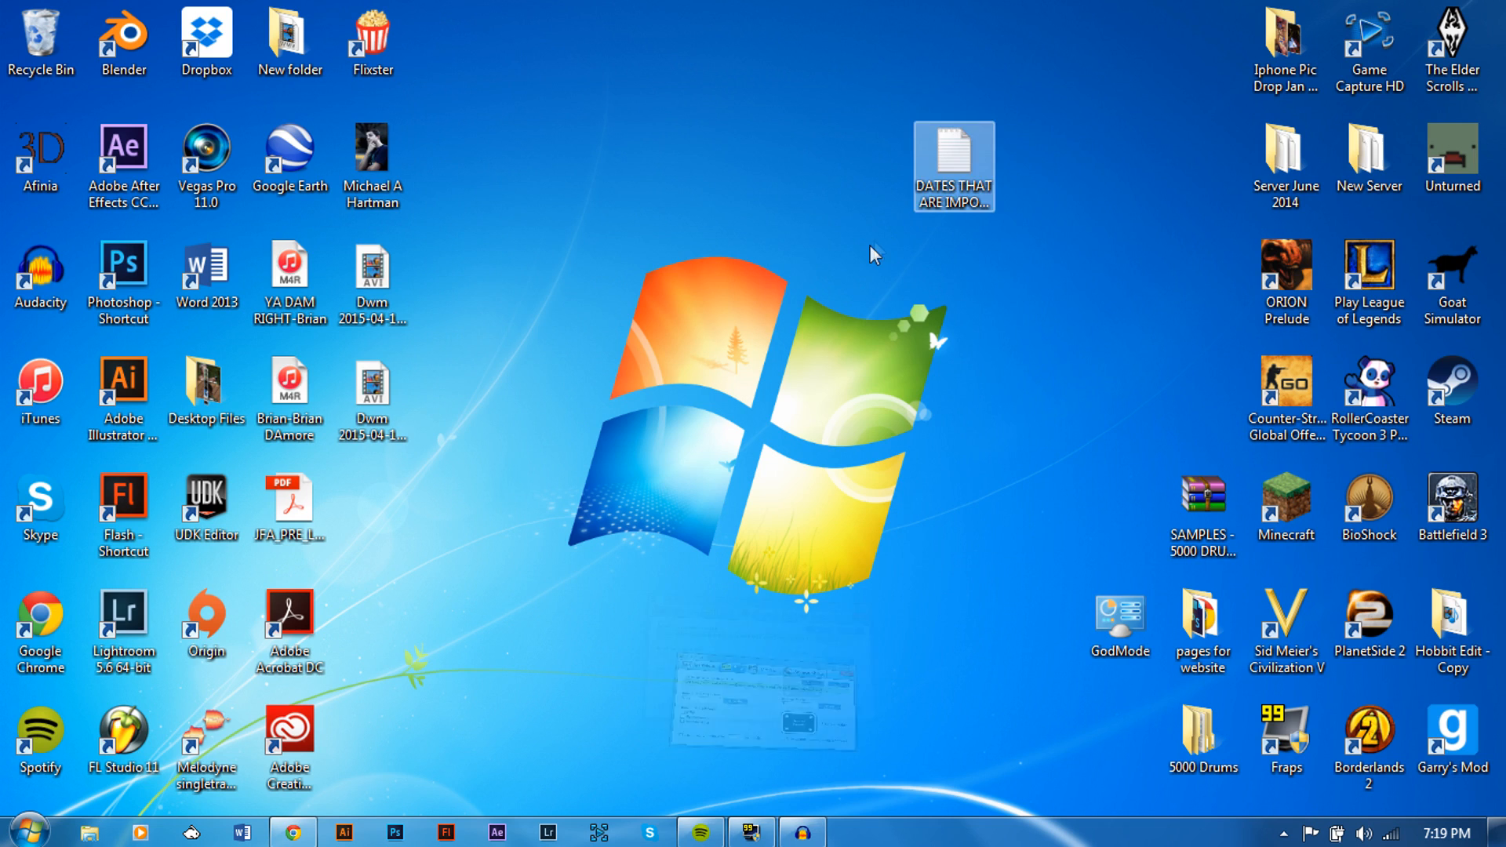